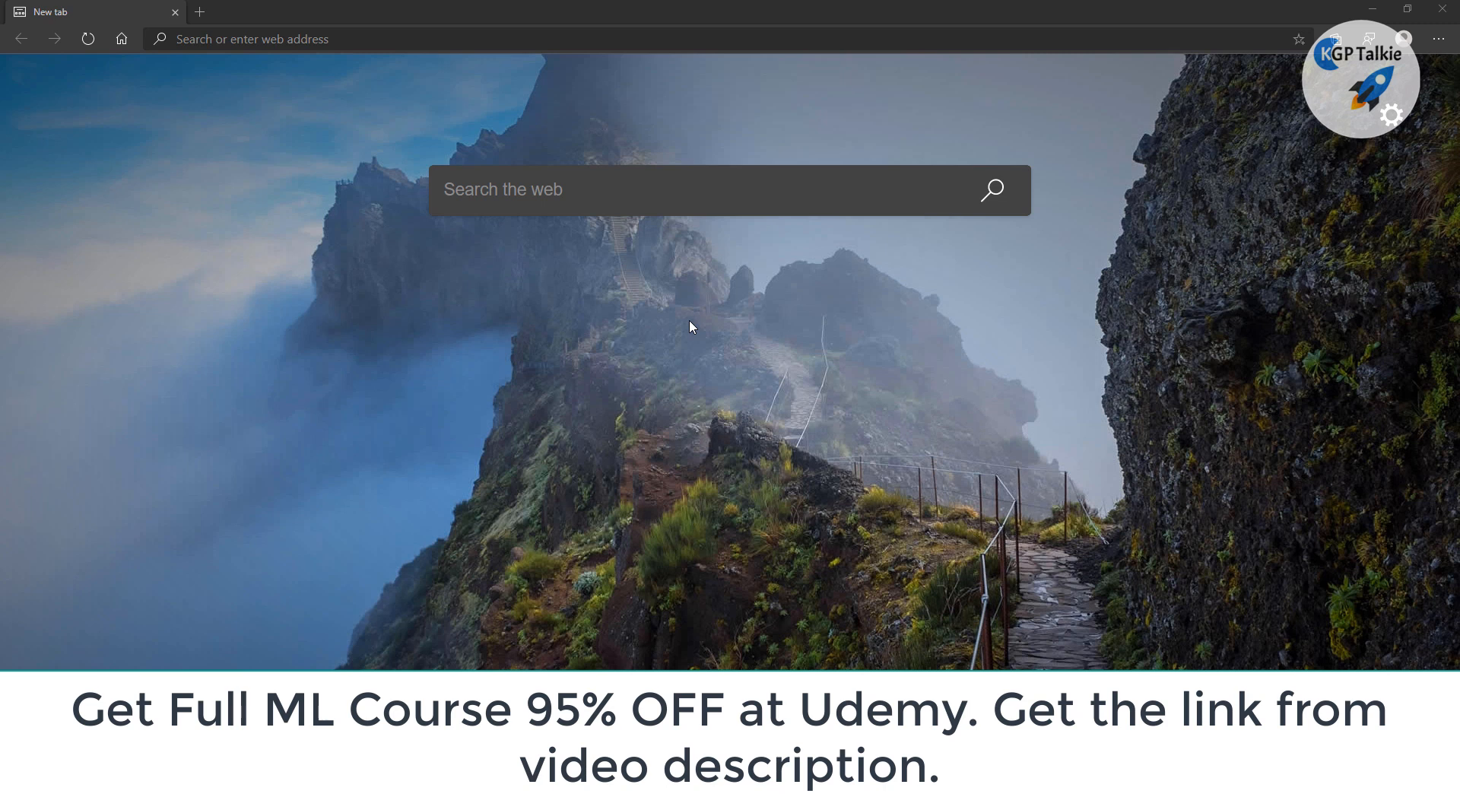
{"action": "mouse_move", "coordinate": [216, 134]}
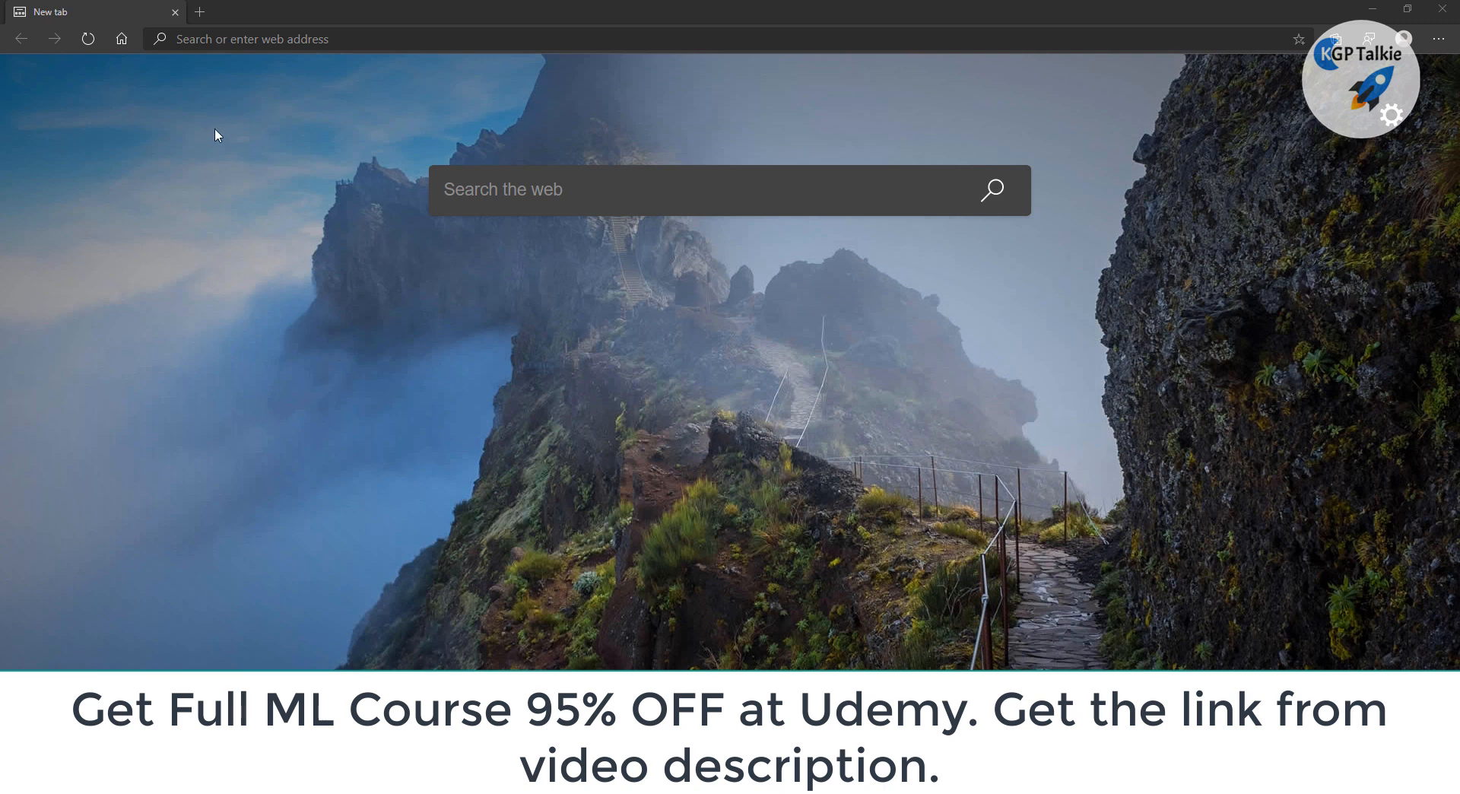
{"action": "mouse_move", "coordinate": [276, 114]}
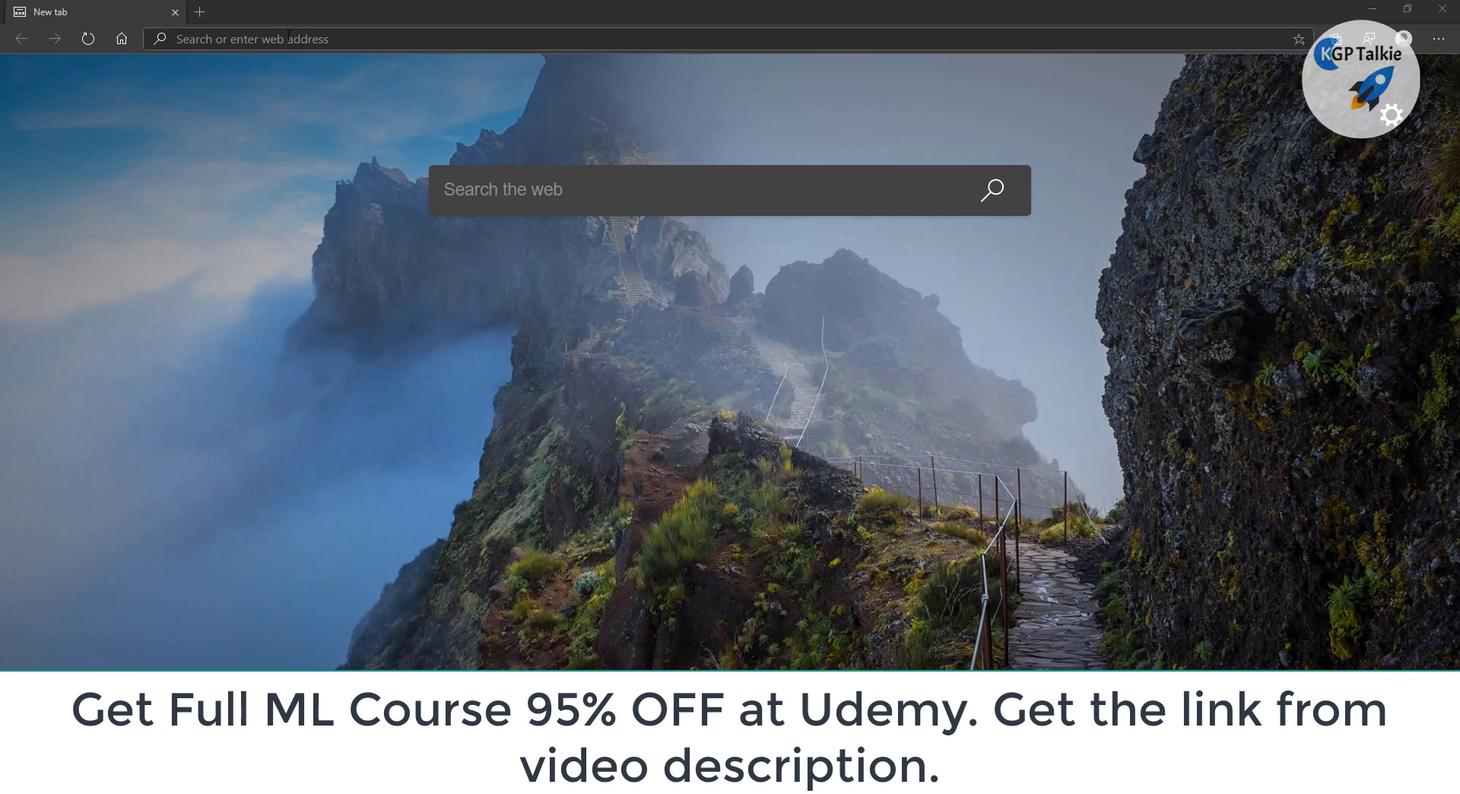
Search Google for 'anaconda' from the address bar suggestion
{"action": "type", "text": "ana"}
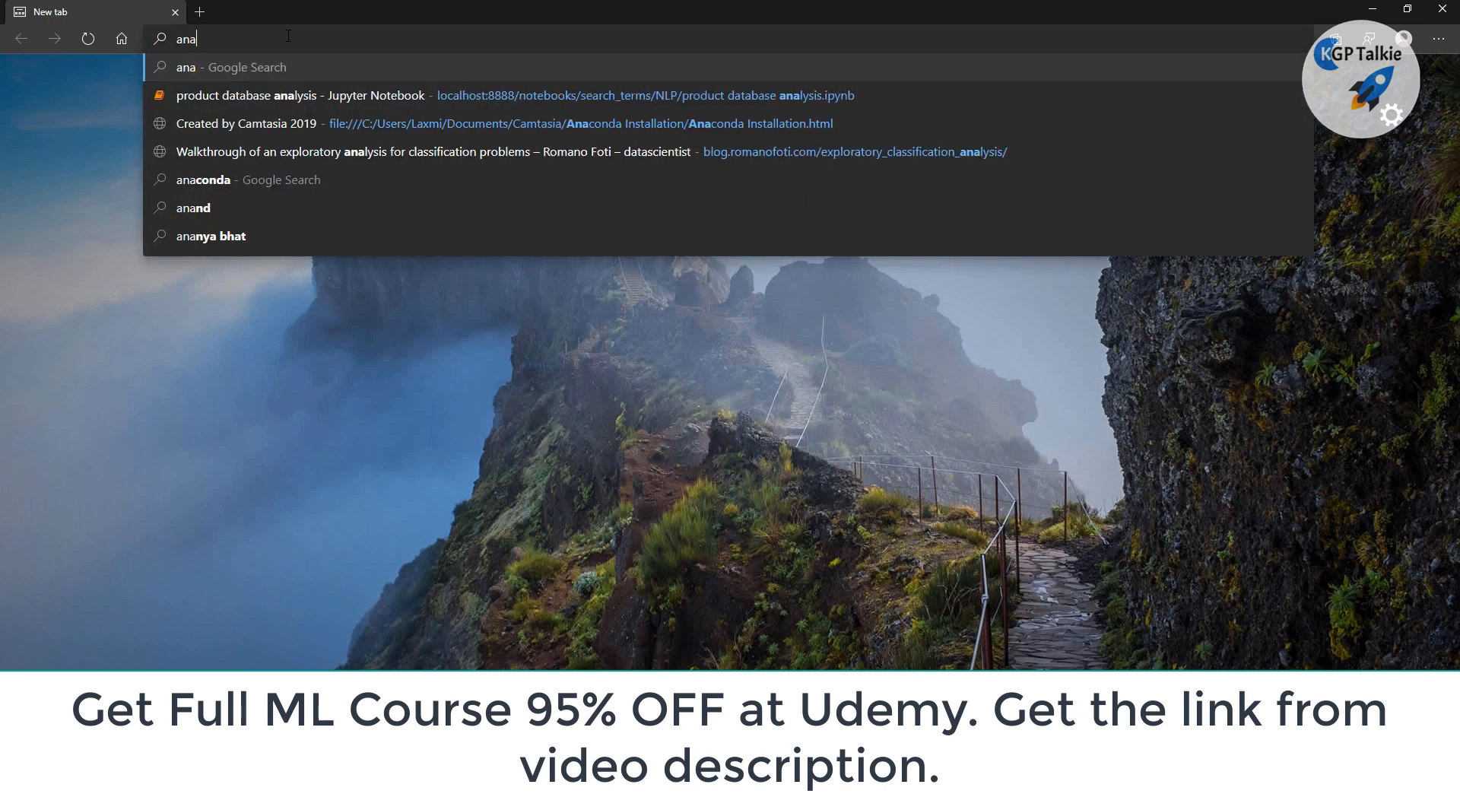
{"action": "left_click", "coordinate": [202, 180]}
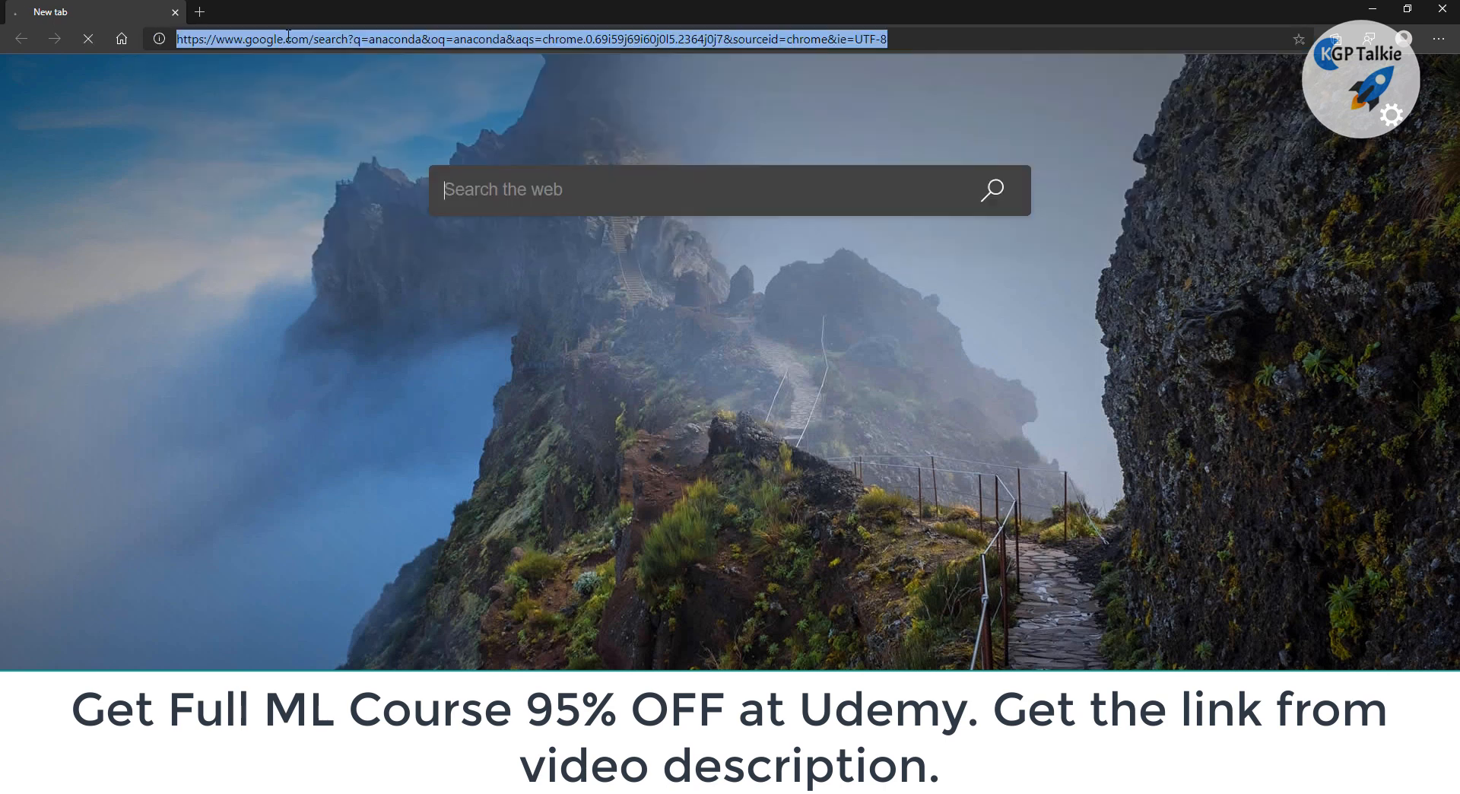
{"action": "key", "text": "Enter"}
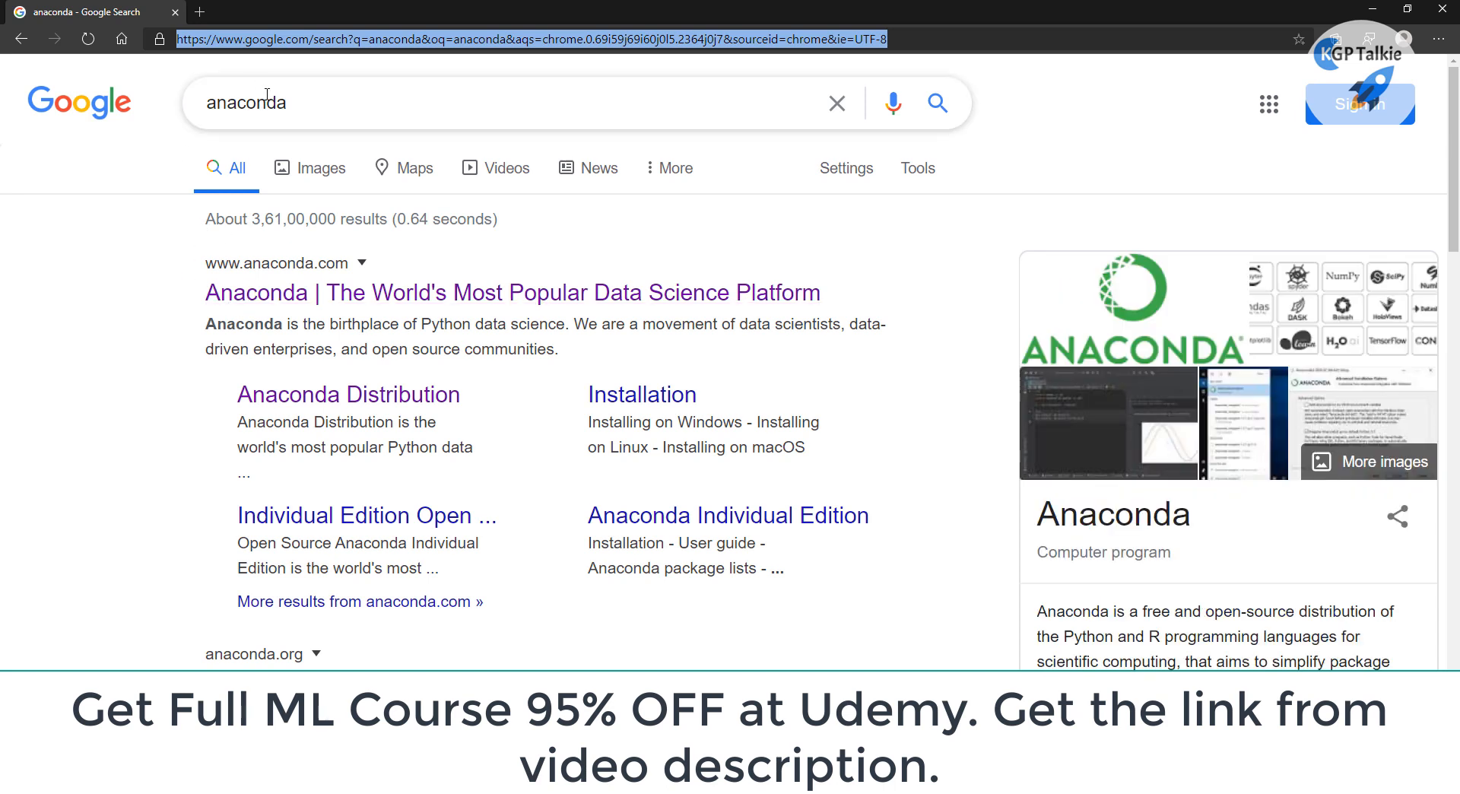
{"action": "mouse_move", "coordinate": [300, 303]}
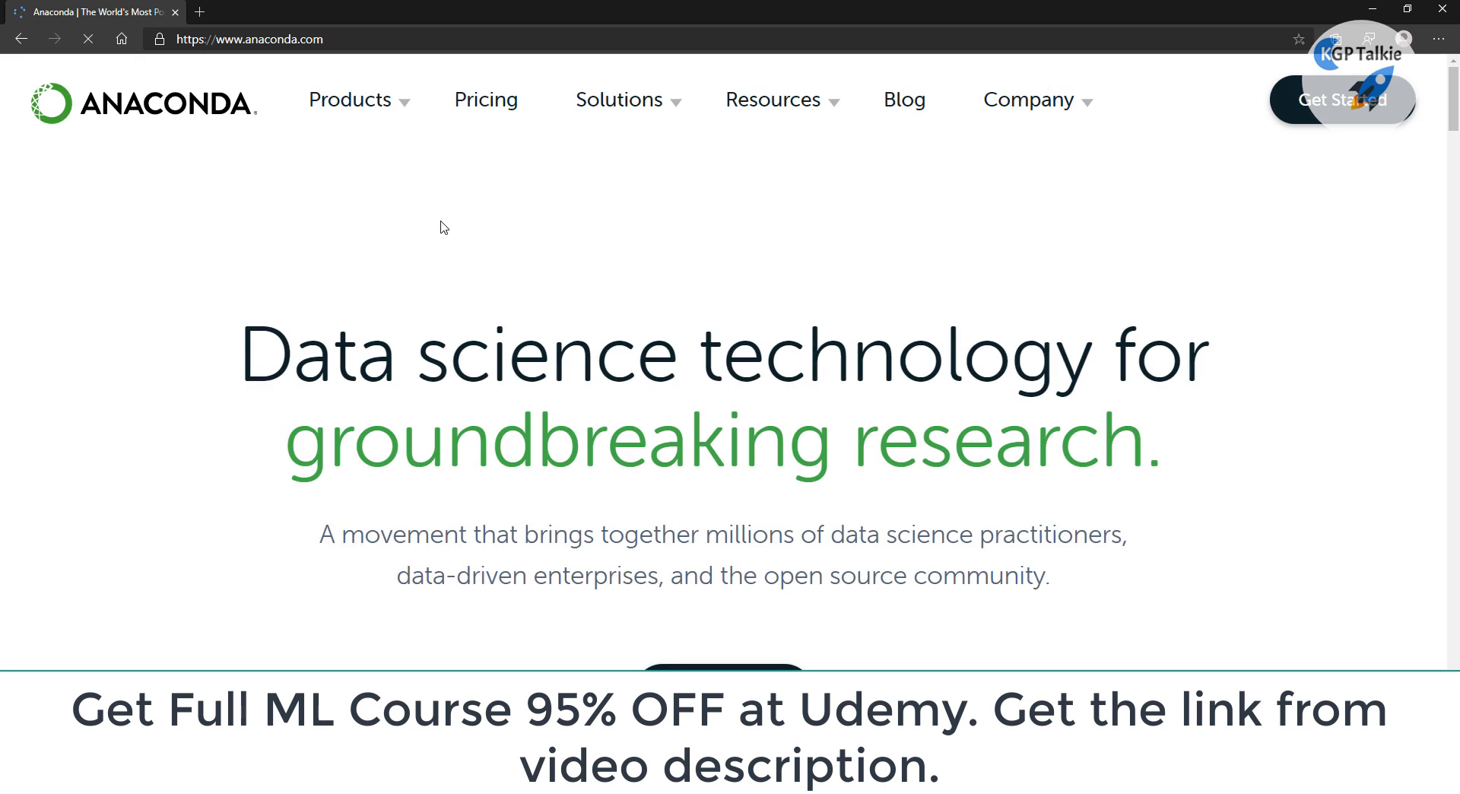
Scroll through the Anaconda homepage to the footer and back, then show the Products menu
{"action": "left_click", "coordinate": [350, 98]}
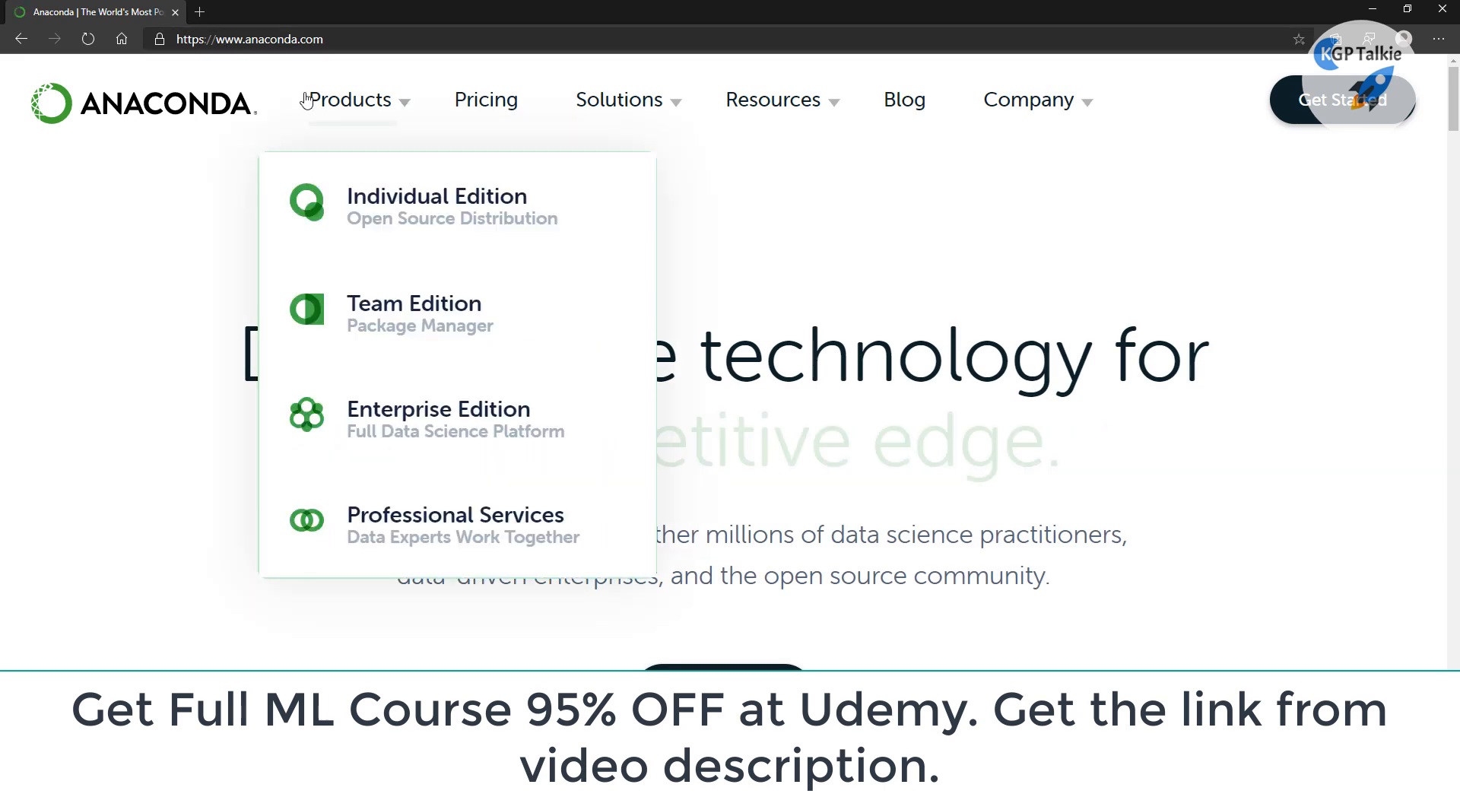
{"action": "mouse_move", "coordinate": [182, 380]}
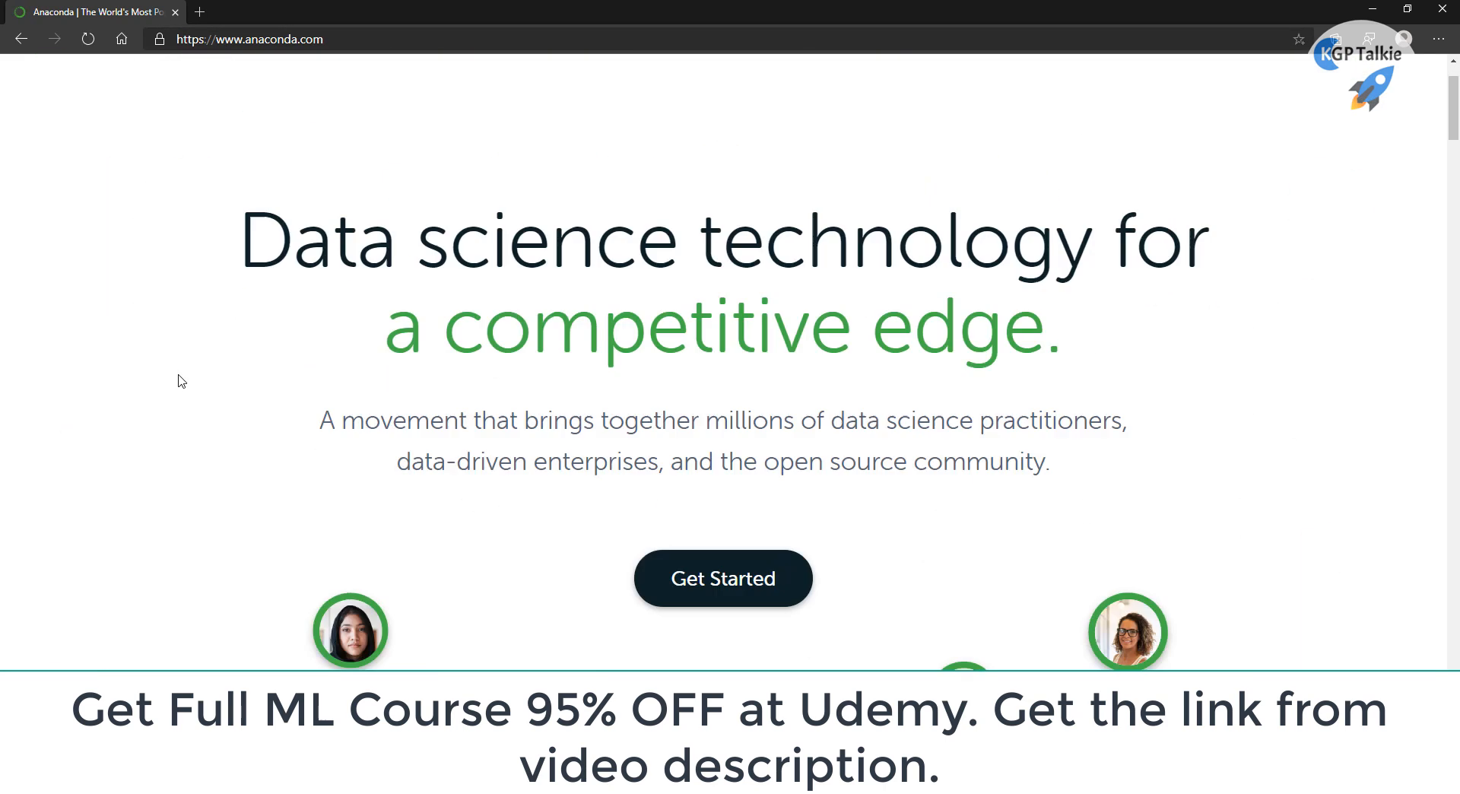
{"action": "scroll", "scroll_direction": "down", "scroll_amount": 3}
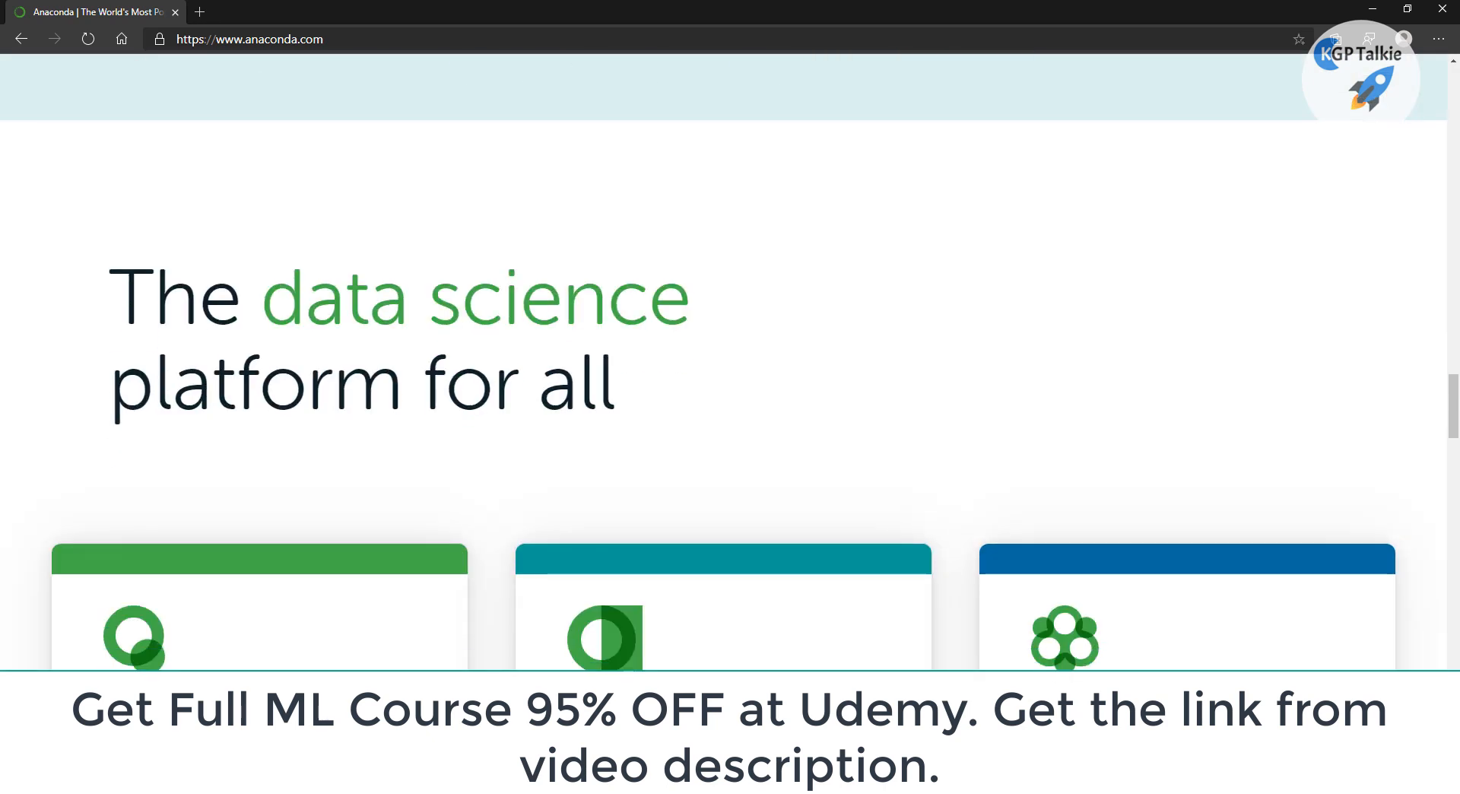
{"action": "scroll", "scroll_direction": "down", "scroll_amount": 3}
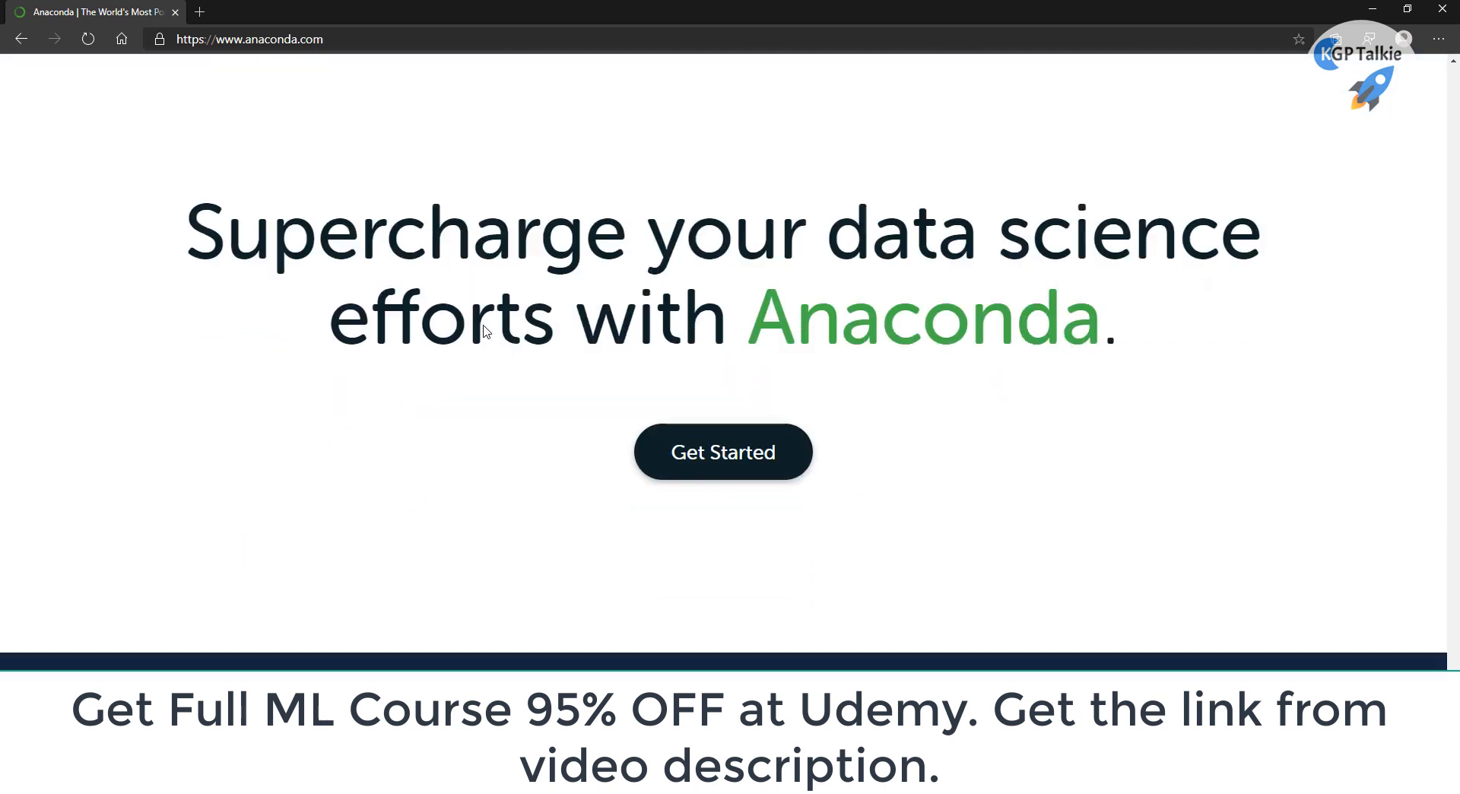
{"action": "scroll", "scroll_direction": "down", "scroll_amount": 3}
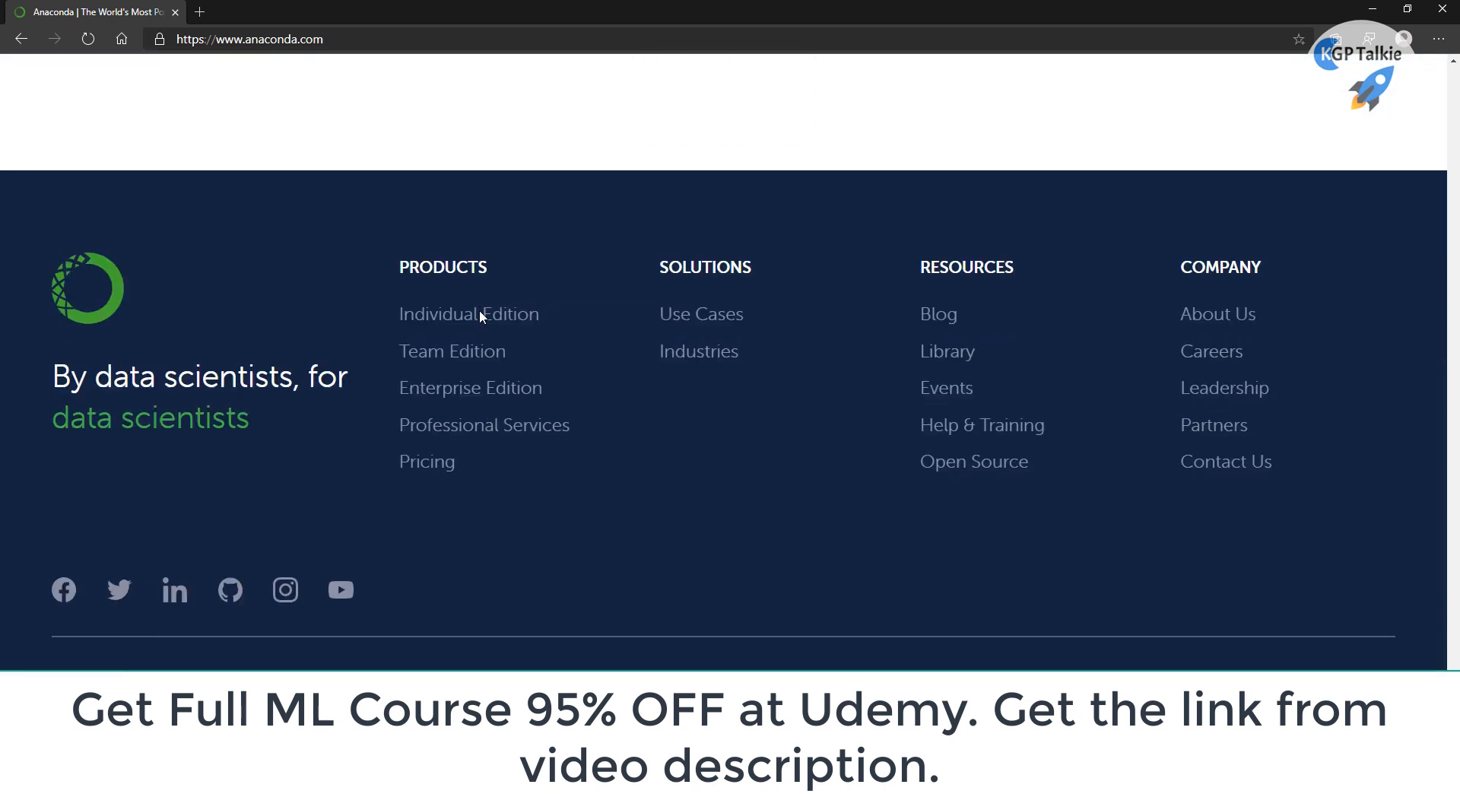
{"action": "scroll", "scroll_direction": "up", "scroll_amount": 3}
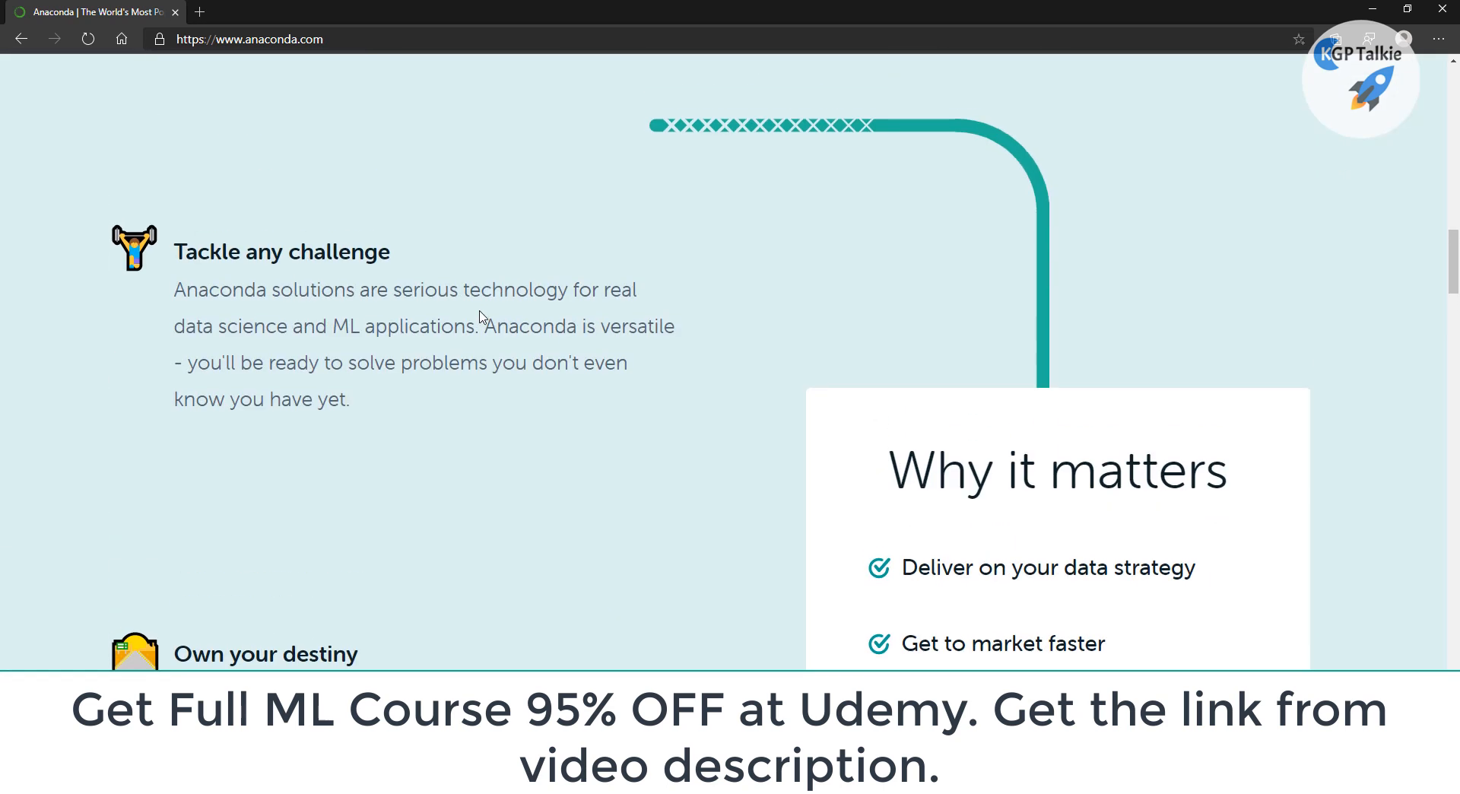
{"action": "scroll", "scroll_direction": "up", "scroll_amount": 3}
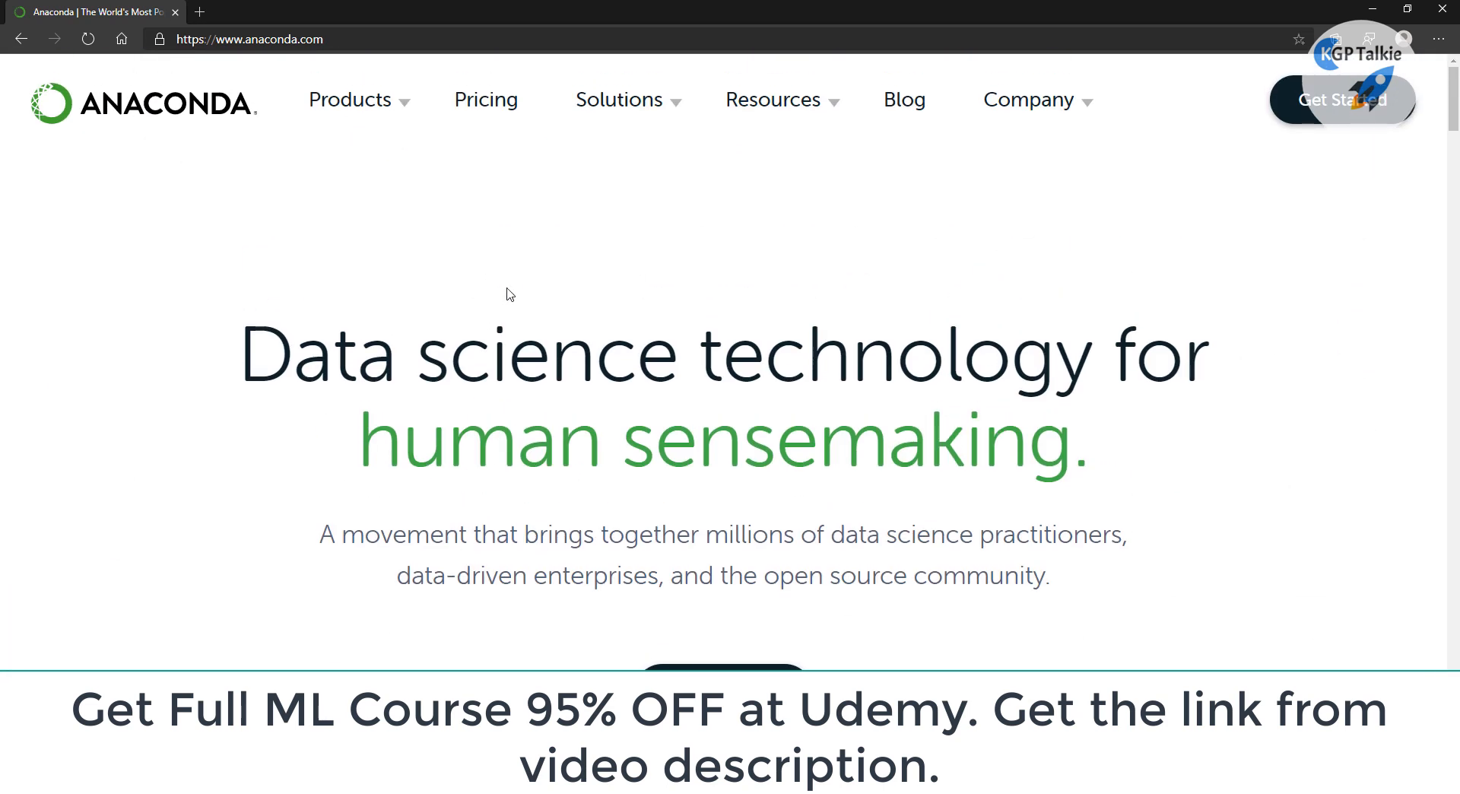
{"action": "left_click", "coordinate": [352, 100]}
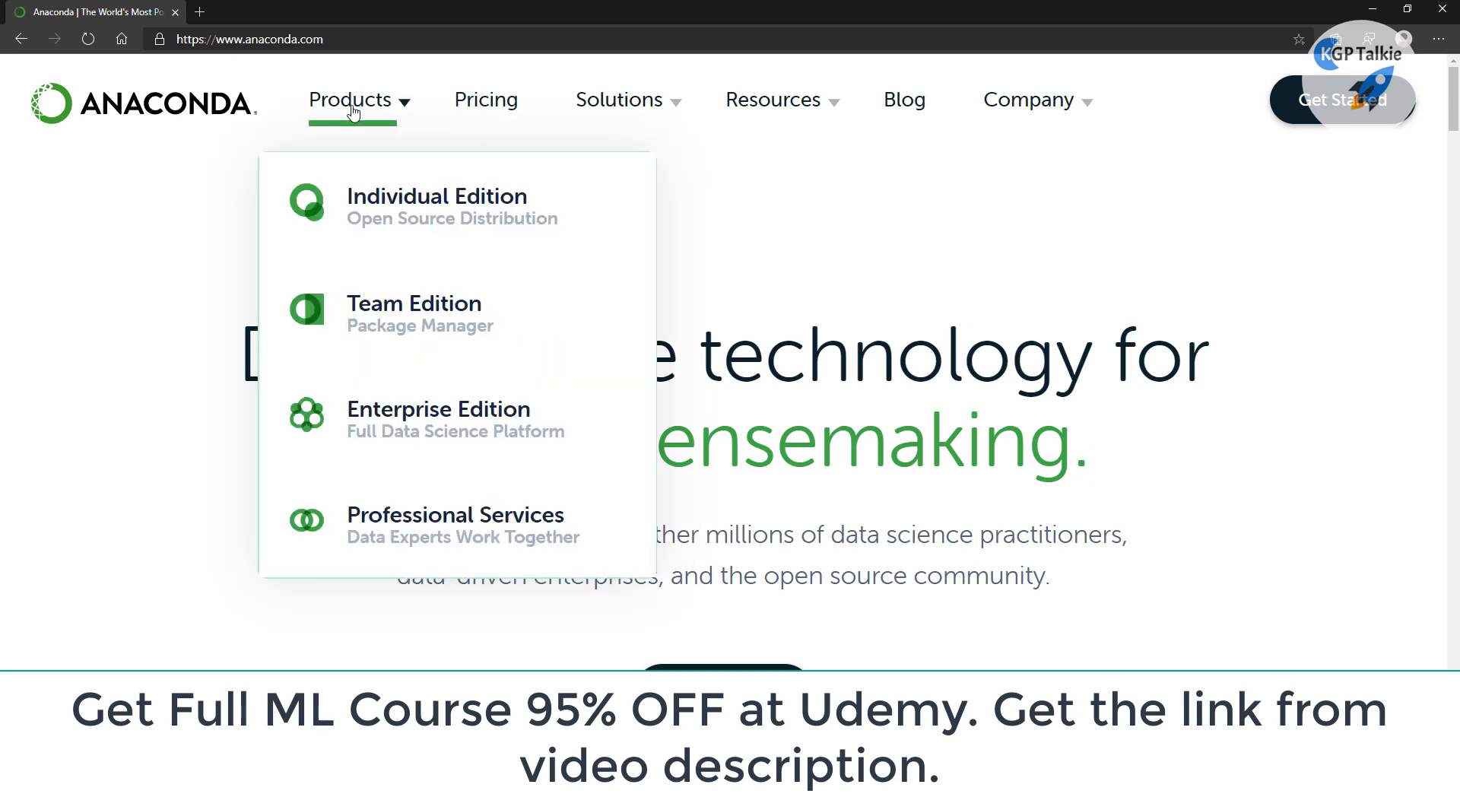
From Individual Edition, download the Windows 64-Bit Graphical Installer (466 MB)
{"action": "left_click", "coordinate": [436, 196]}
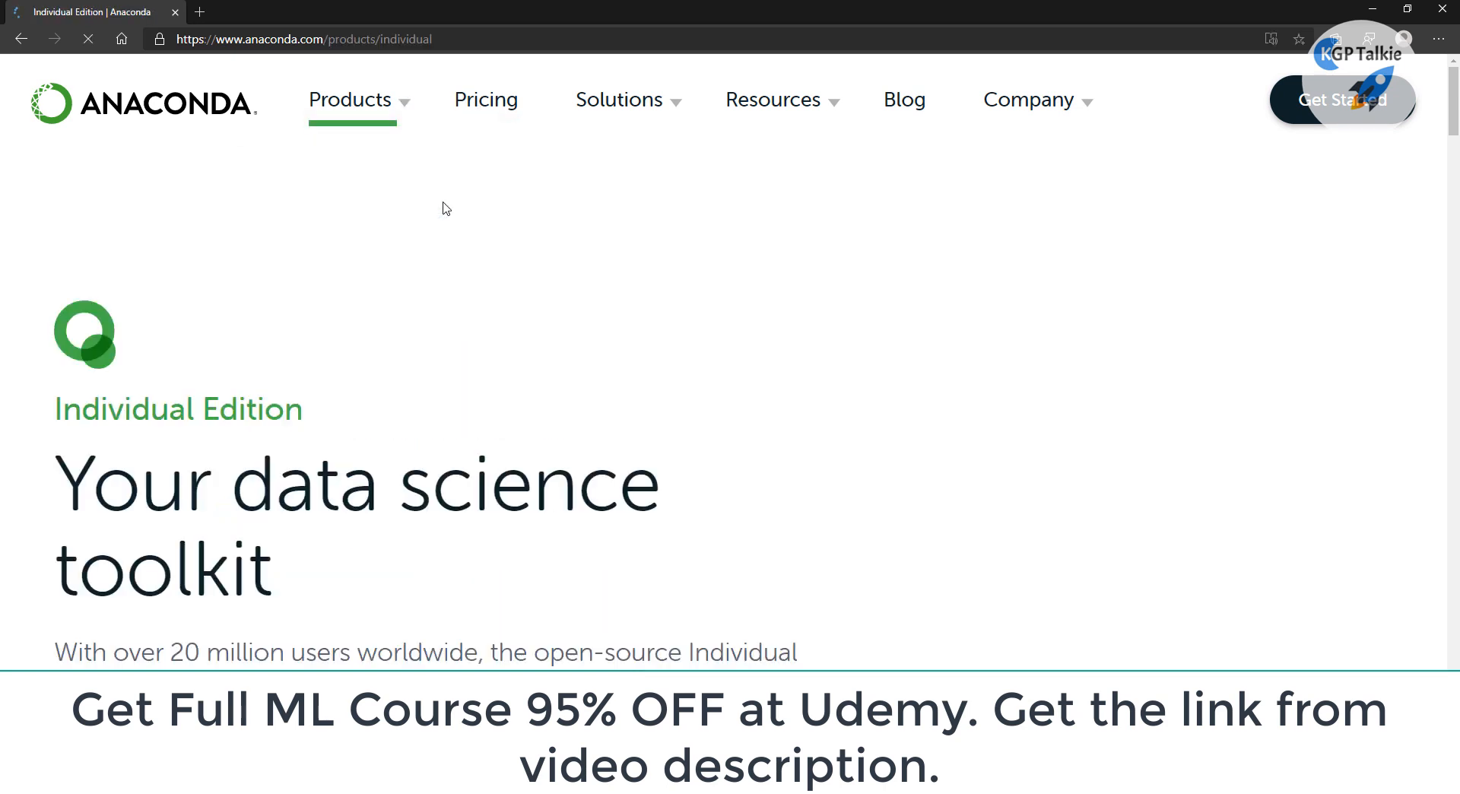
{"action": "scroll", "scroll_direction": "down", "scroll_amount": 3}
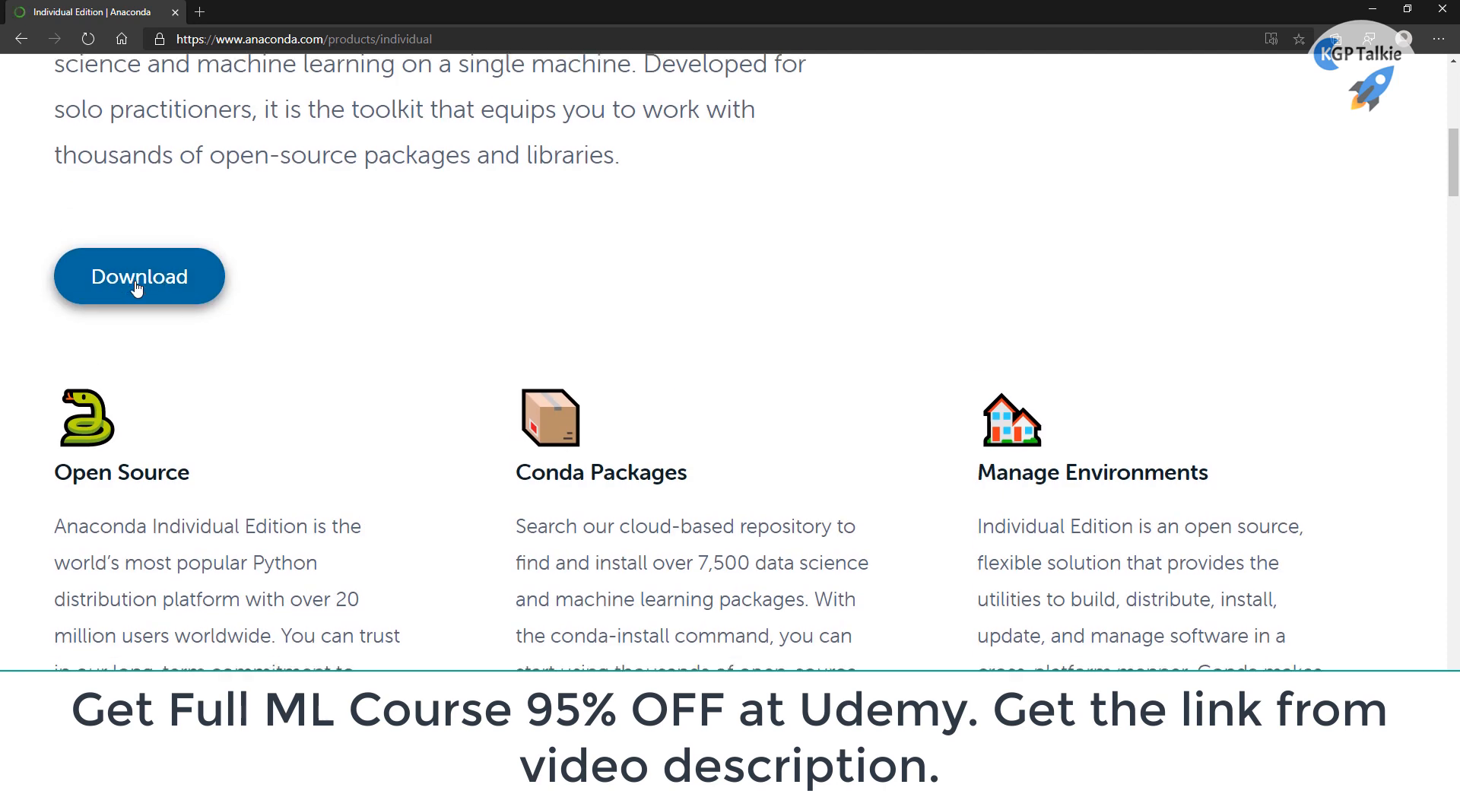
{"action": "left_click", "coordinate": [140, 276]}
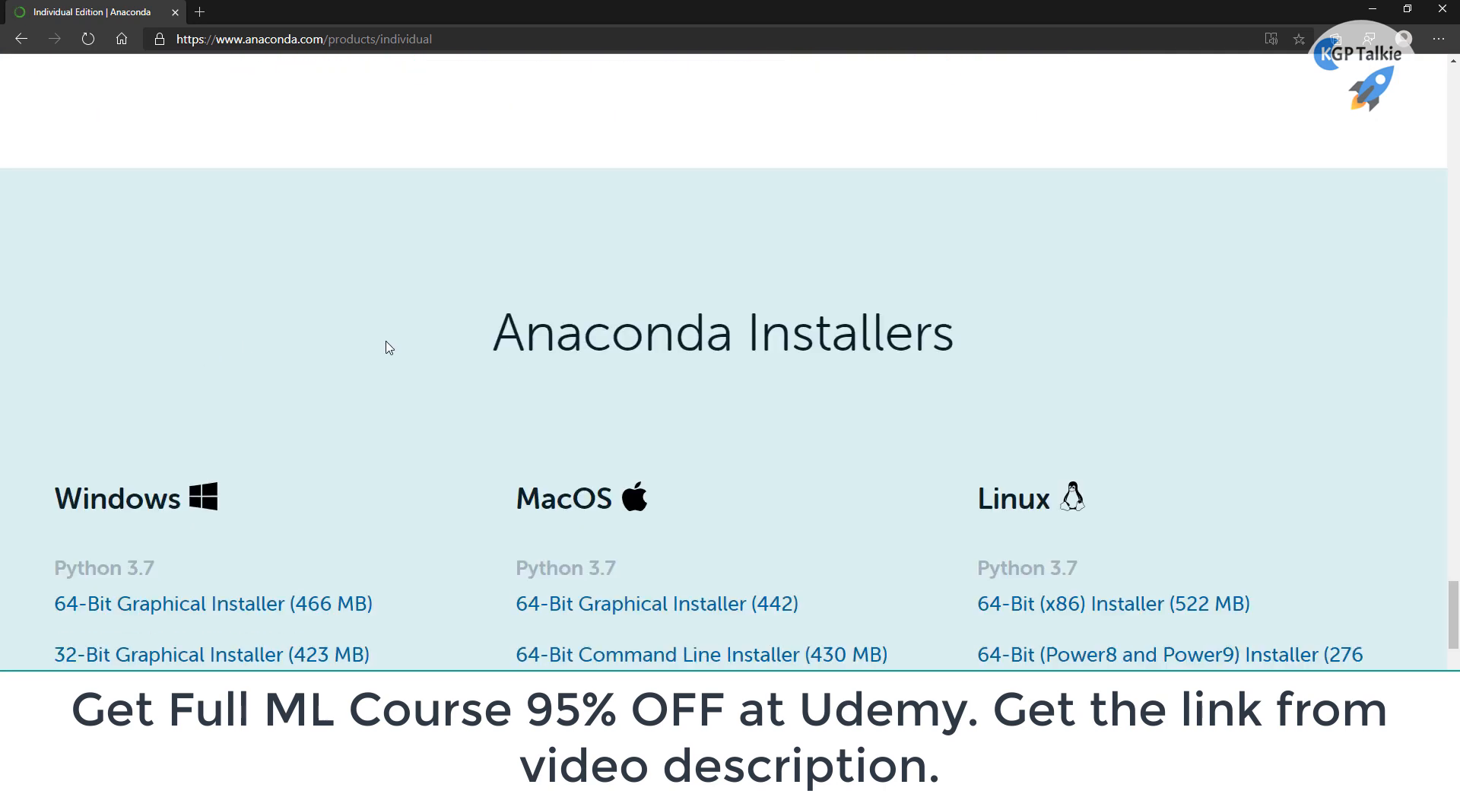
{"action": "mouse_move", "coordinate": [136, 507]}
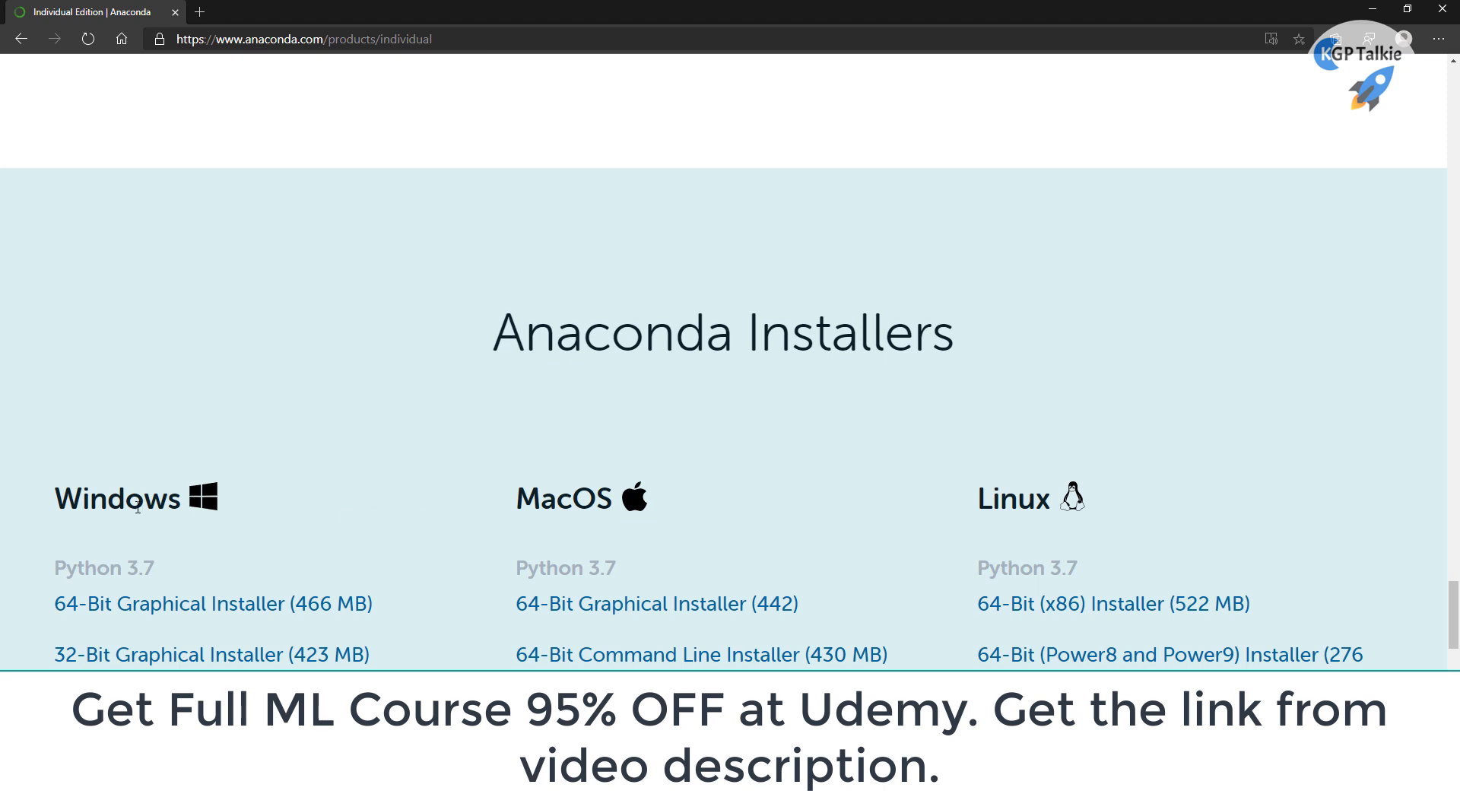
{"action": "mouse_move", "coordinate": [455, 499]}
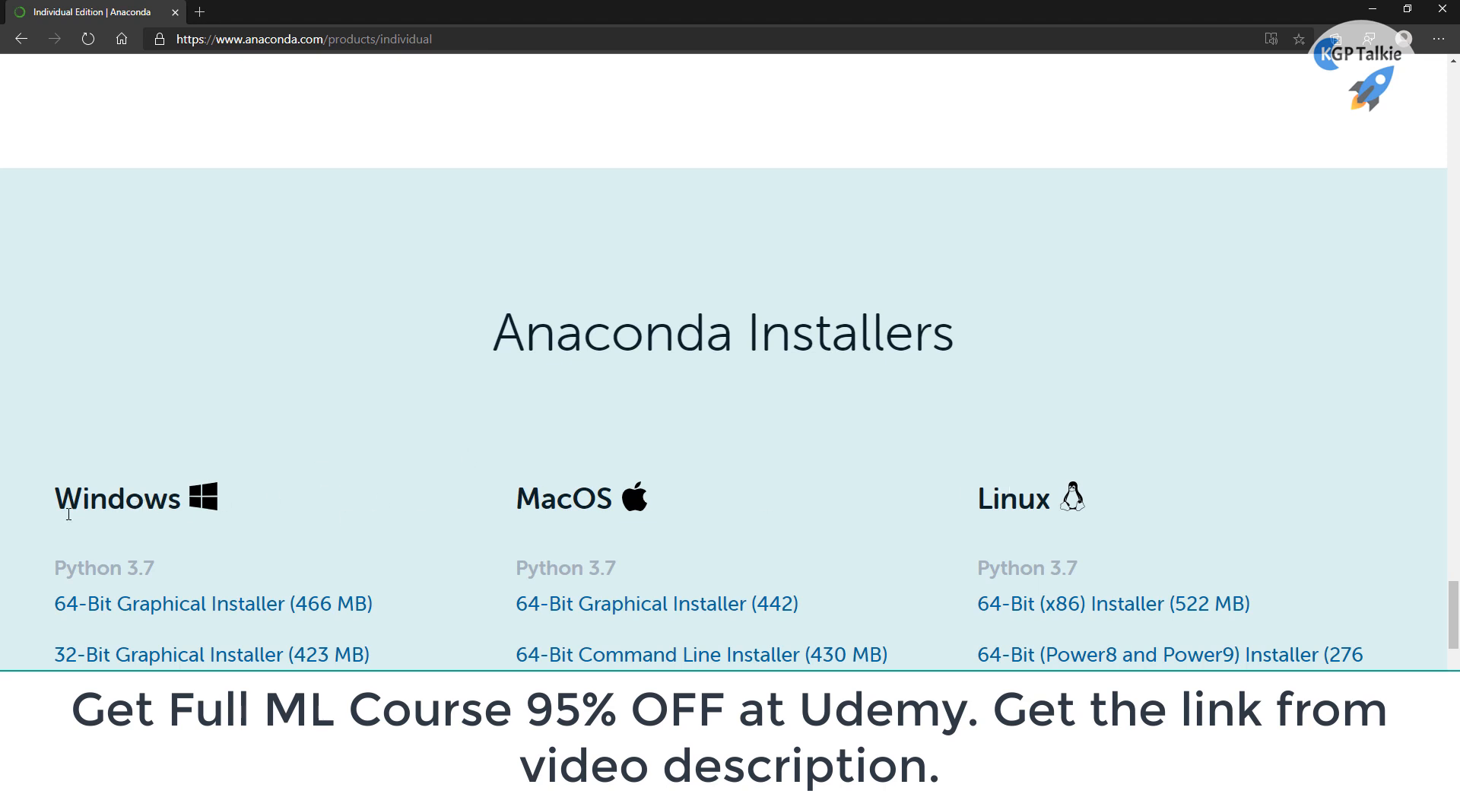
{"action": "mouse_move", "coordinate": [213, 473]}
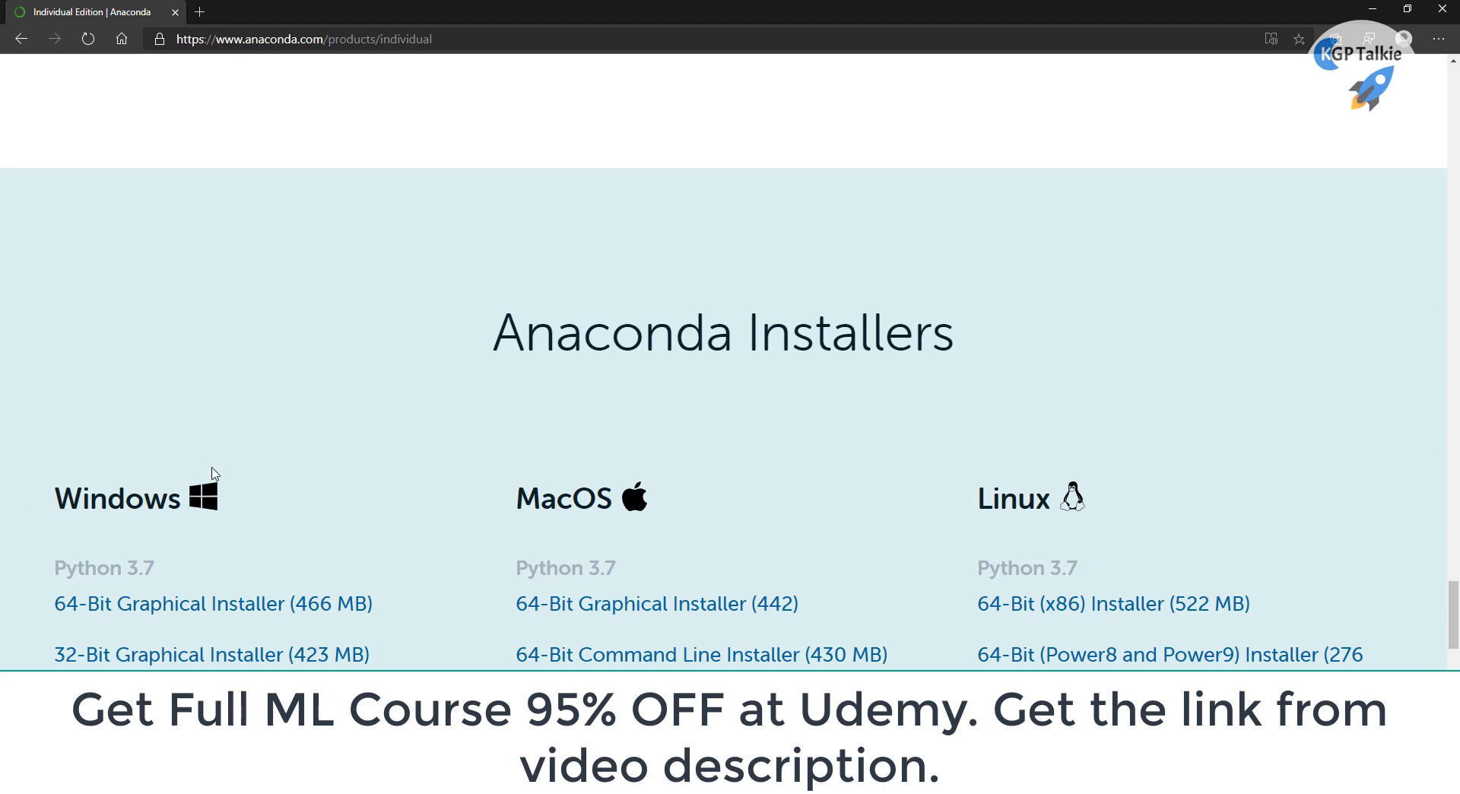
{"action": "mouse_move", "coordinate": [87, 472]}
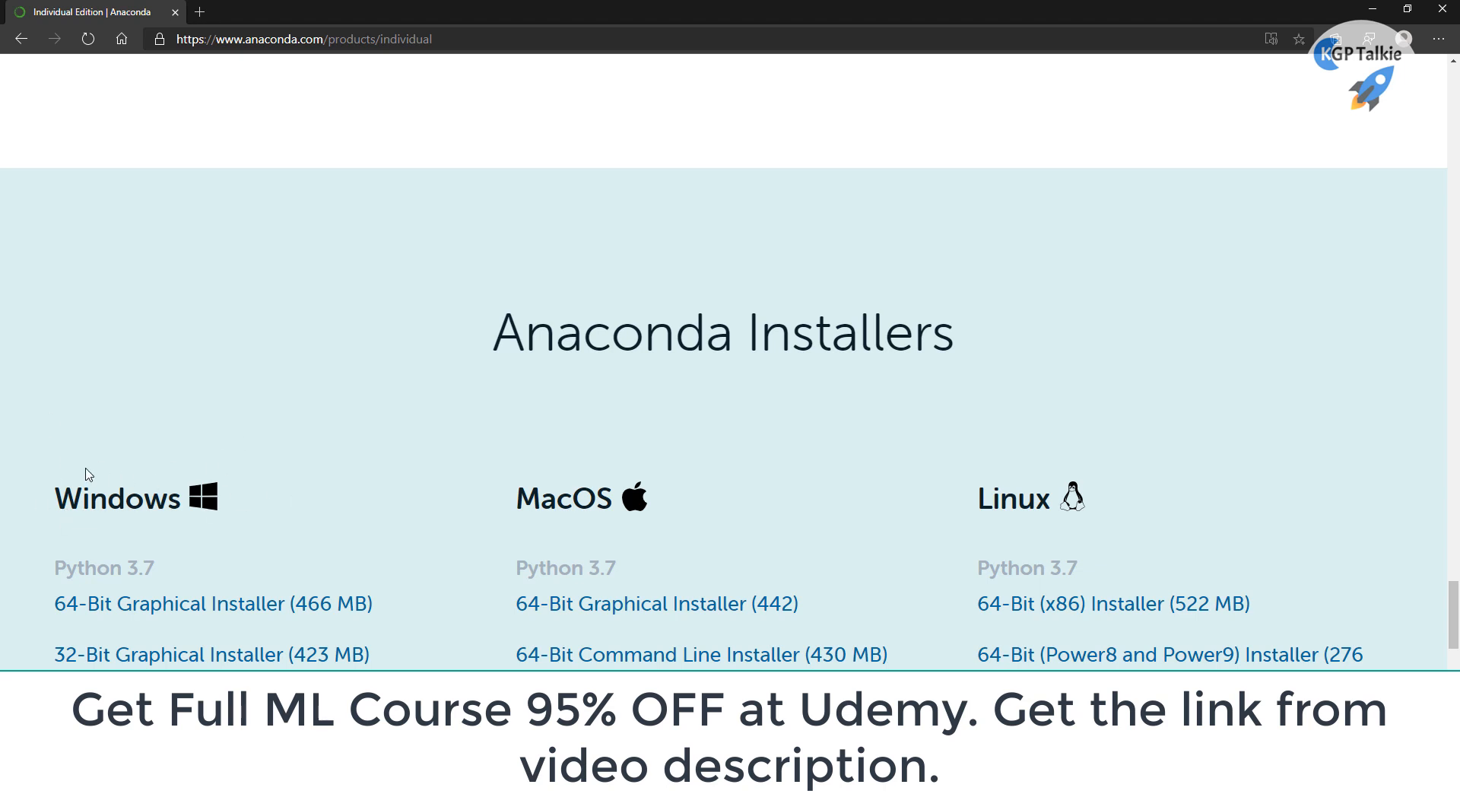
{"action": "mouse_move", "coordinate": [189, 487]}
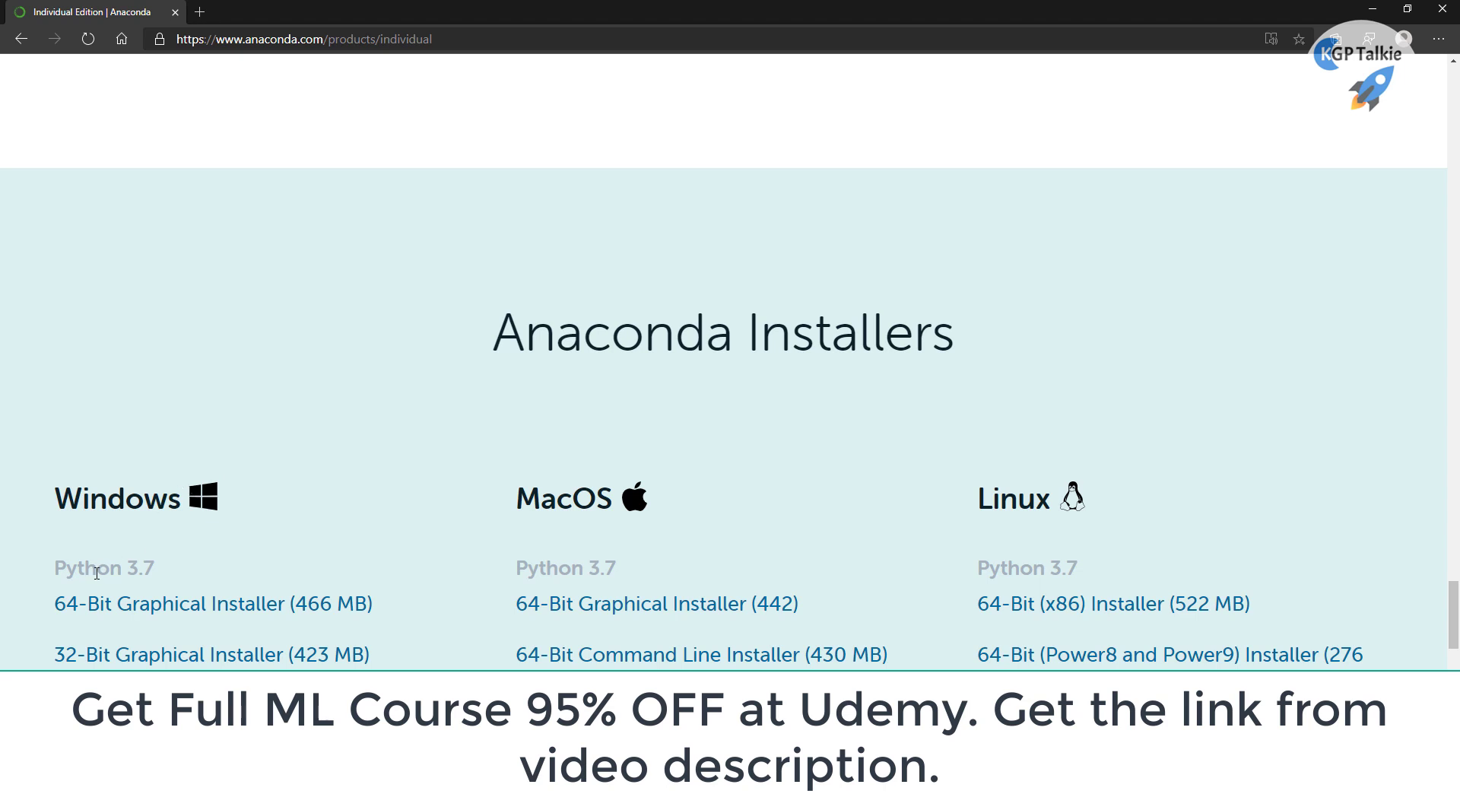
{"action": "left_click", "coordinate": [189, 604]}
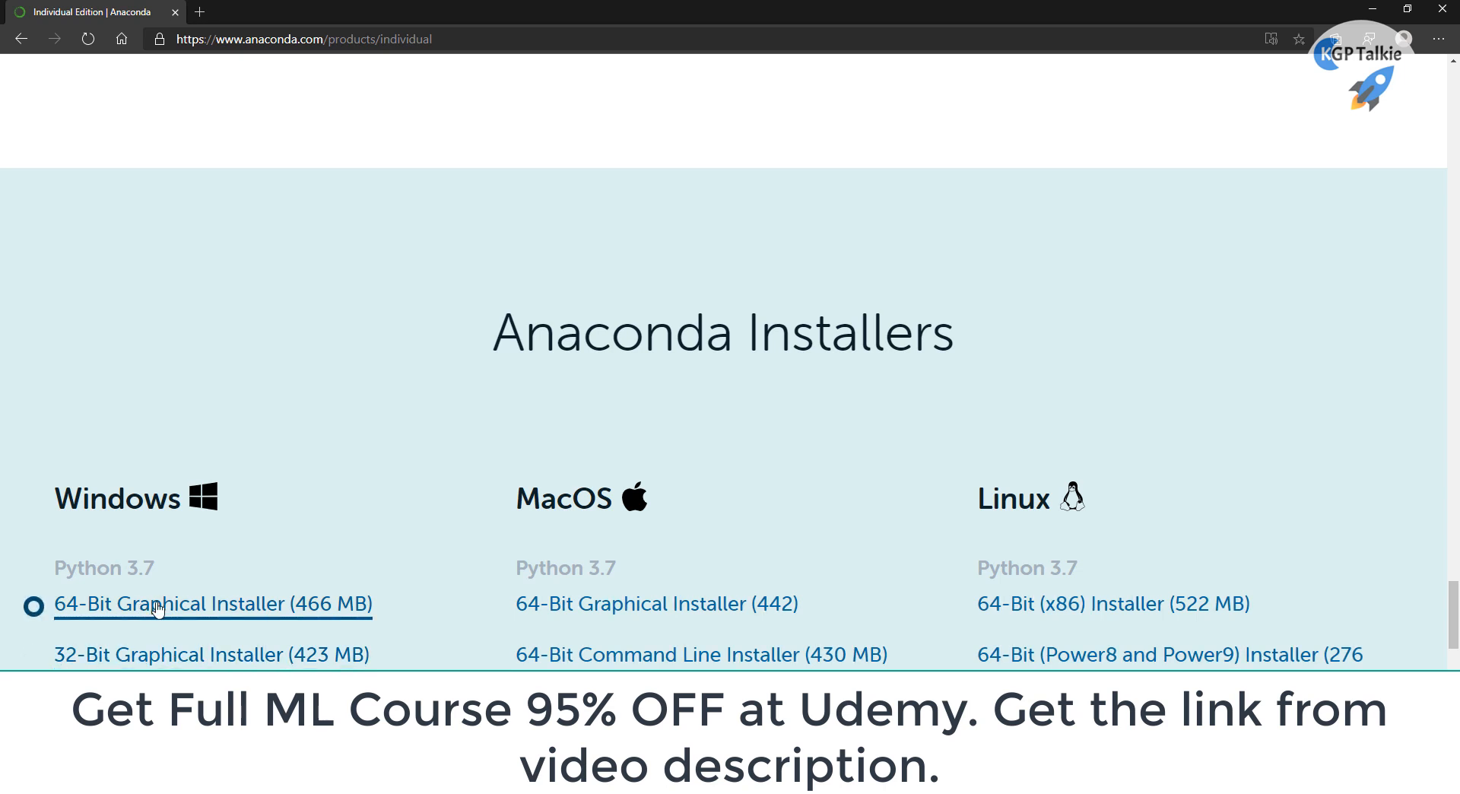
{"action": "mouse_move", "coordinate": [175, 618]}
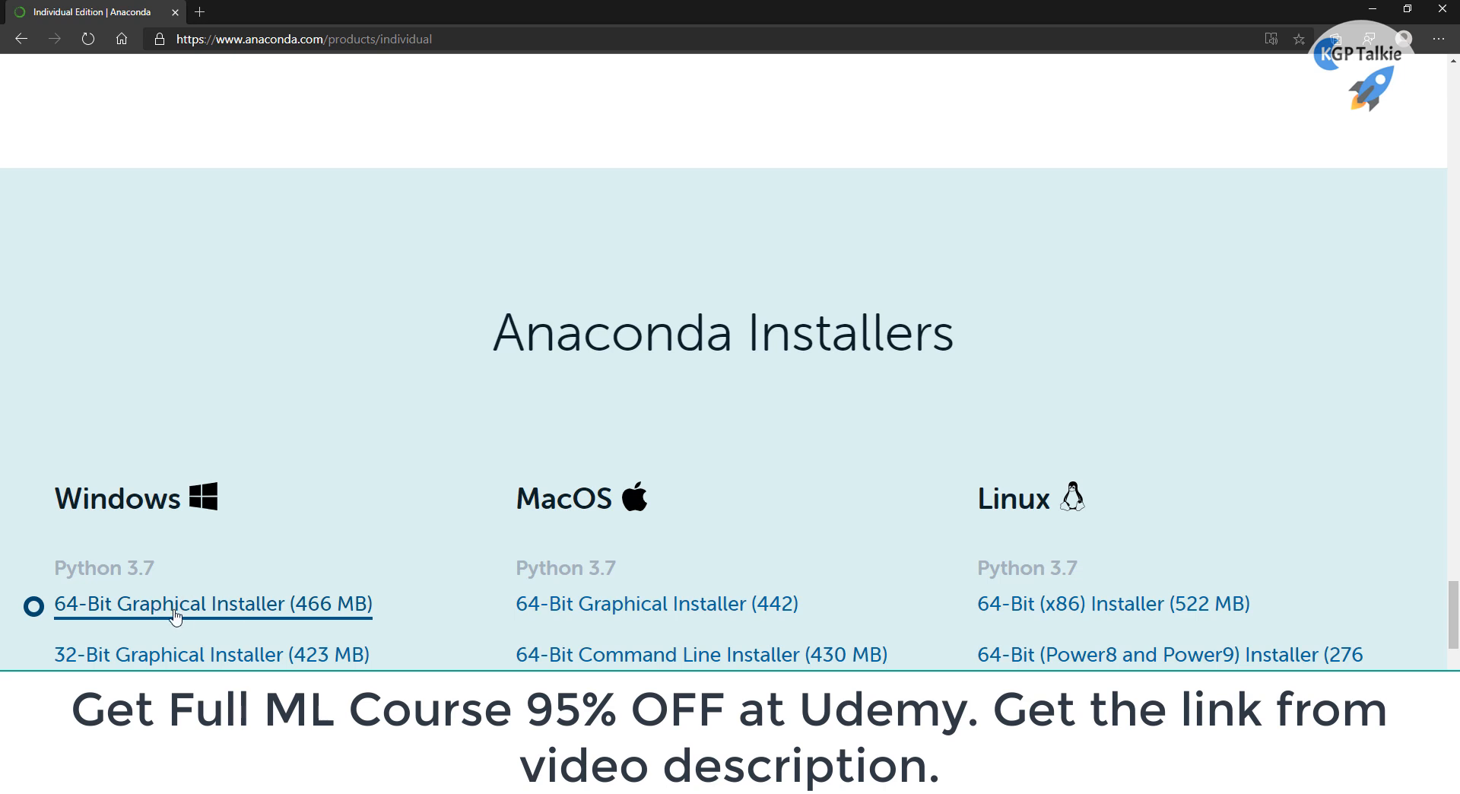
{"action": "mouse_move", "coordinate": [198, 616]}
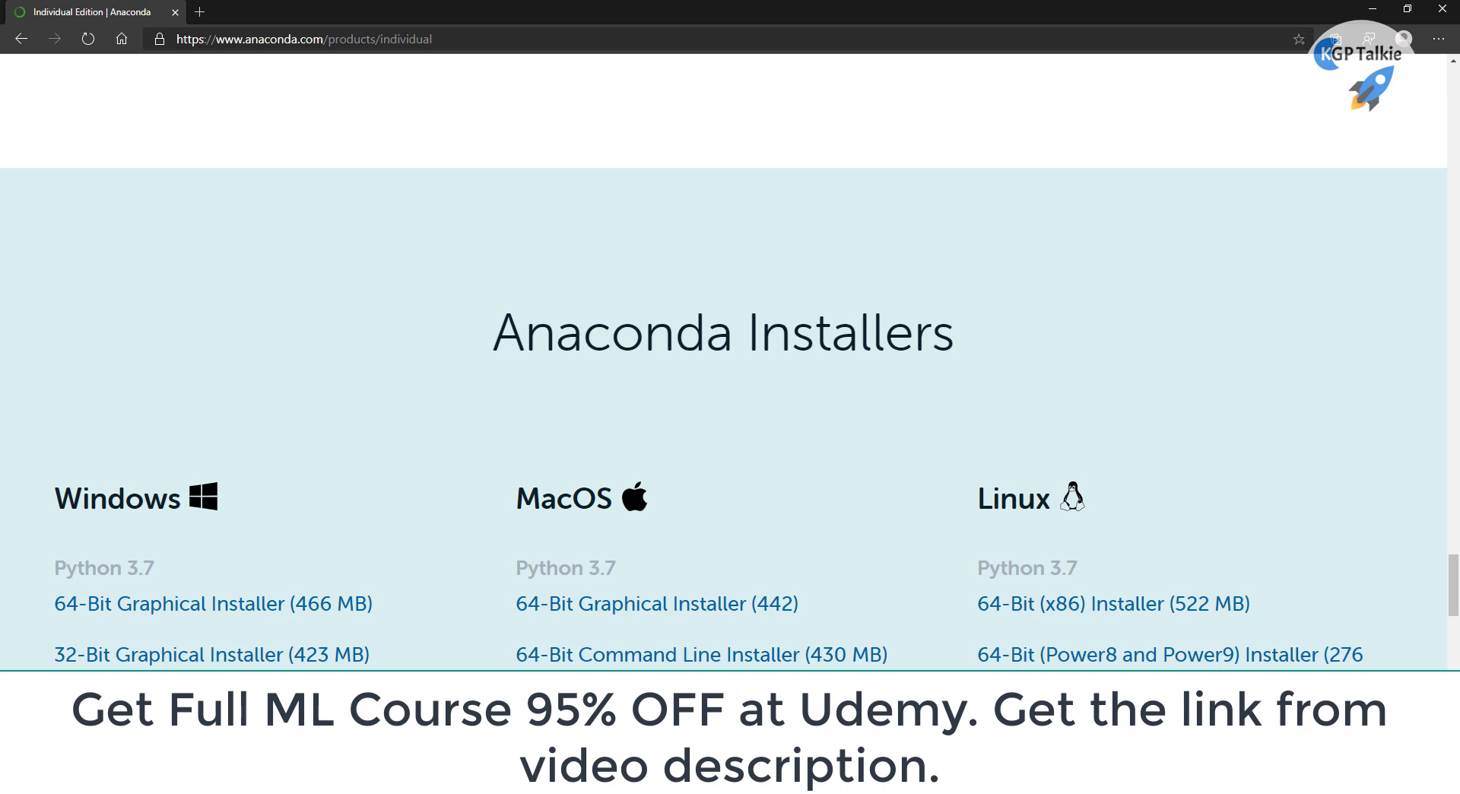
{"action": "mouse_move", "coordinate": [325, 402]}
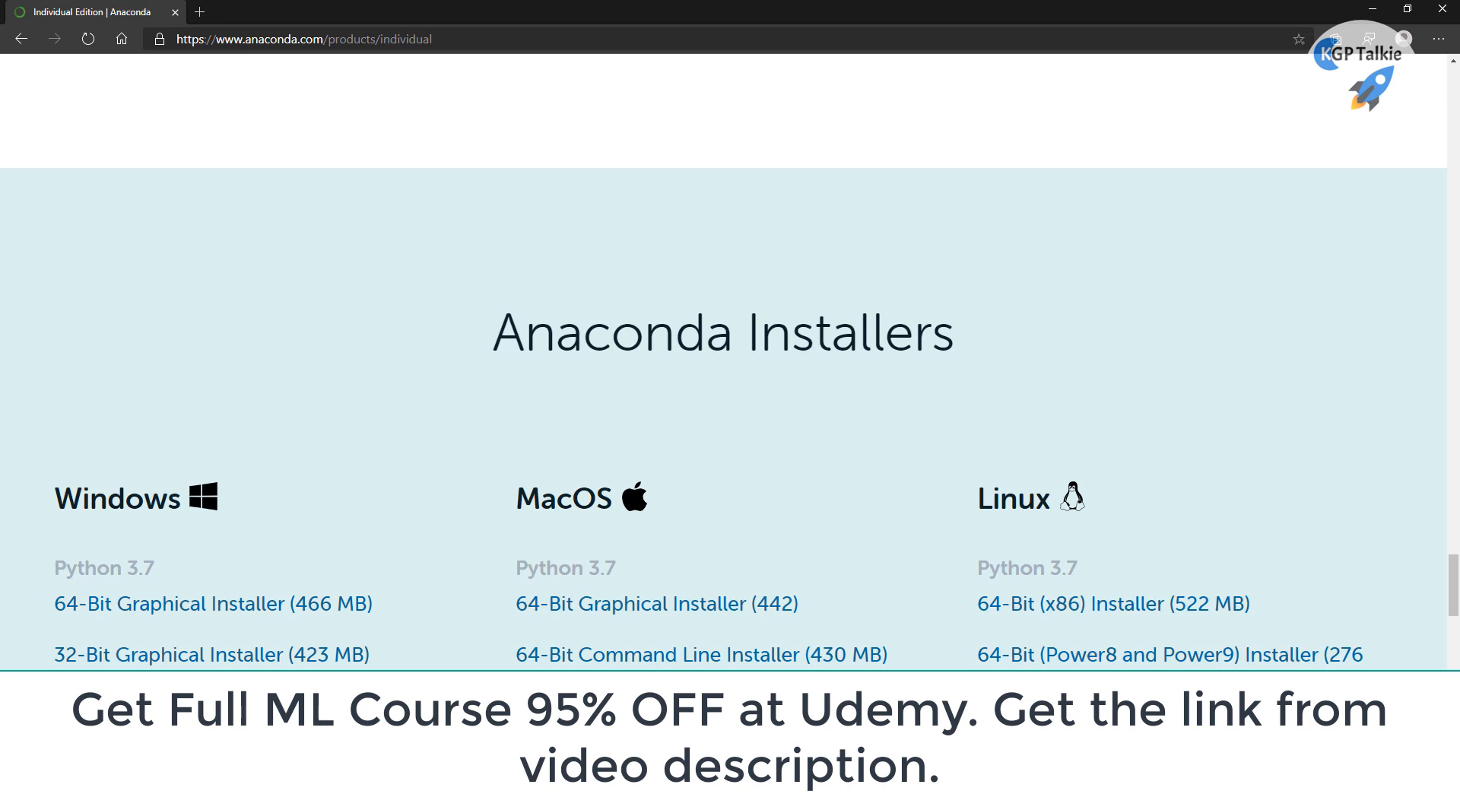
Show Anaconda3-2020.02-Windows-x86_64.exe in the Downloads folder and select it
{"action": "left_click", "coordinate": [211, 604]}
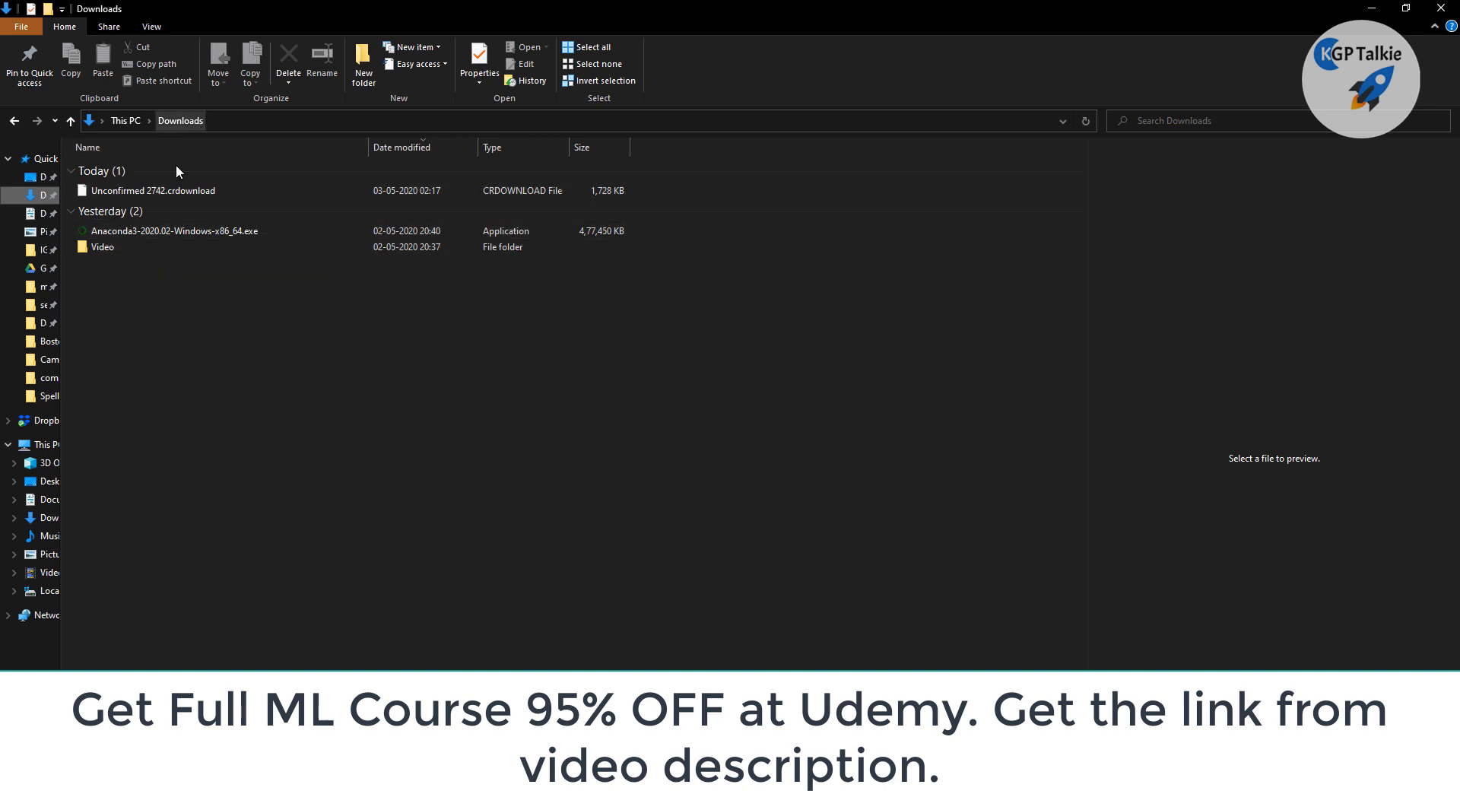
{"action": "mouse_move", "coordinate": [161, 235]}
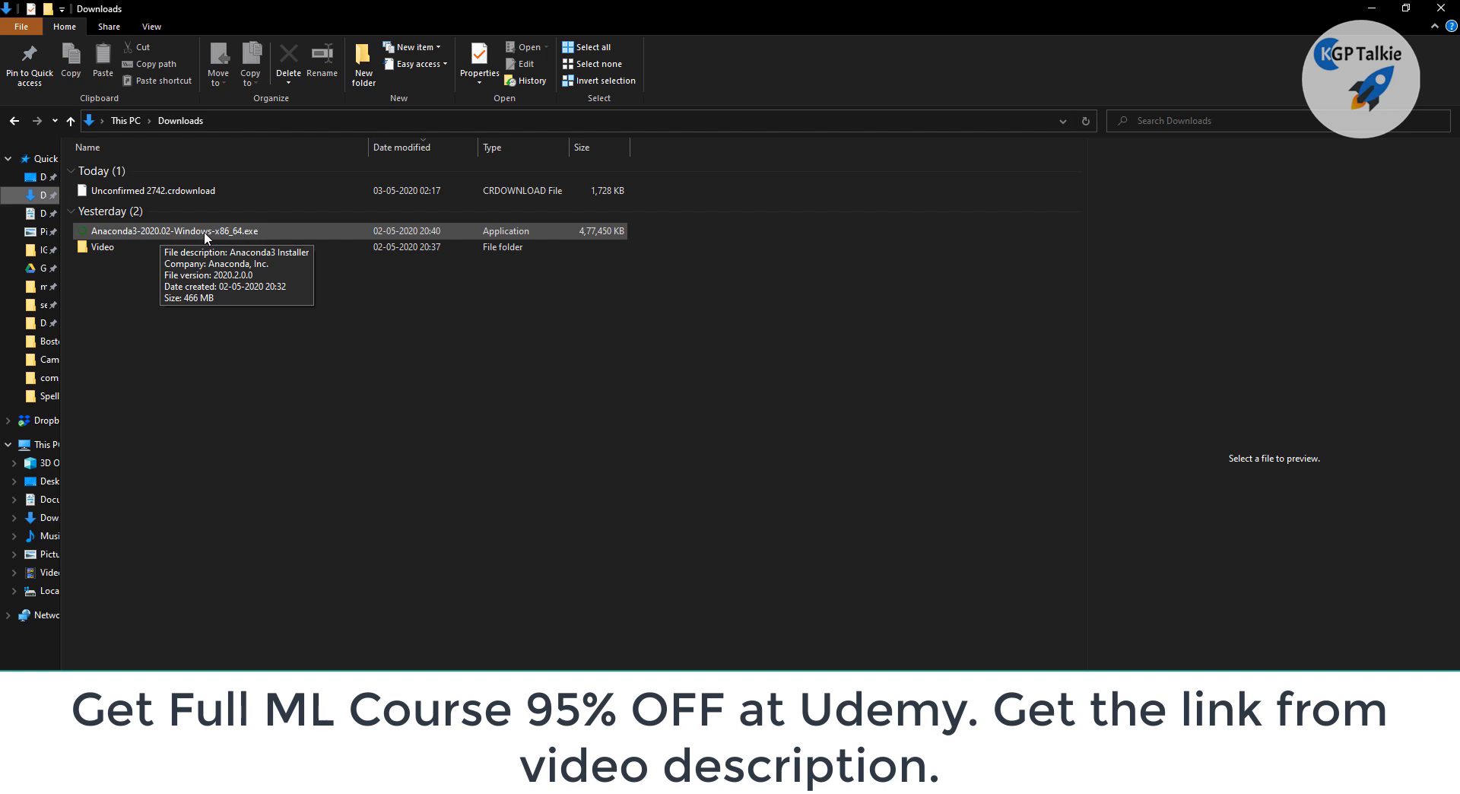
{"action": "left_click", "coordinate": [174, 231]}
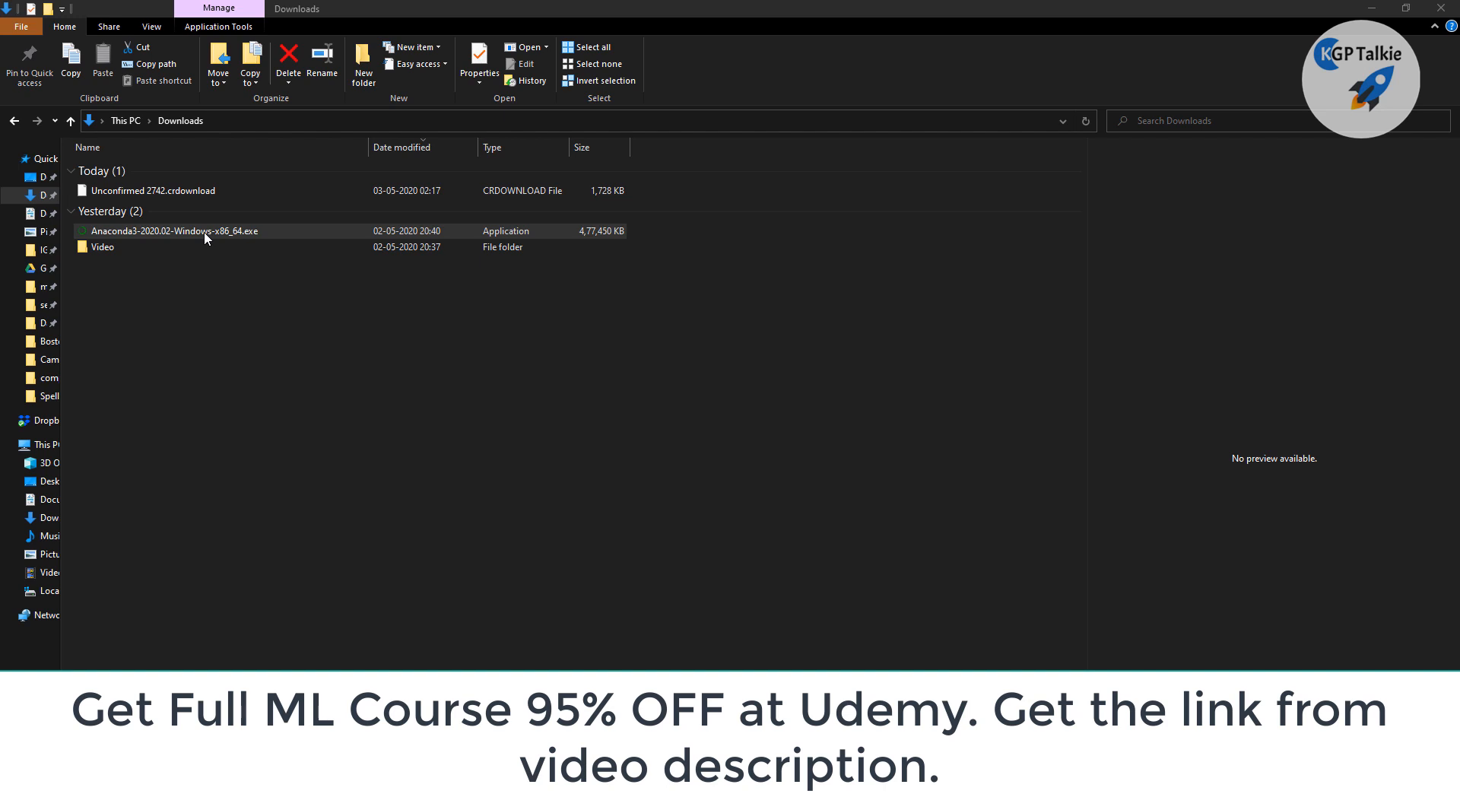
Run the Anaconda3 installer for All Users and approve the admin privileges prompt
{"action": "double_click", "coordinate": [205, 234]}
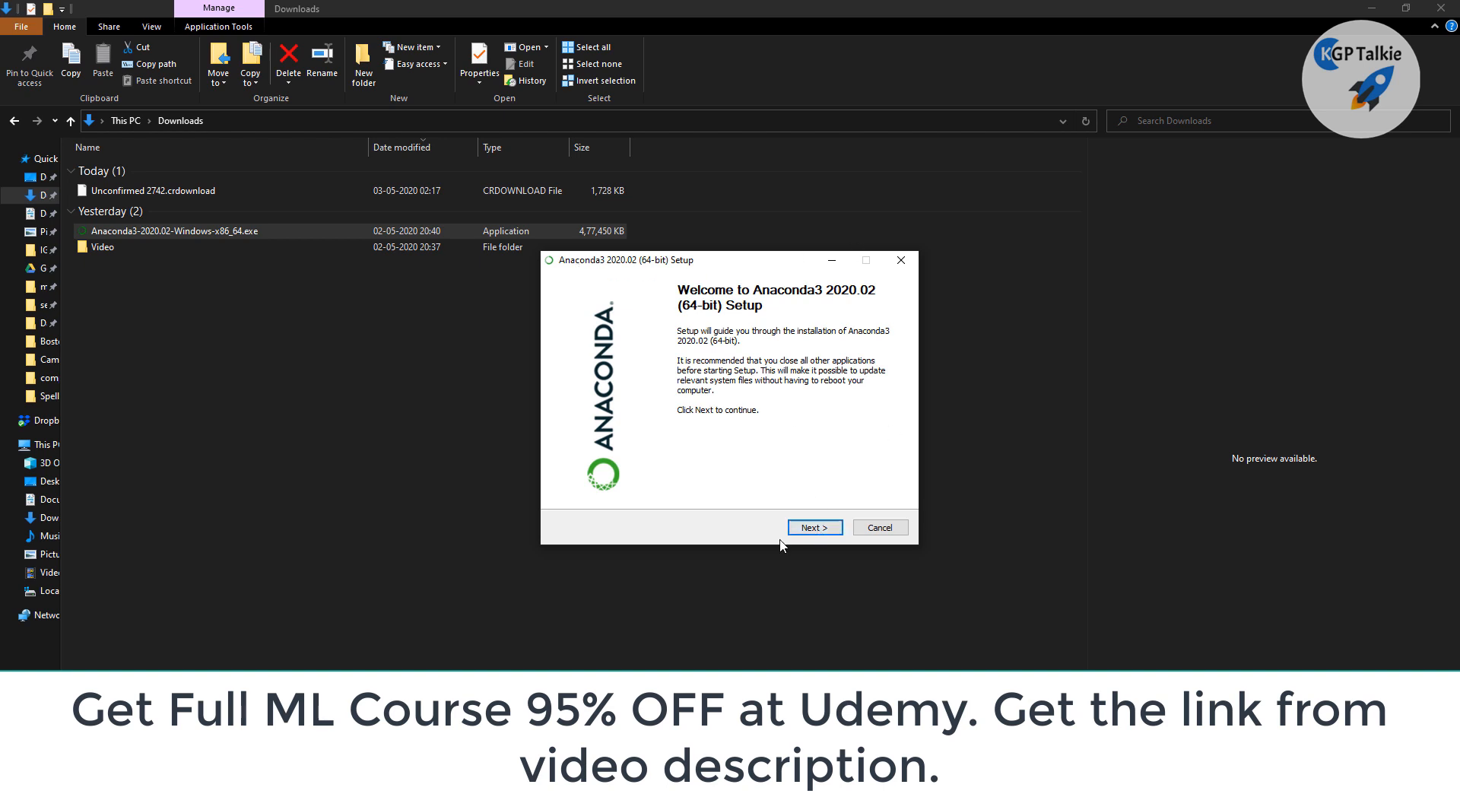
{"action": "mouse_move", "coordinate": [812, 533]}
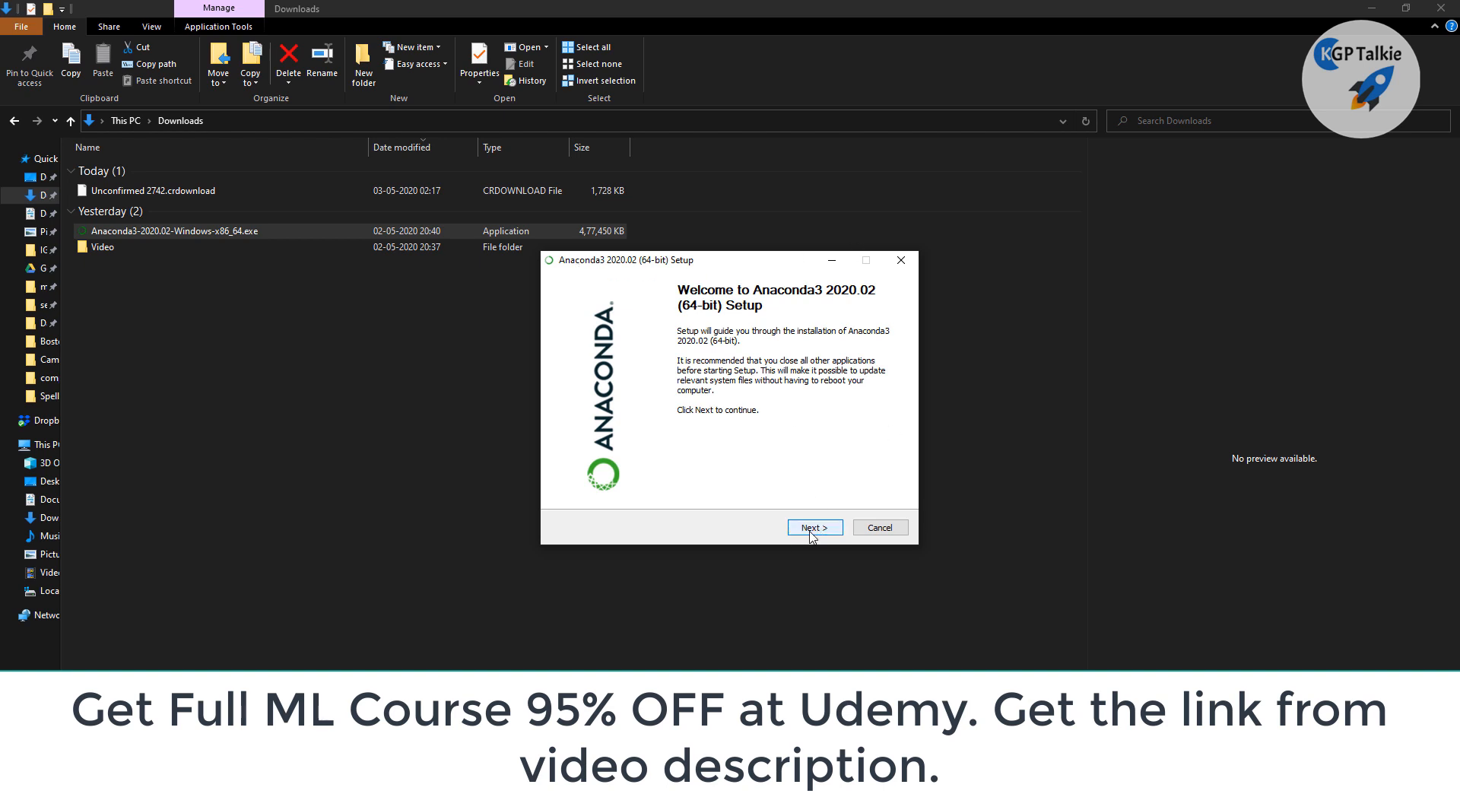
{"action": "left_click", "coordinate": [814, 527]}
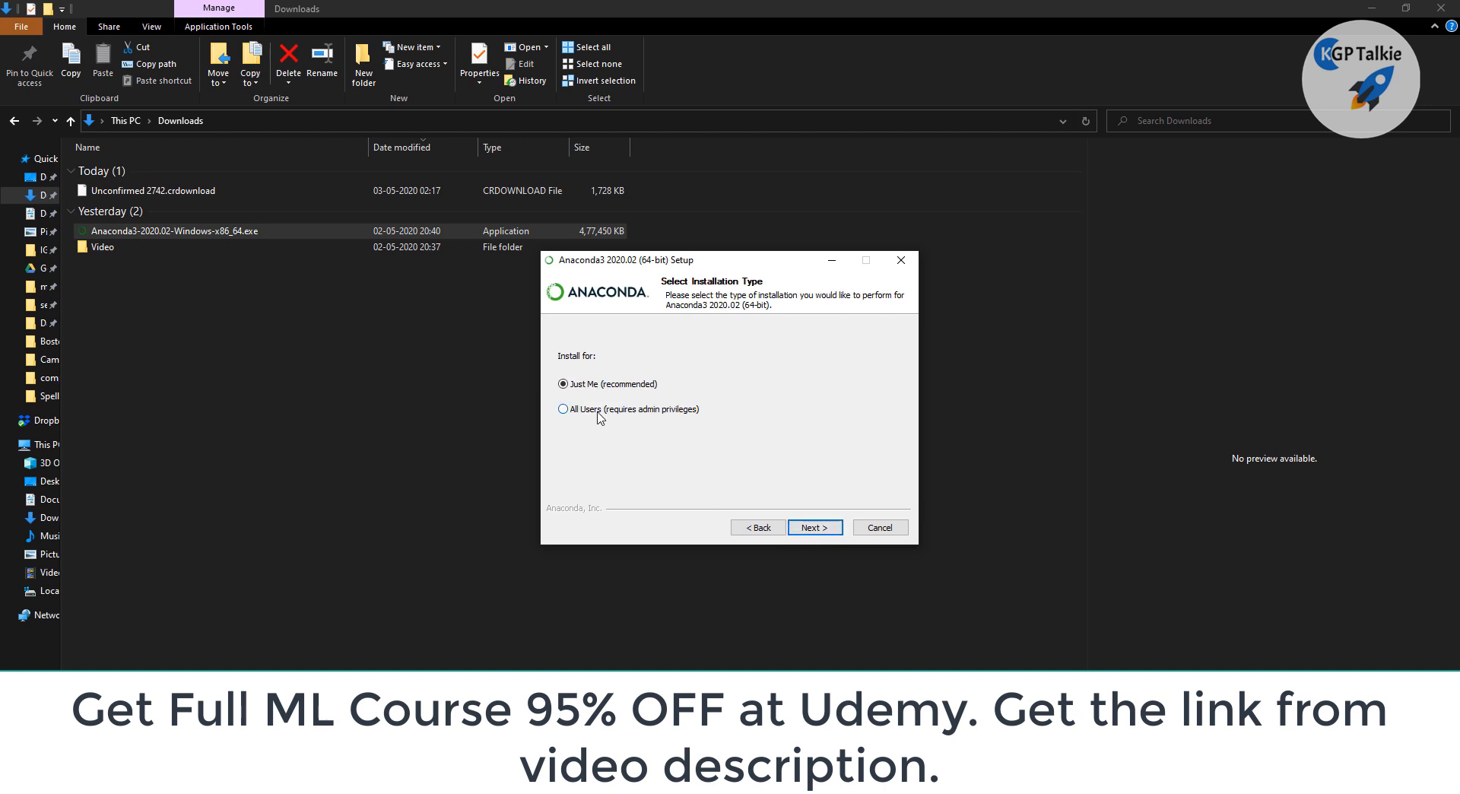
{"action": "left_click", "coordinate": [562, 409]}
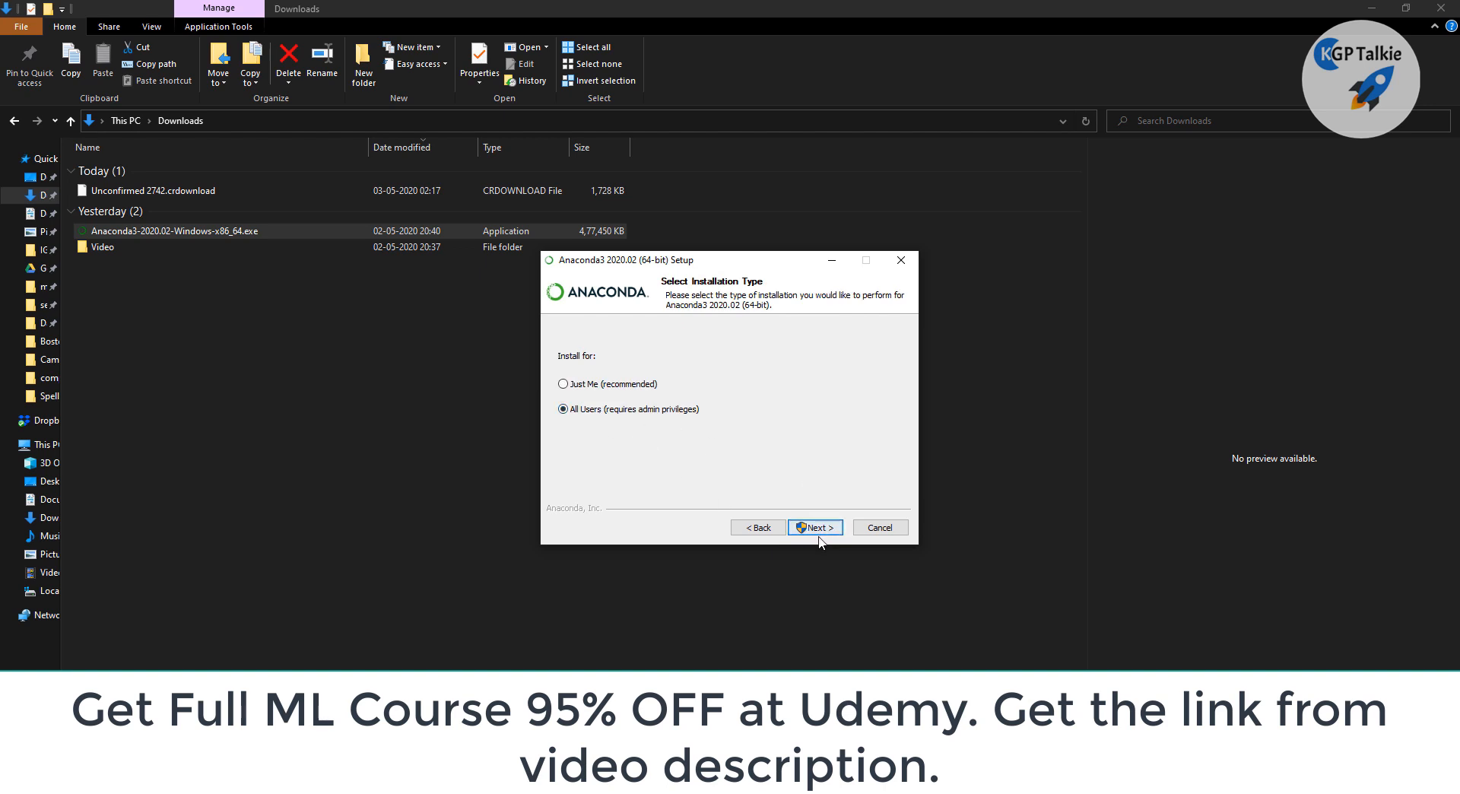
{"action": "left_click", "coordinate": [814, 526]}
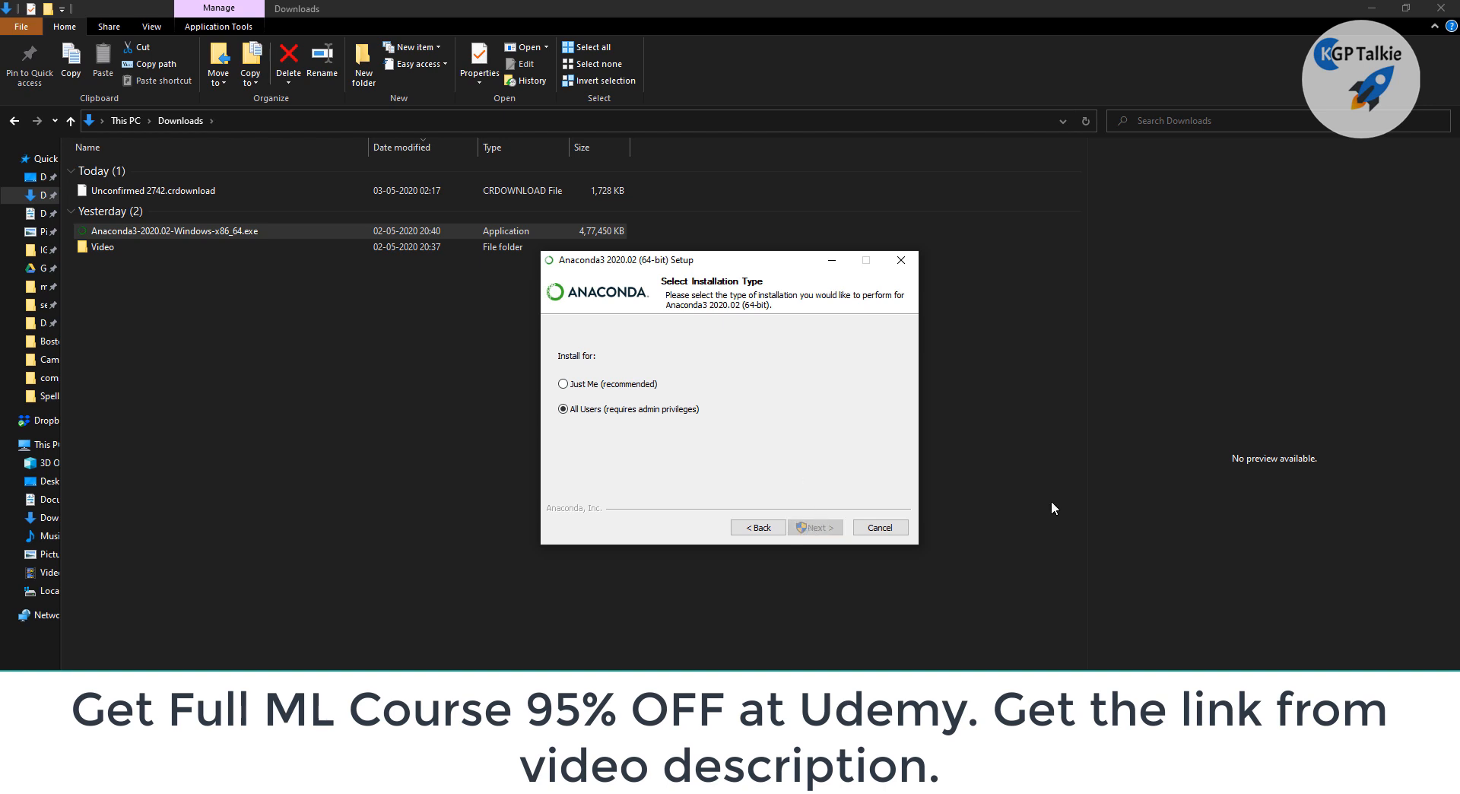
{"action": "left_click", "coordinate": [815, 527]}
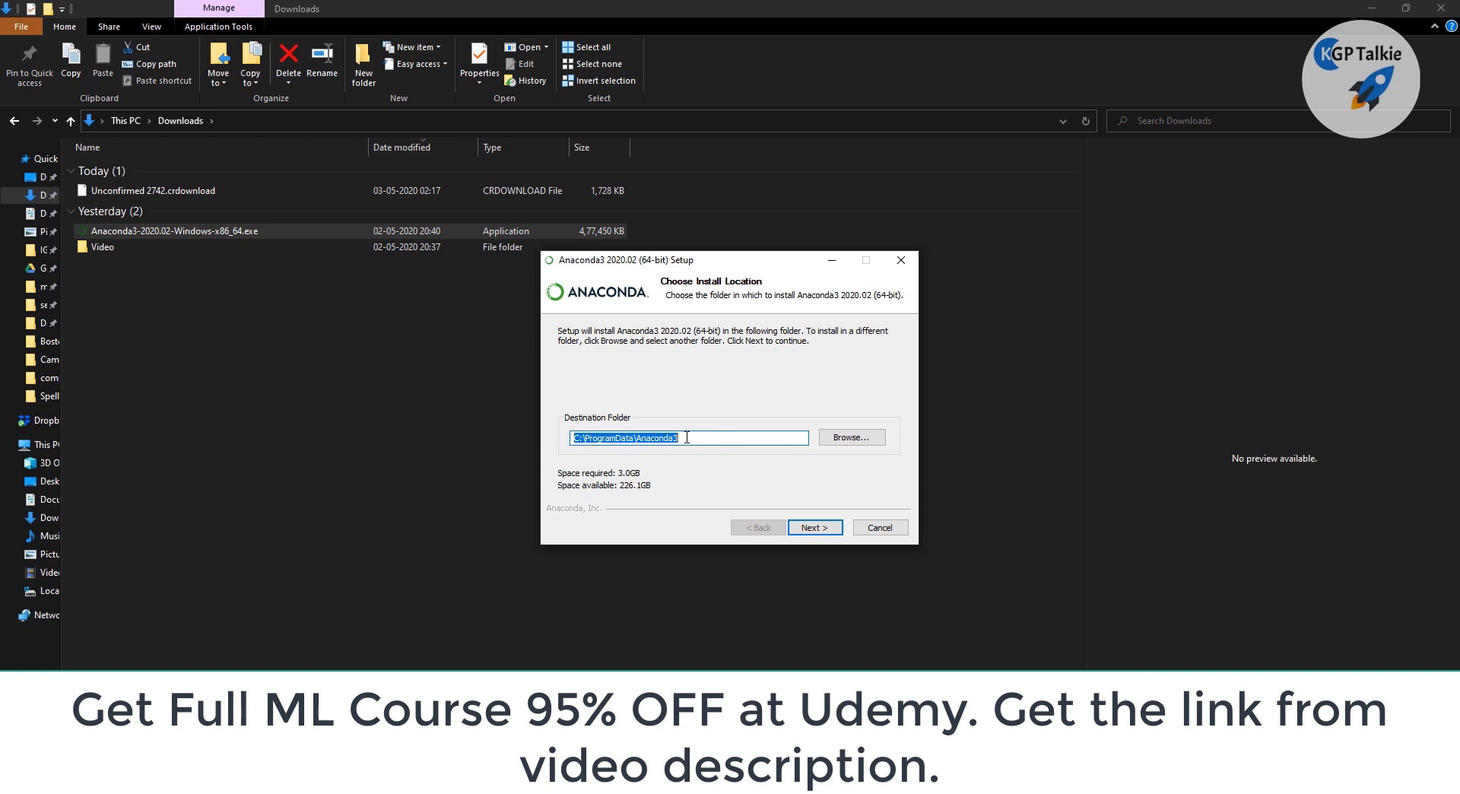
Keep C:\ProgramData\Anaconda3 and enable adding Anaconda3 to the system PATH
{"action": "left_click", "coordinate": [815, 527]}
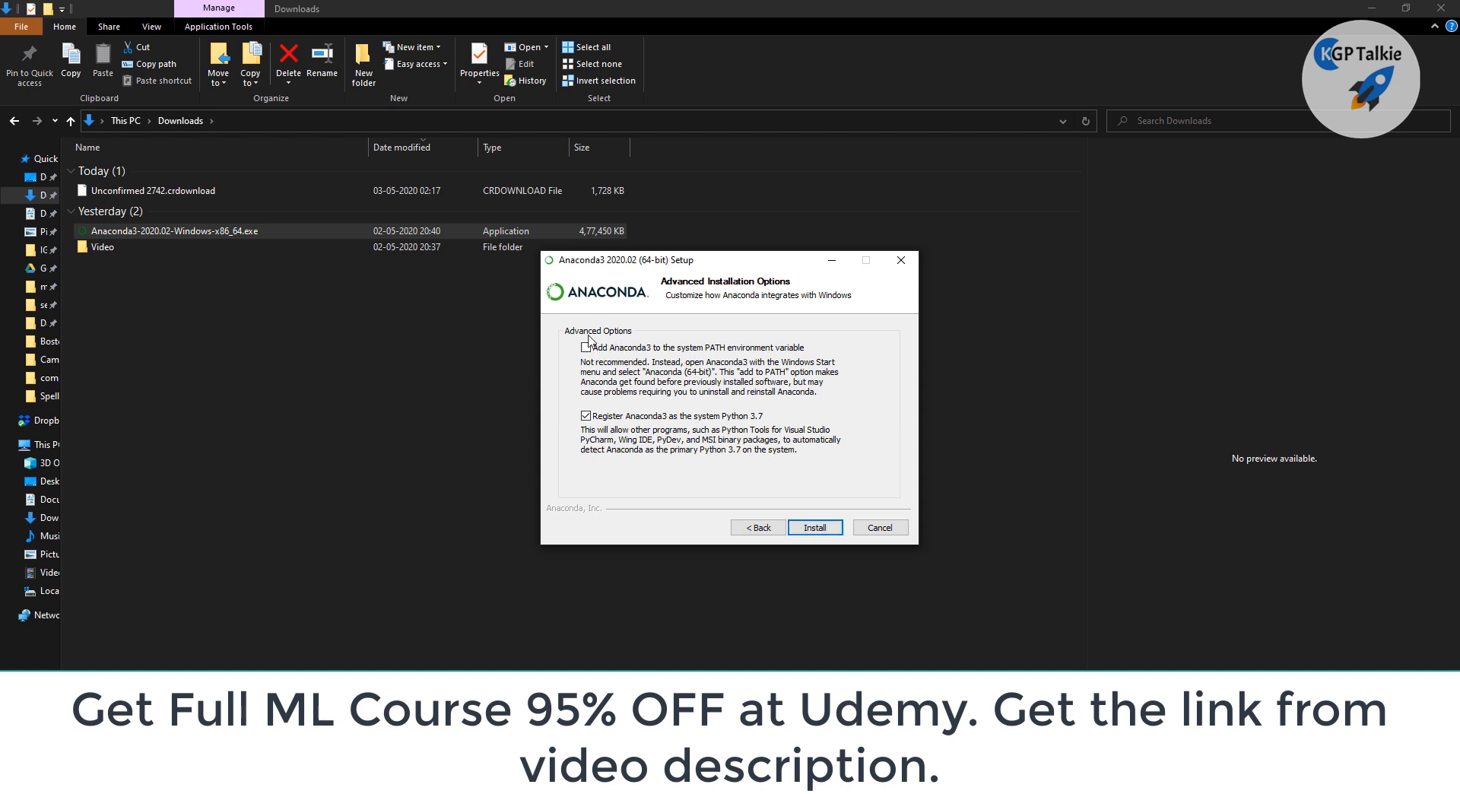
{"action": "mouse_move", "coordinate": [663, 359]}
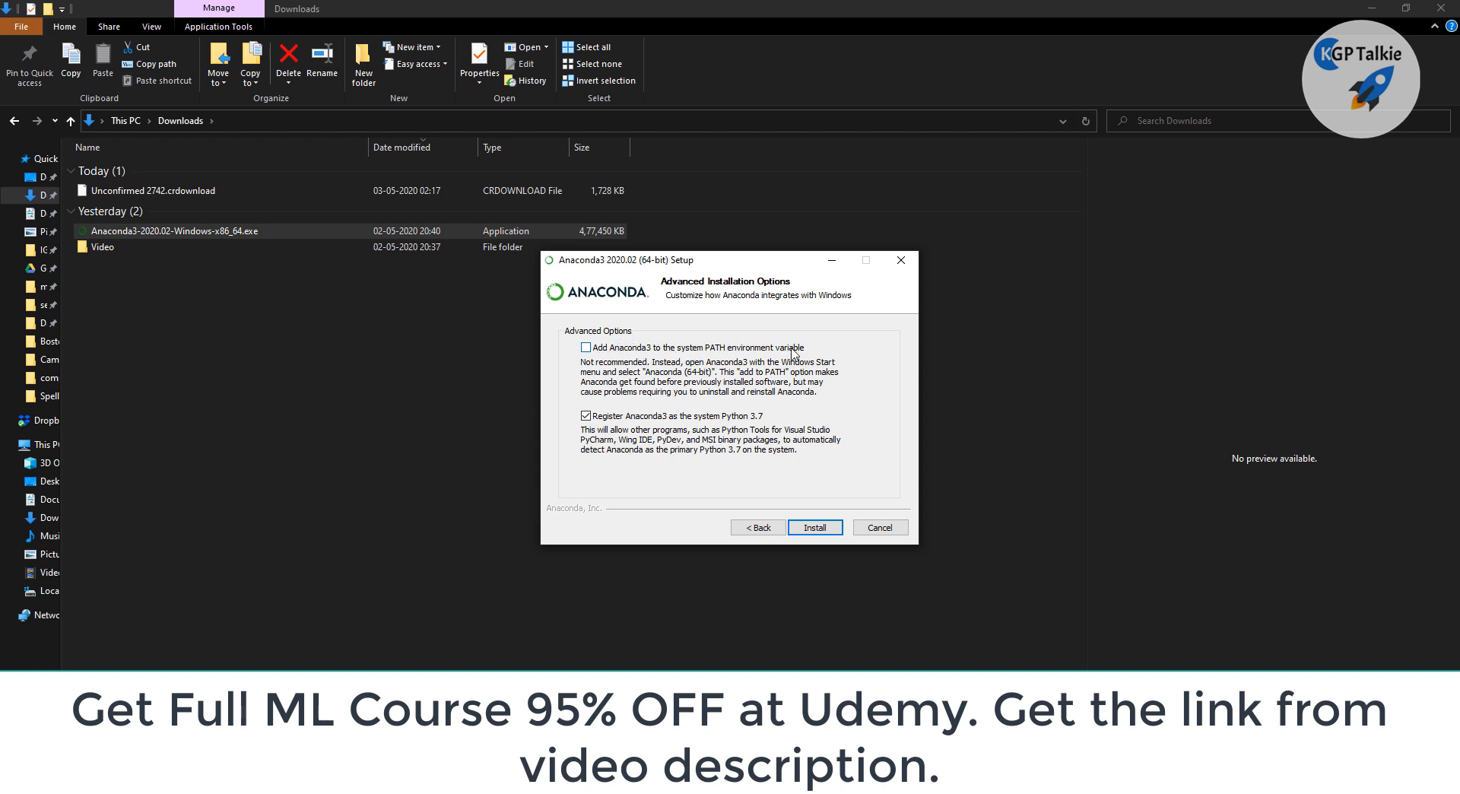
{"action": "mouse_move", "coordinate": [627, 356]}
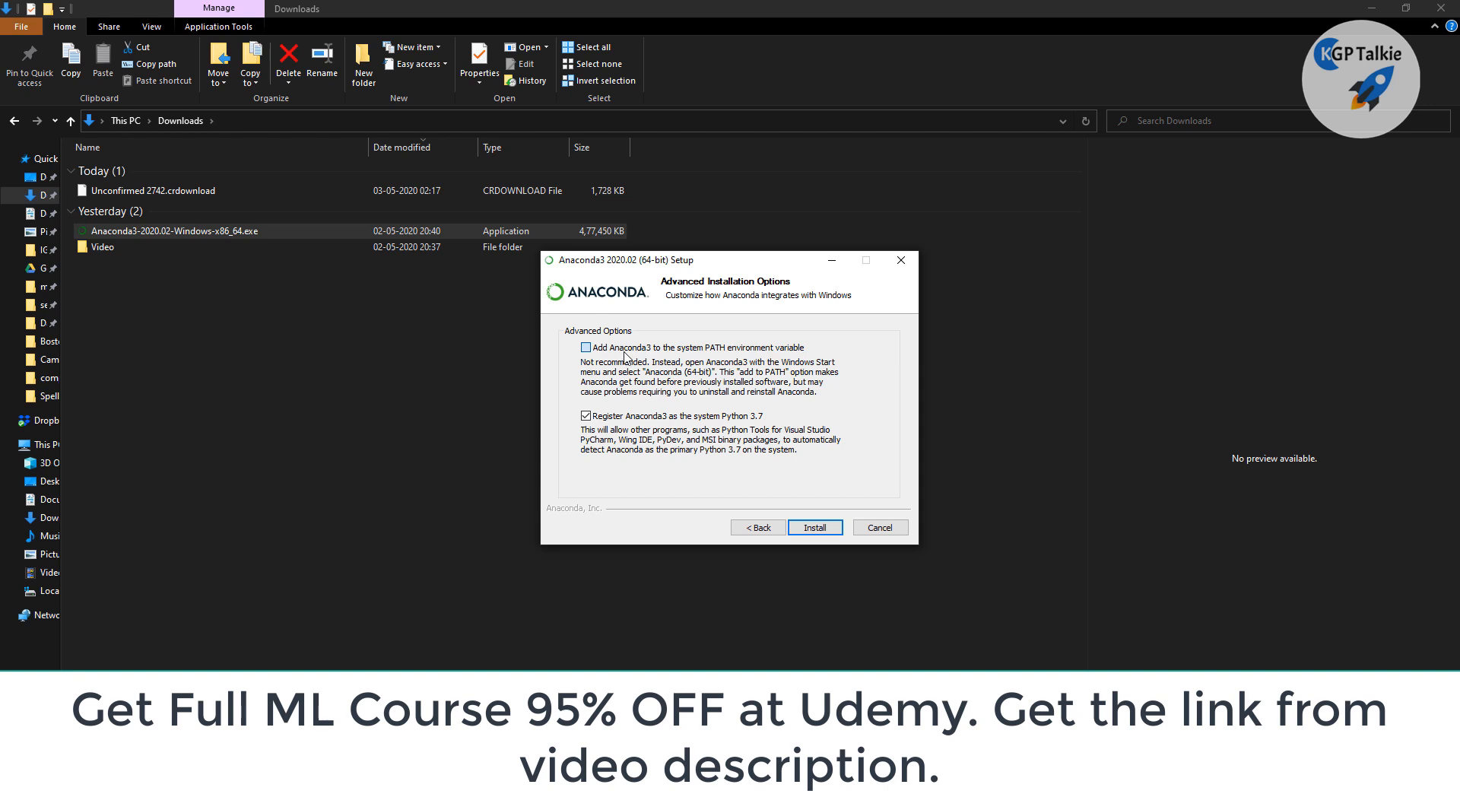
{"action": "left_click", "coordinate": [584, 347]}
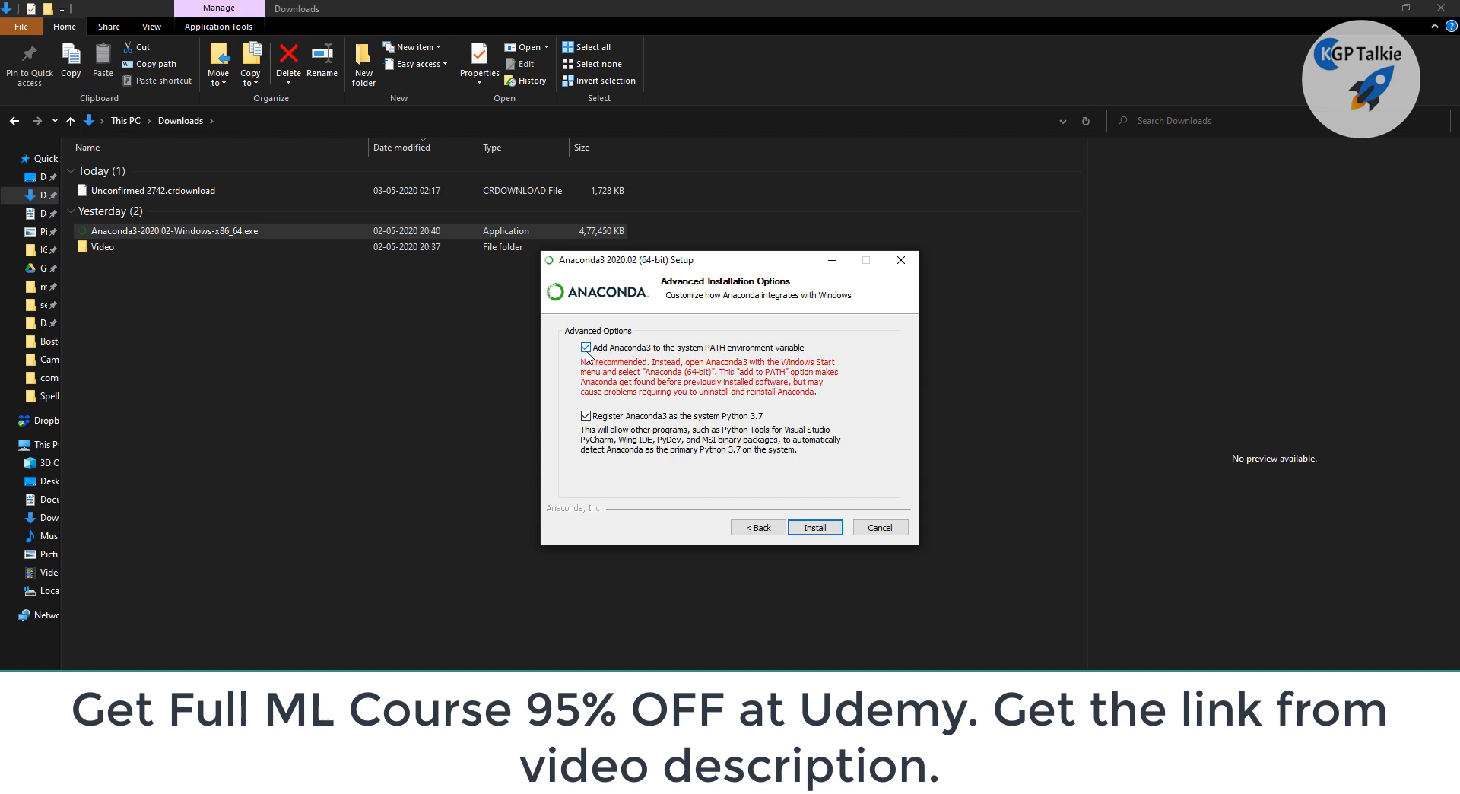
{"action": "mouse_move", "coordinate": [597, 349]}
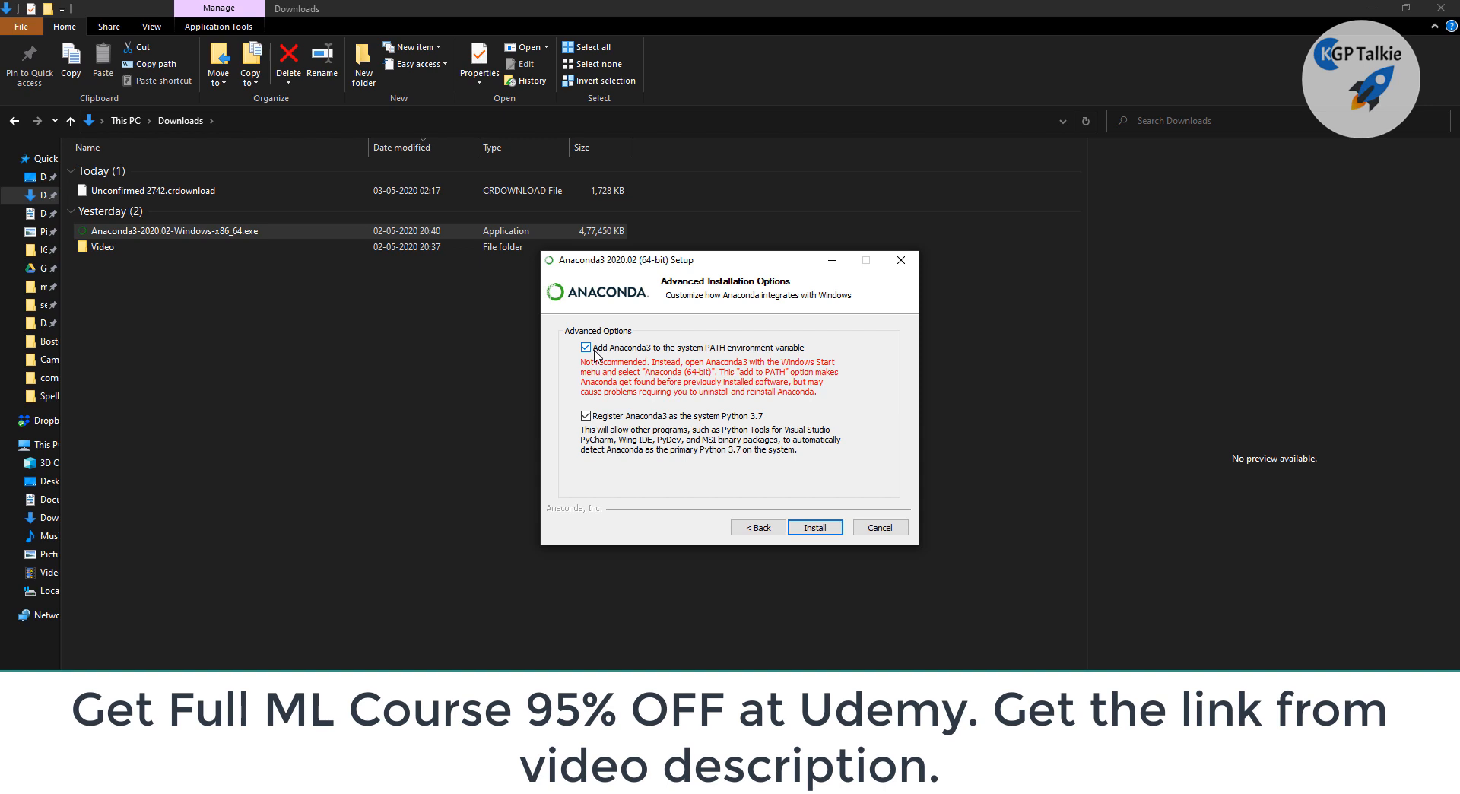
{"action": "mouse_move", "coordinate": [590, 367]}
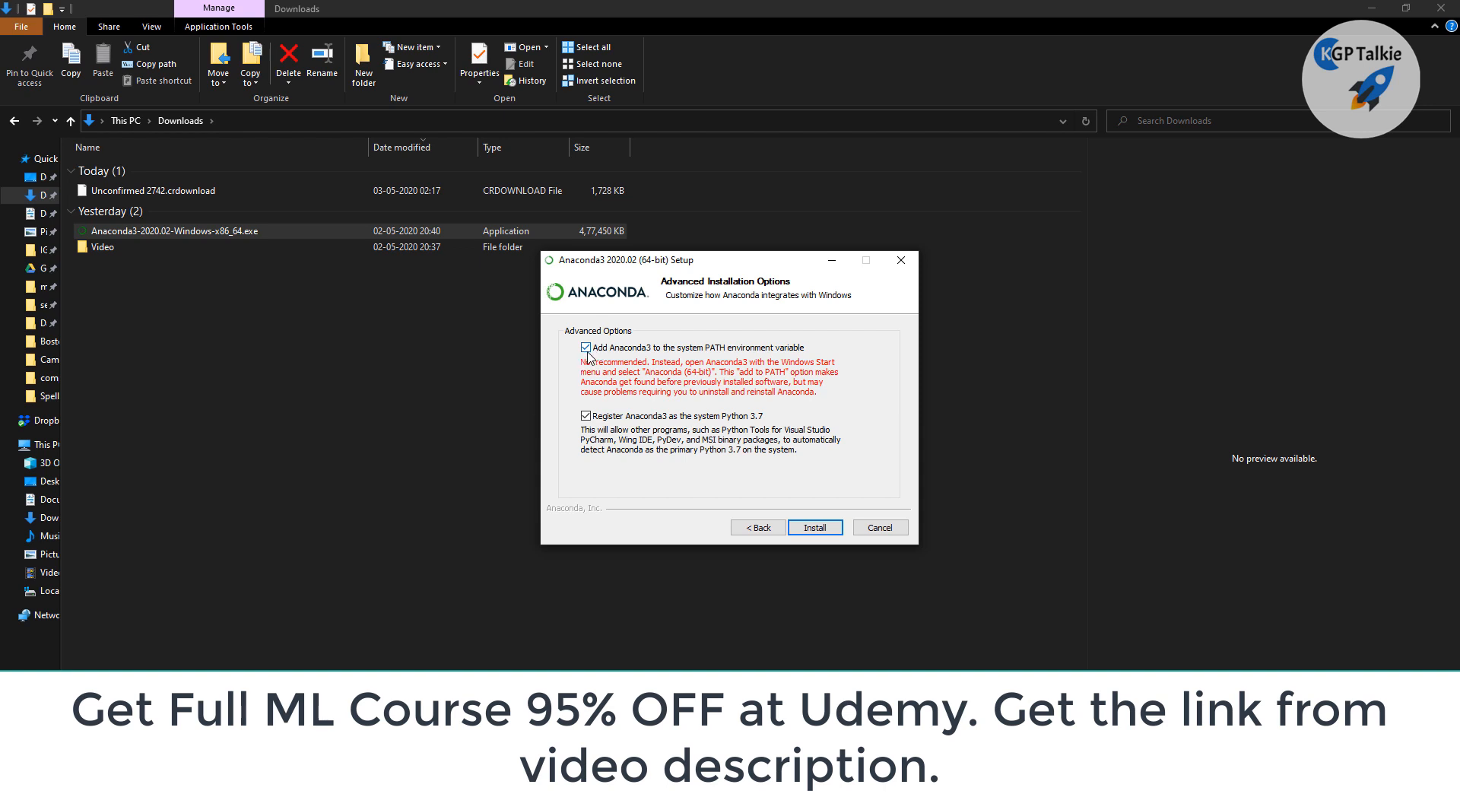
{"action": "mouse_move", "coordinate": [651, 353]}
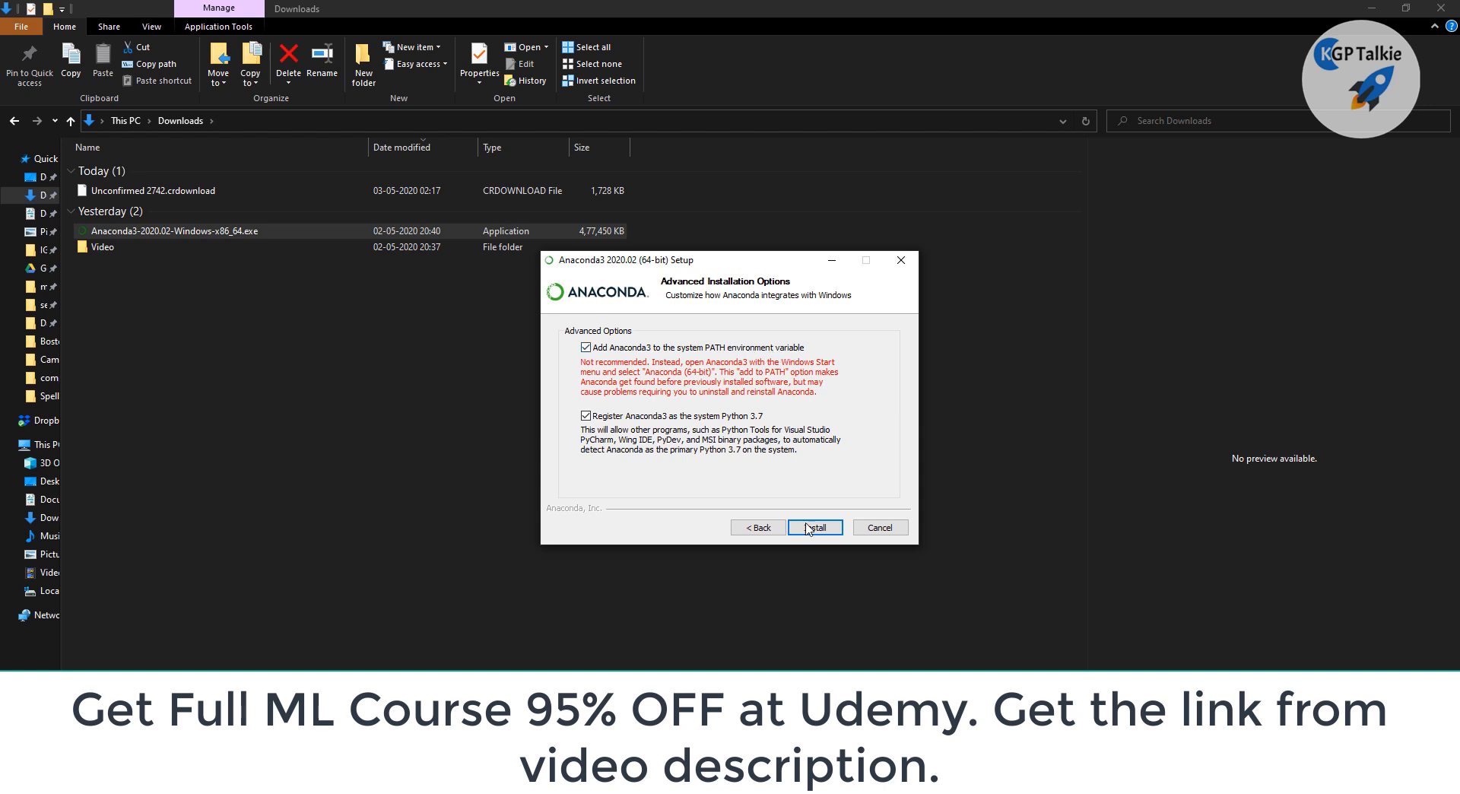
Install Anaconda3 and continue past the Installation Complete and PyCharm pages
{"action": "left_click", "coordinate": [816, 527]}
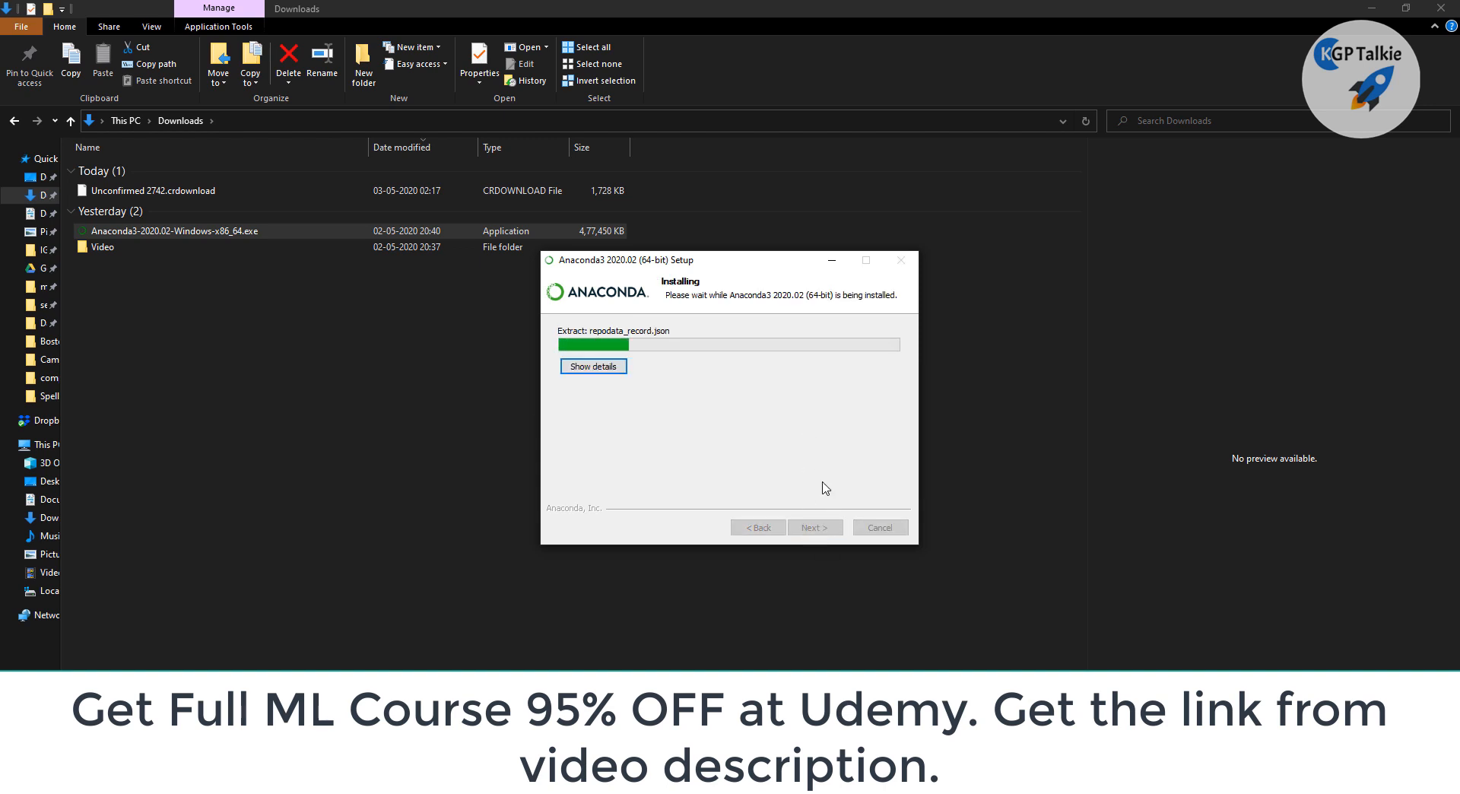
{"action": "mouse_move", "coordinate": [685, 353]}
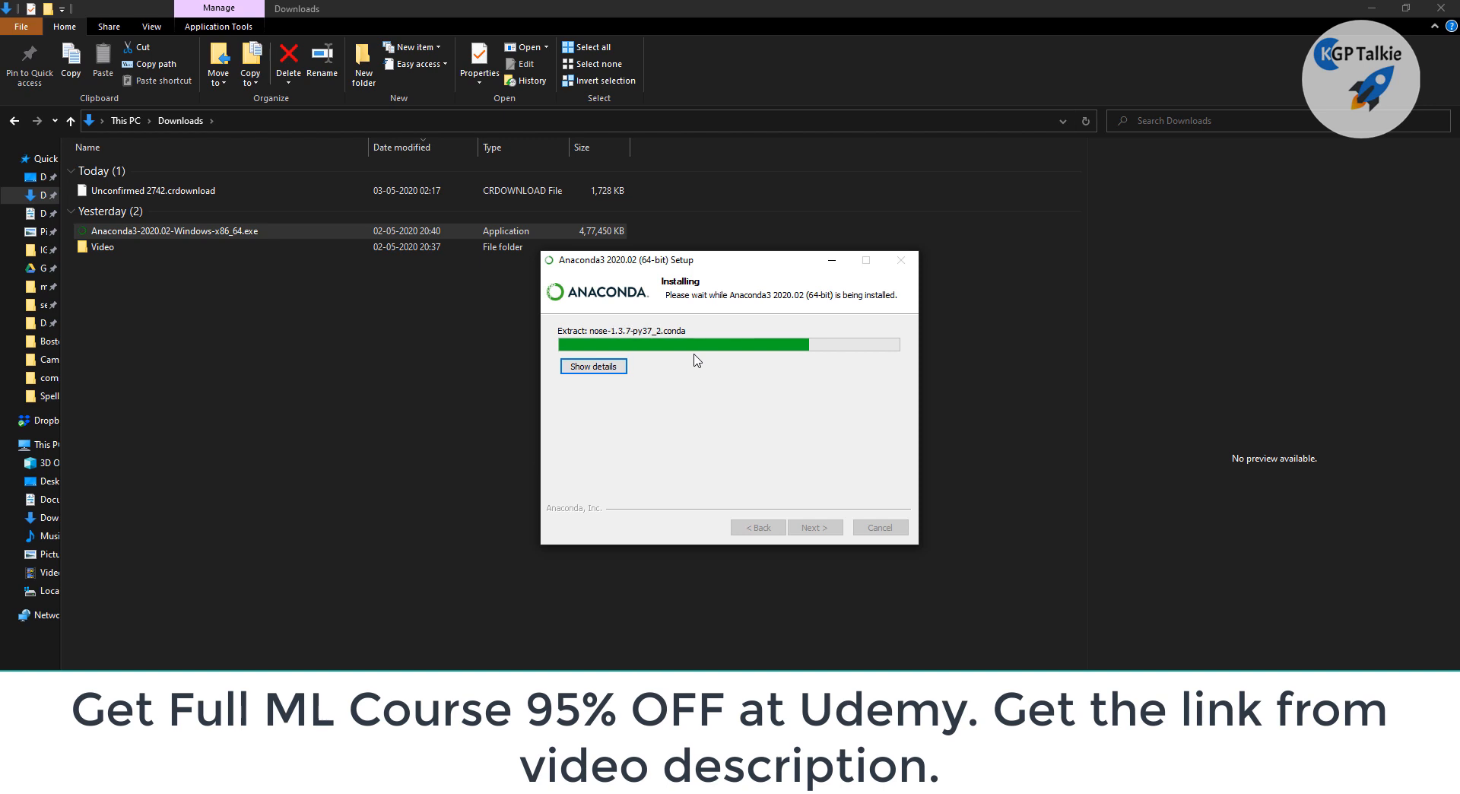
{"action": "left_click", "coordinate": [593, 365]}
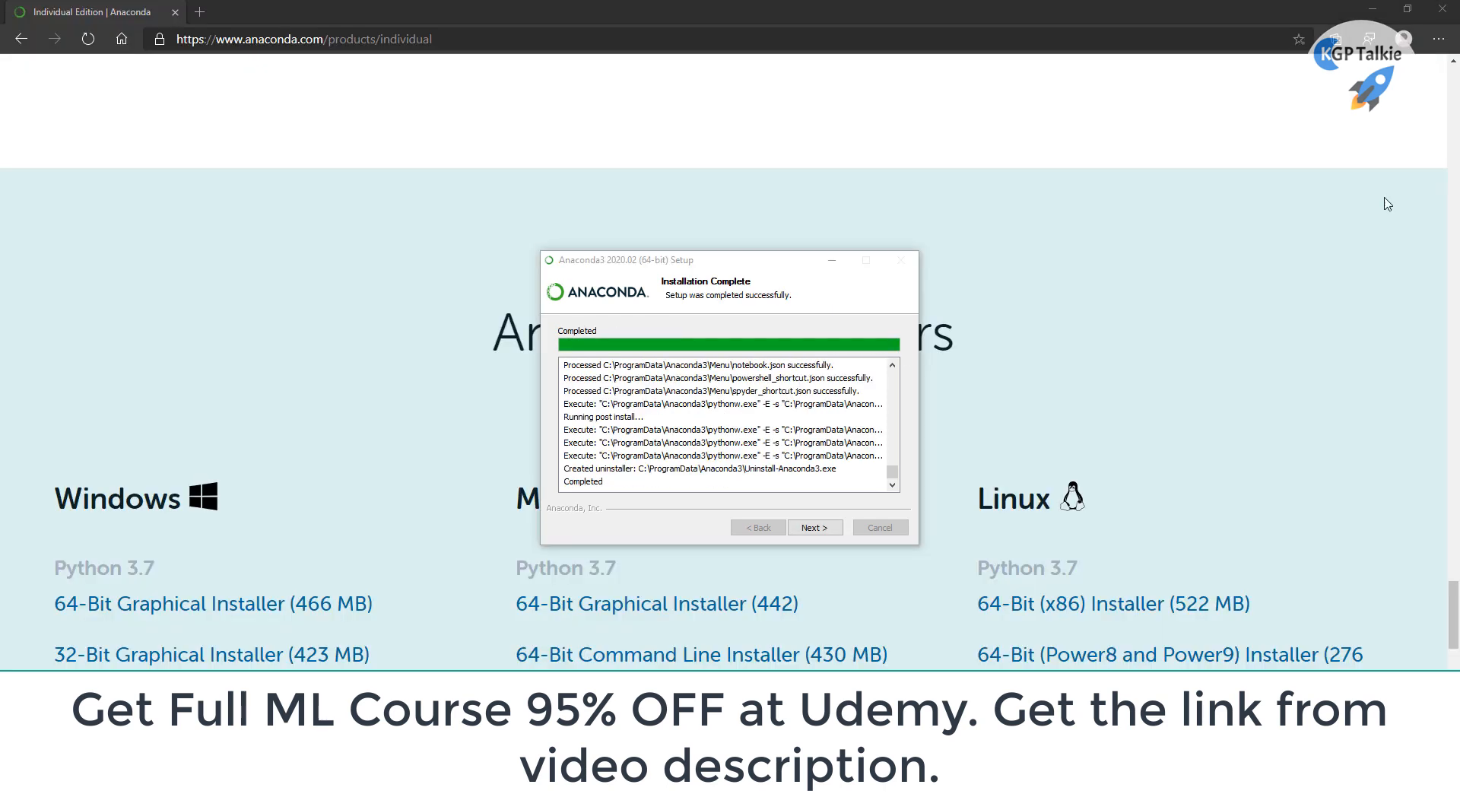
{"action": "mouse_move", "coordinate": [771, 423]}
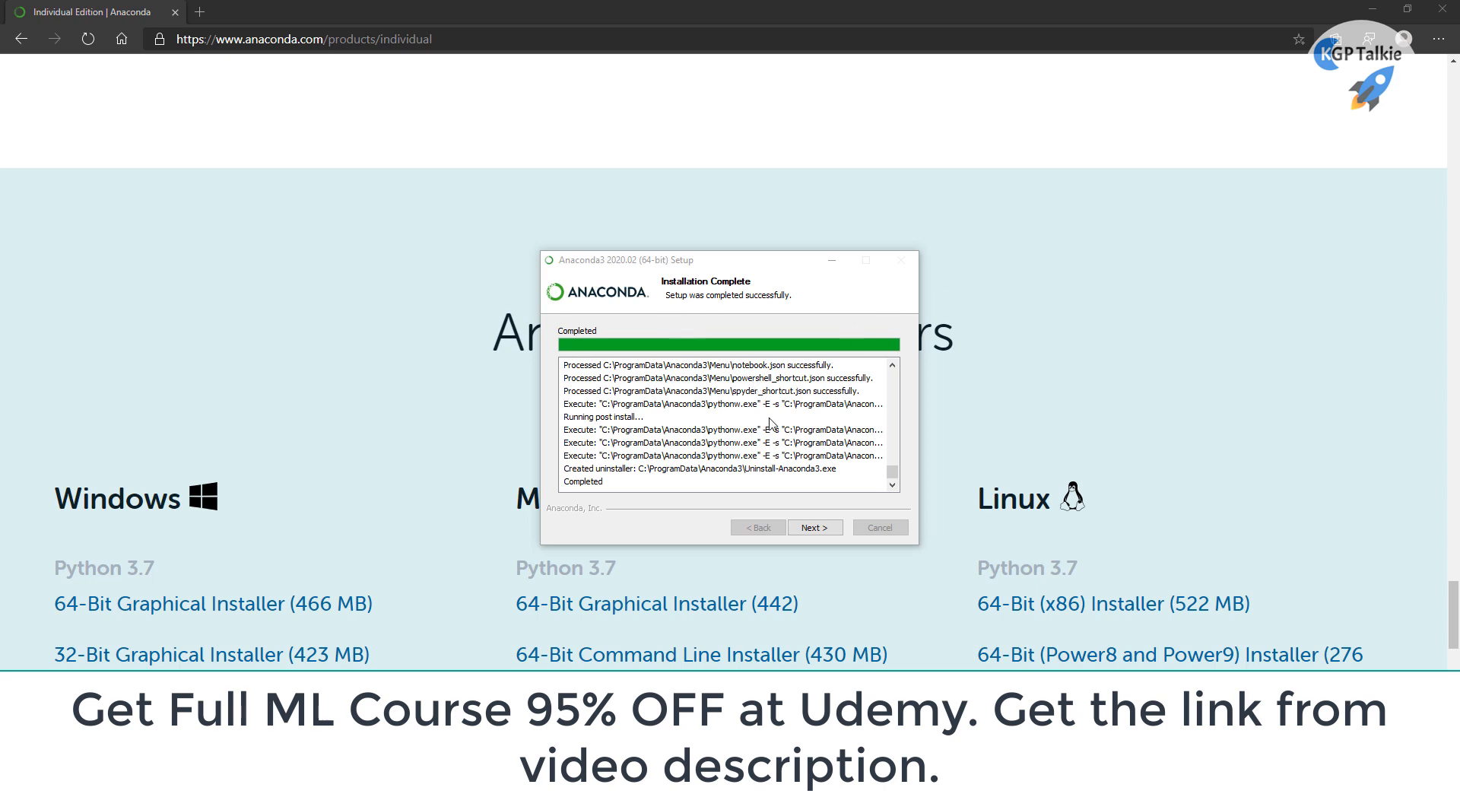
{"action": "left_click", "coordinate": [815, 527]}
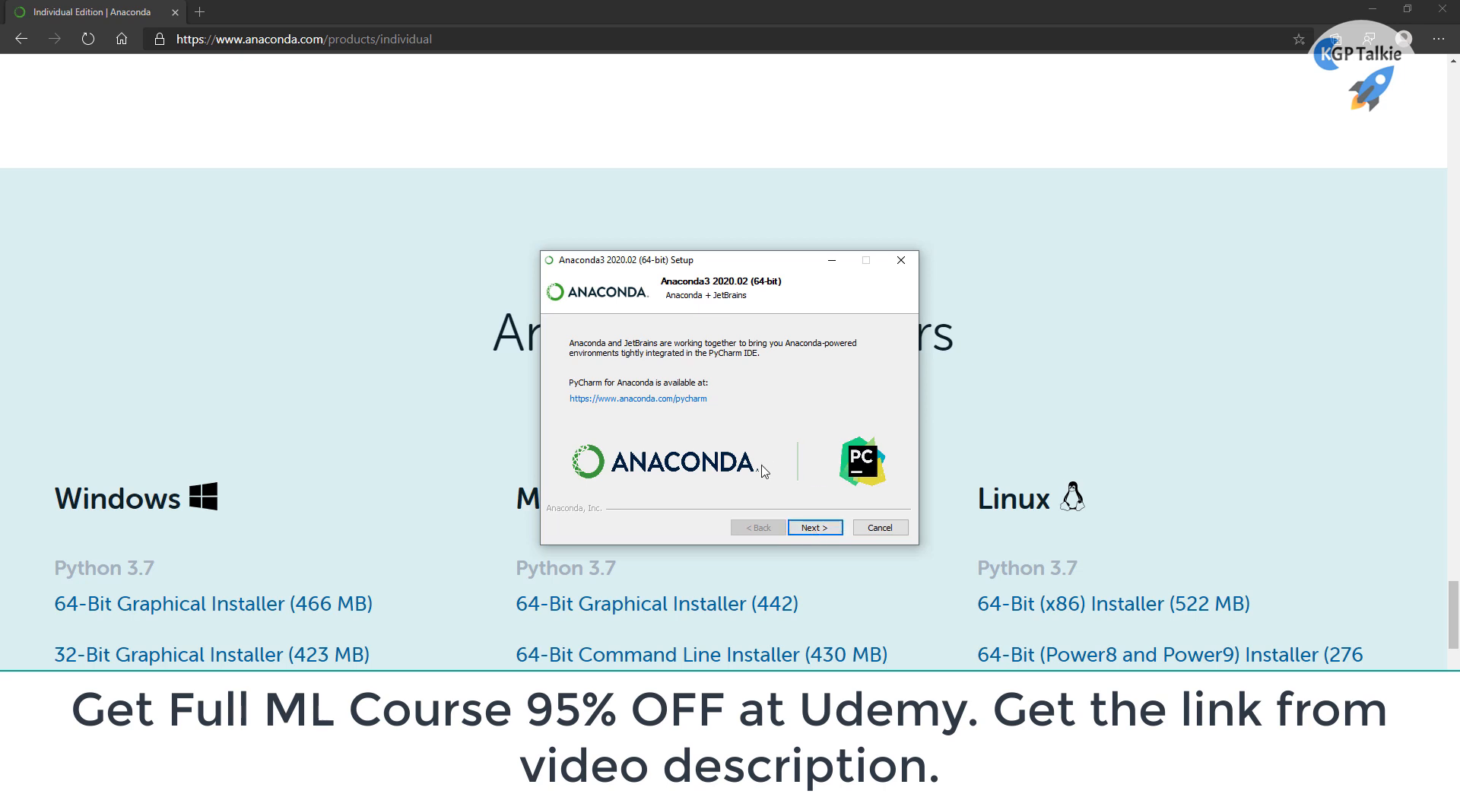
{"action": "mouse_move", "coordinate": [843, 463]}
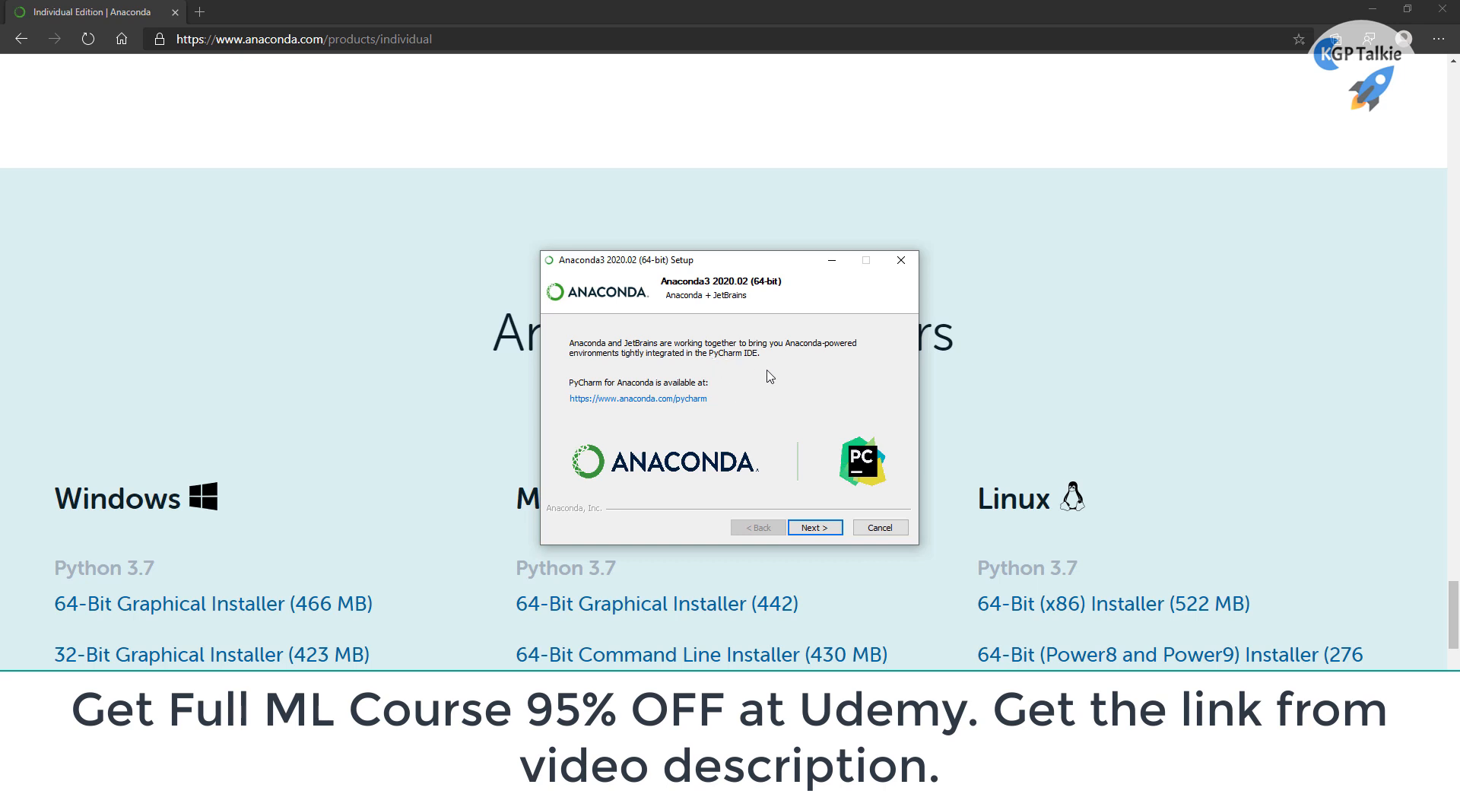
{"action": "mouse_move", "coordinate": [705, 361]}
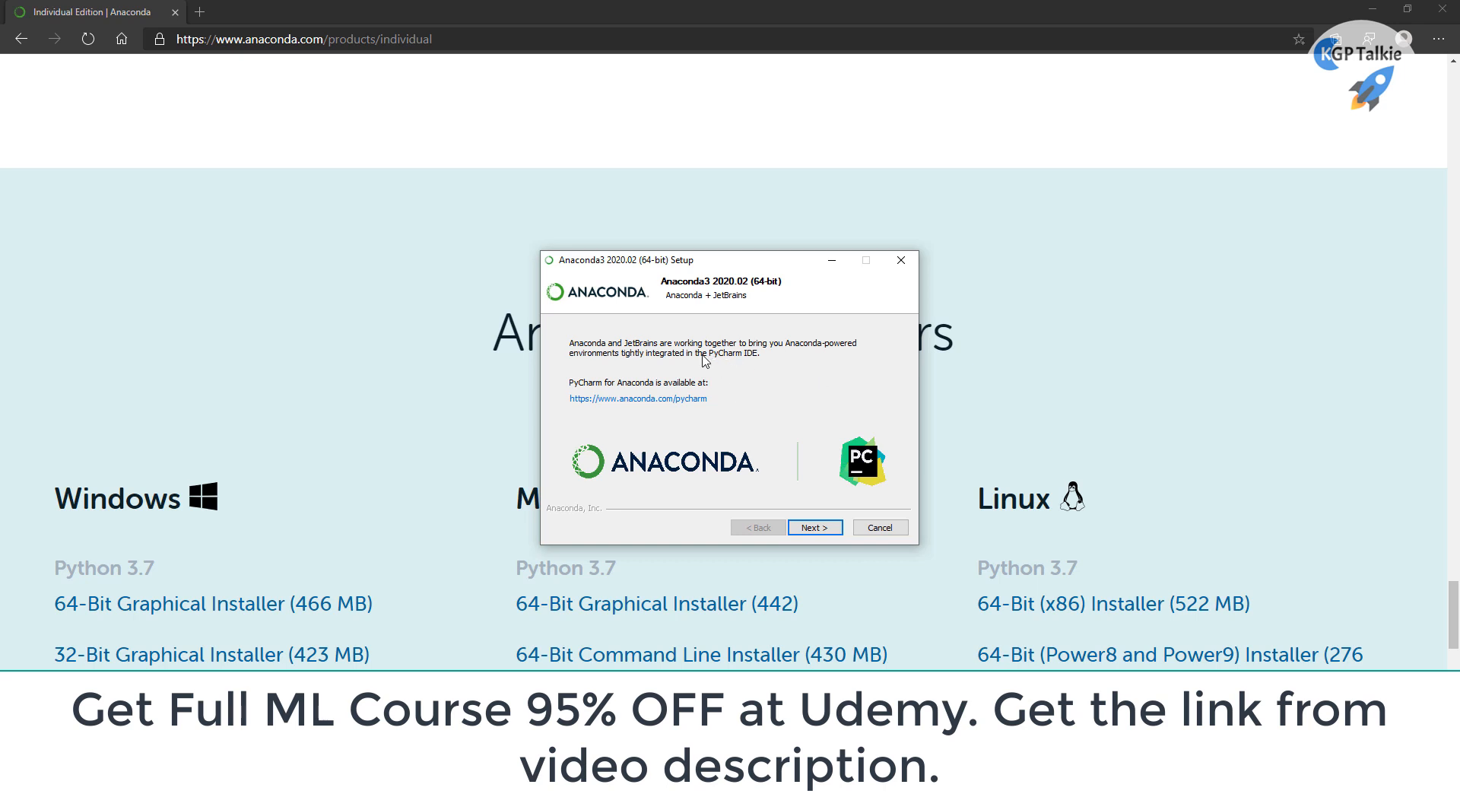
{"action": "mouse_move", "coordinate": [754, 470]}
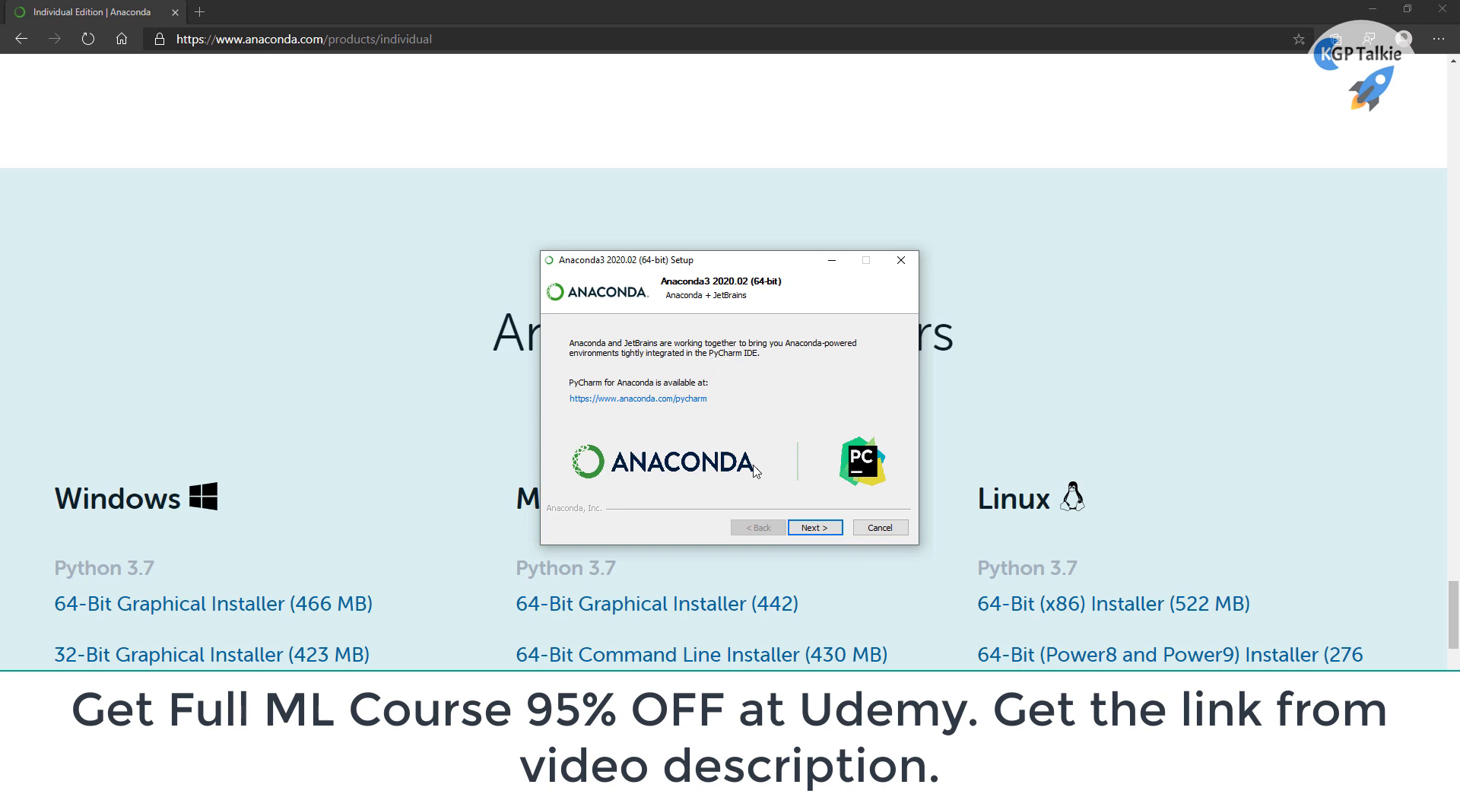
{"action": "left_click", "coordinate": [815, 526]}
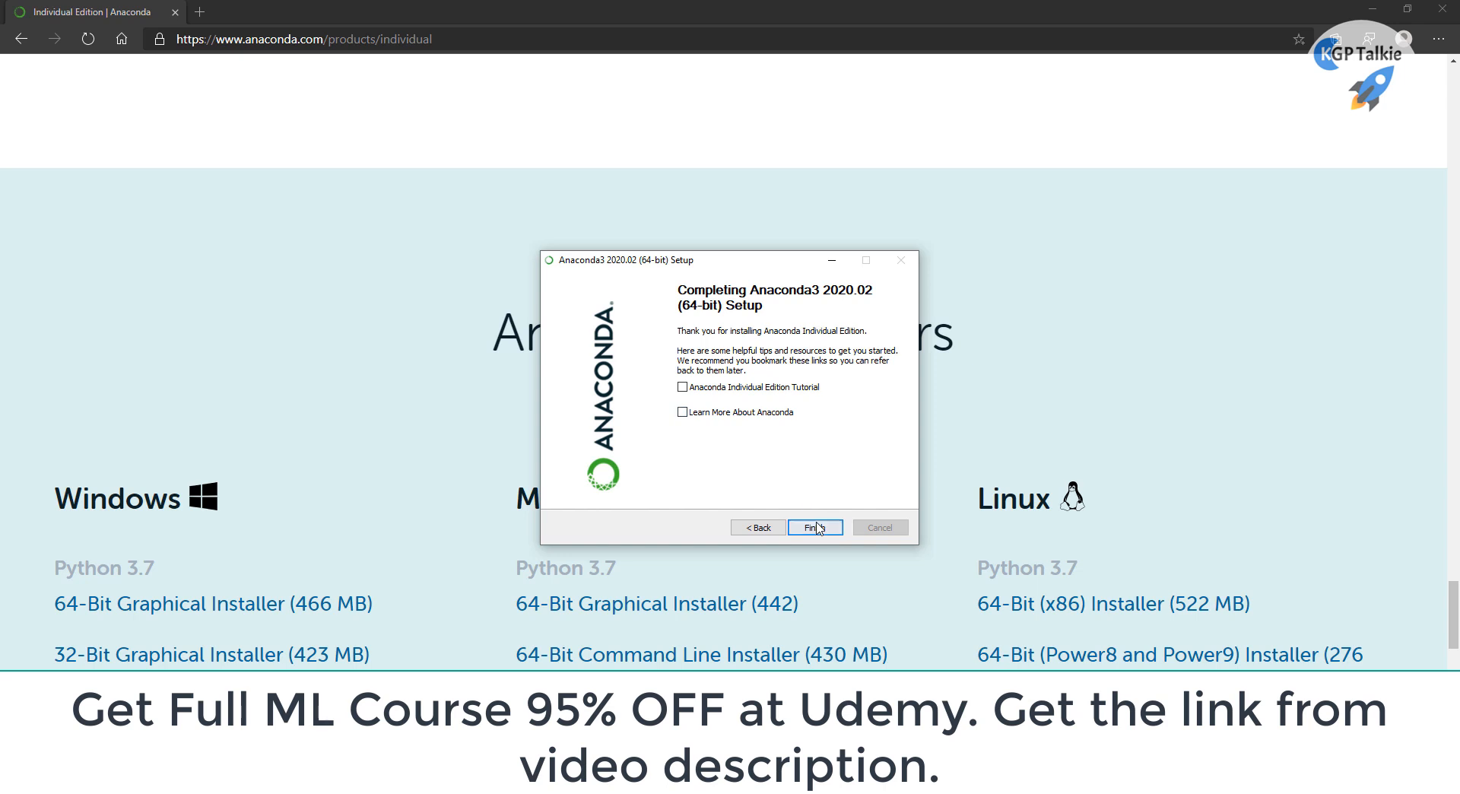
Finish setup and launch Anaconda Prompt (Anaconda3) as administrator from Start search
{"action": "left_click", "coordinate": [815, 527]}
{"action": "type", "text": "ana"}
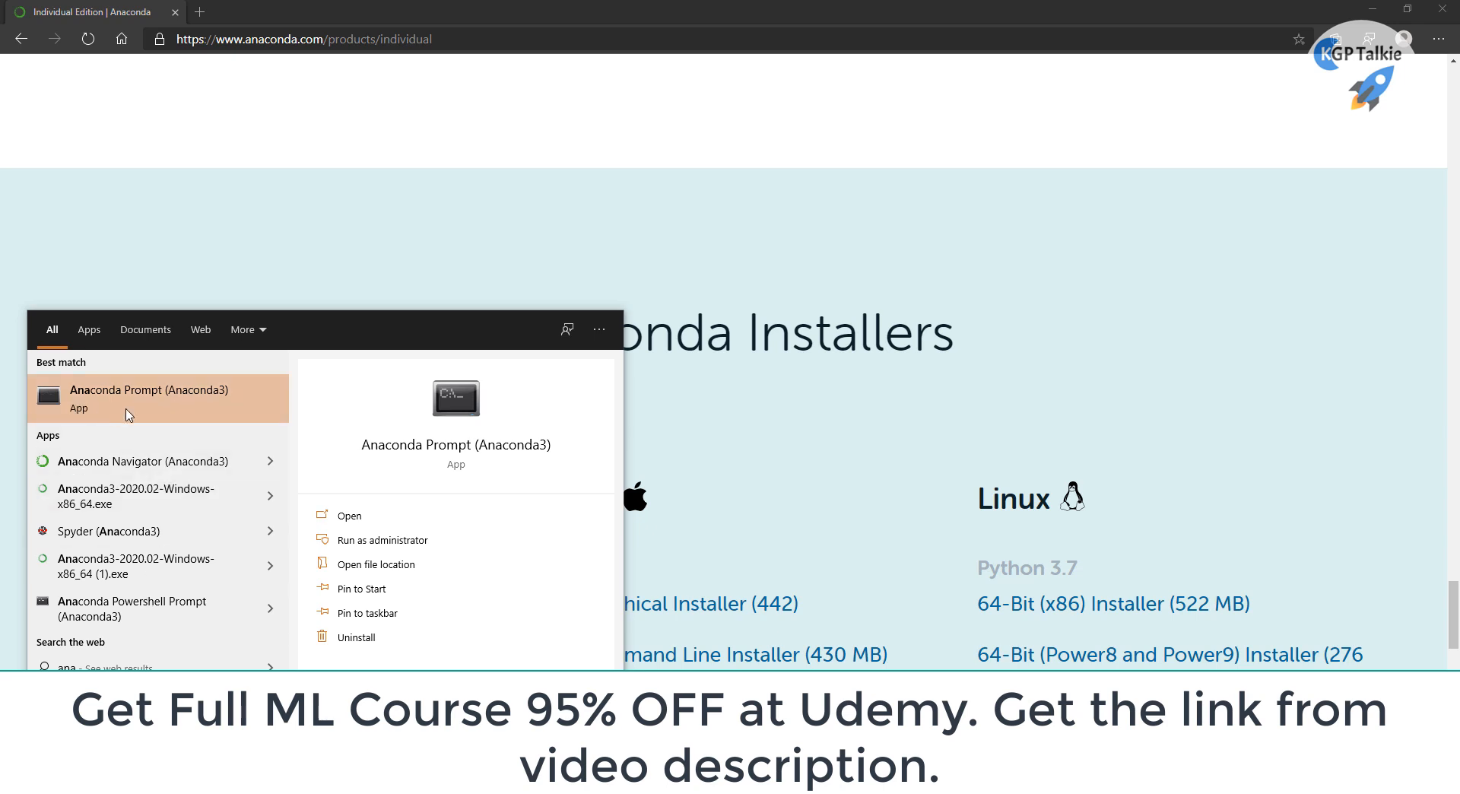
{"action": "mouse_move", "coordinate": [386, 546]}
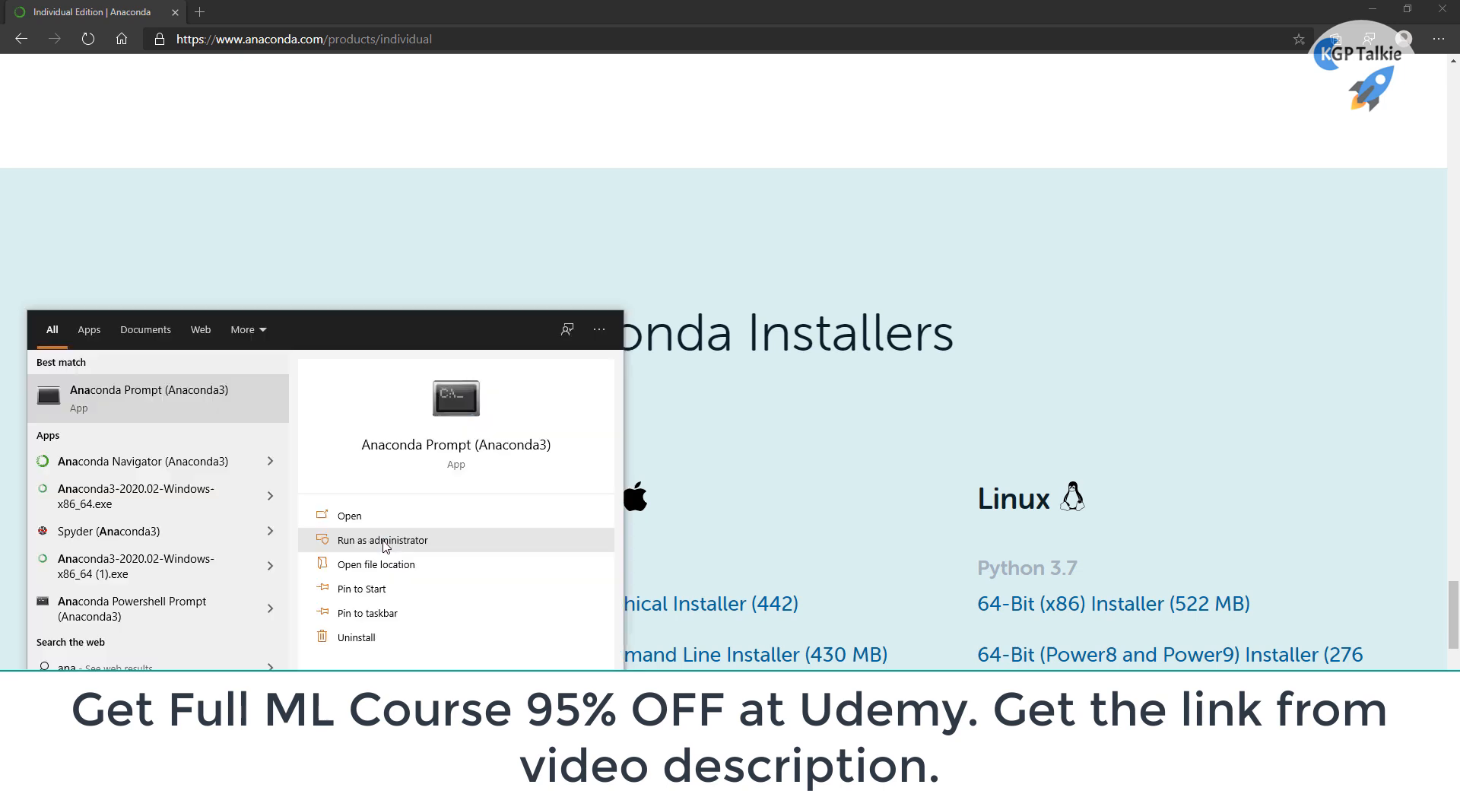
{"action": "left_click", "coordinate": [383, 540]}
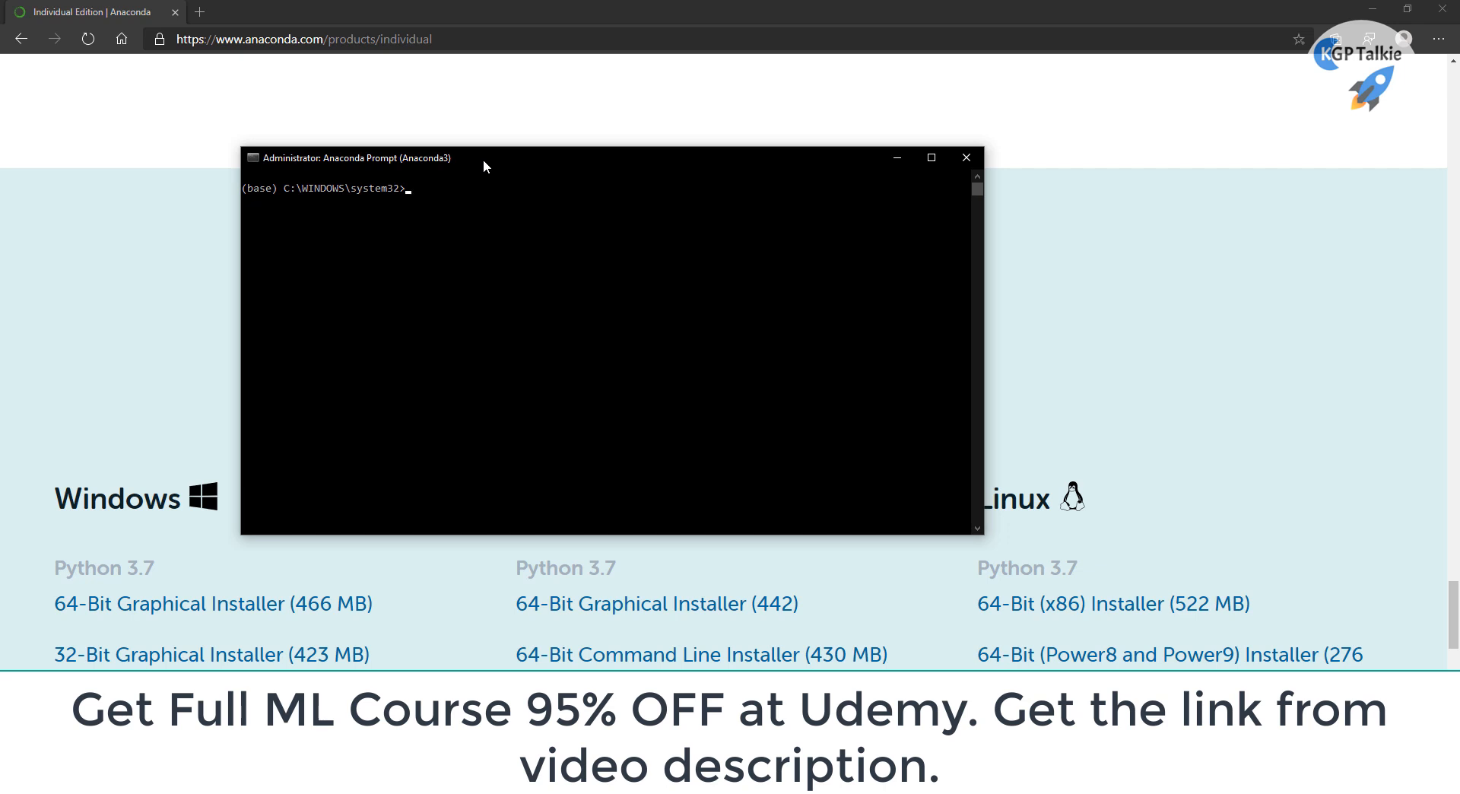
{"action": "mouse_move", "coordinate": [554, 200]}
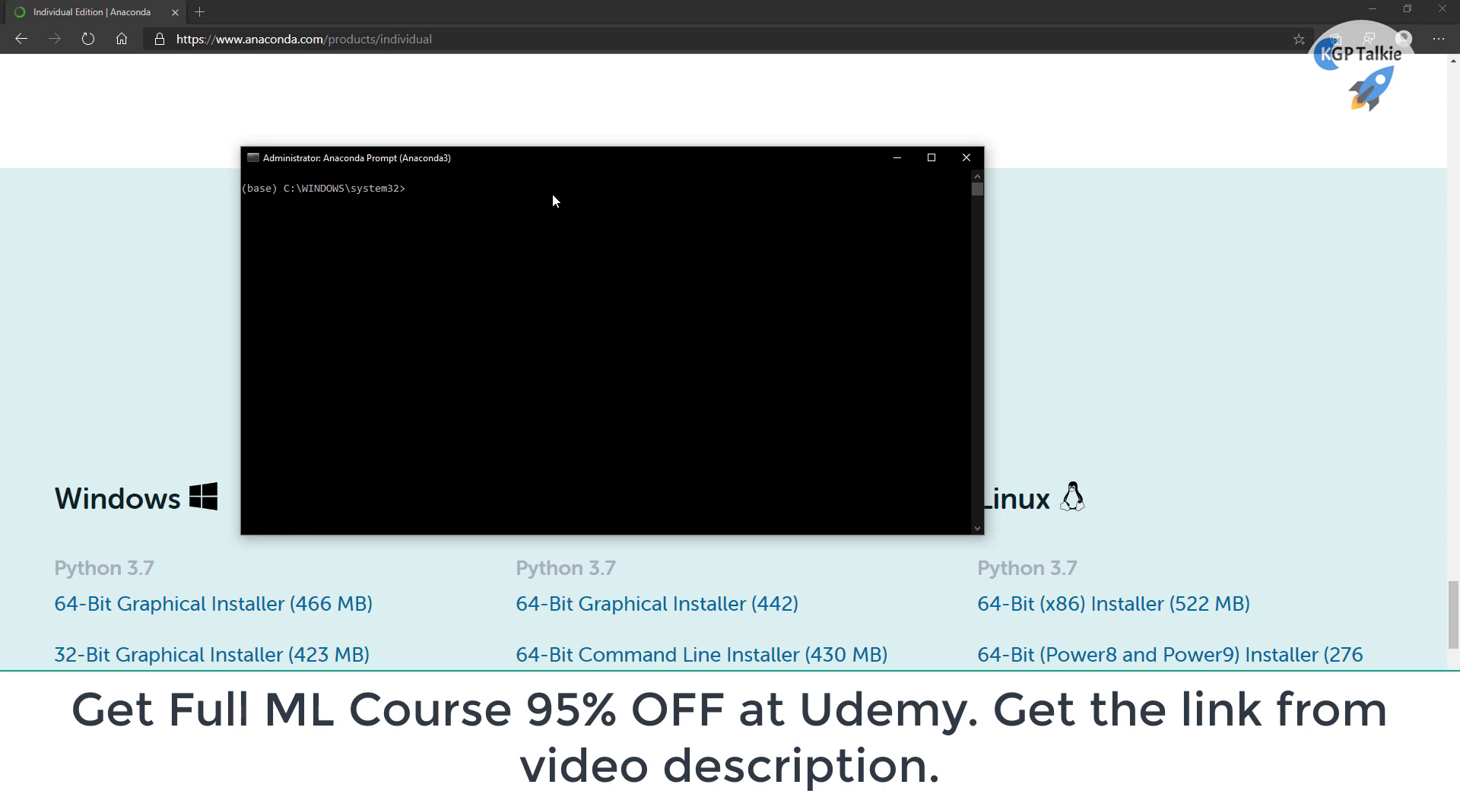
{"action": "mouse_move", "coordinate": [319, 163]}
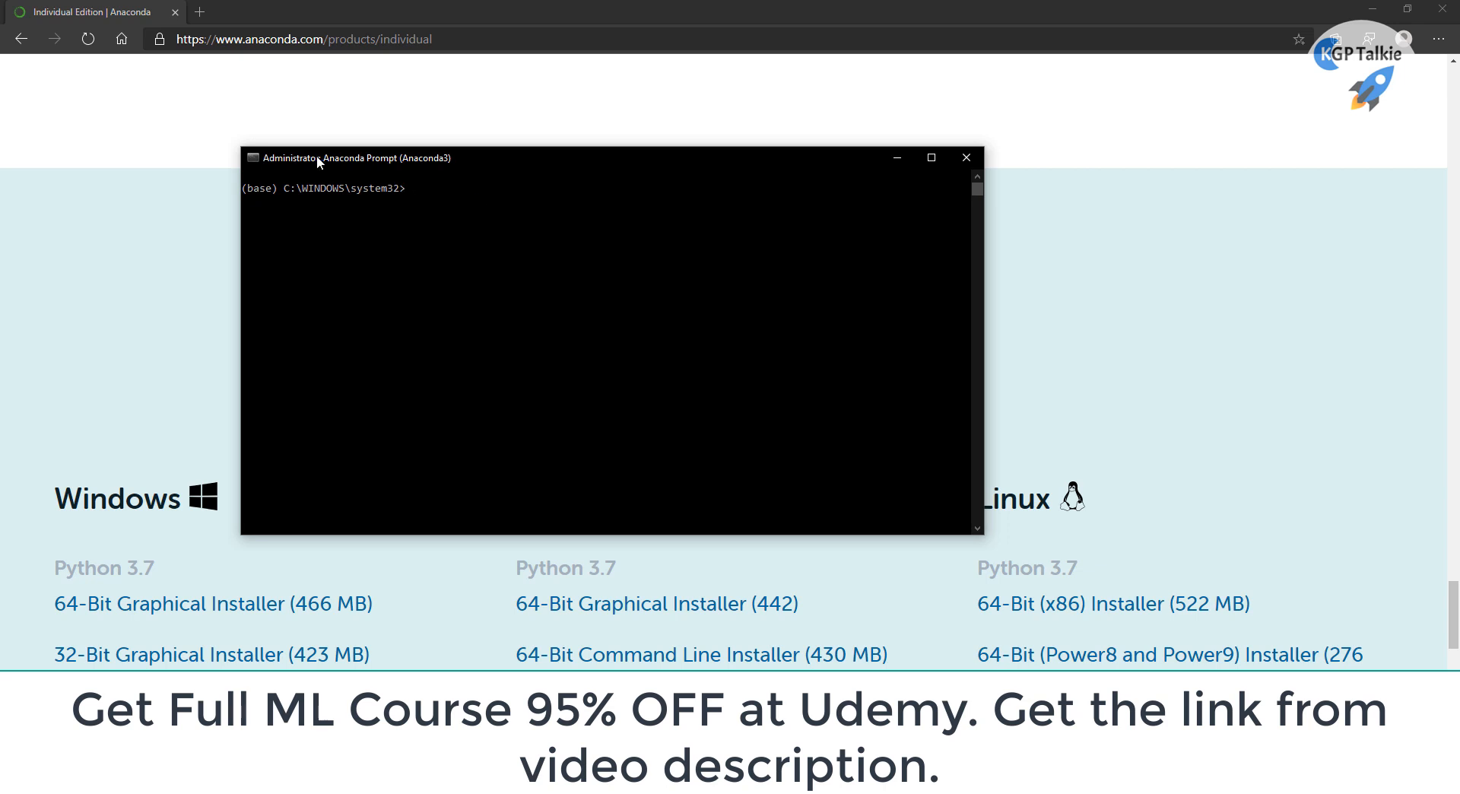
{"action": "mouse_move", "coordinate": [429, 187]}
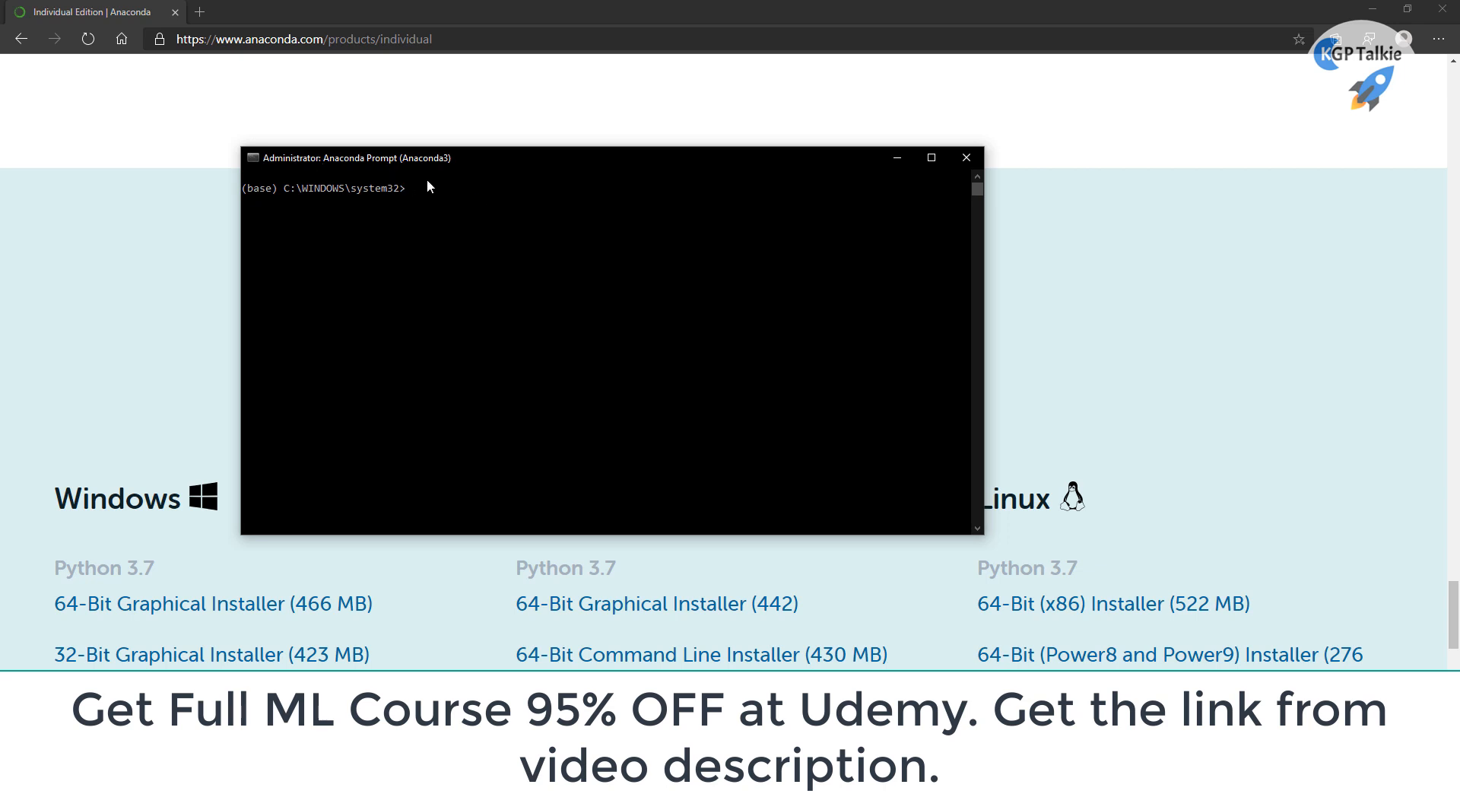
{"action": "mouse_move", "coordinate": [444, 197]}
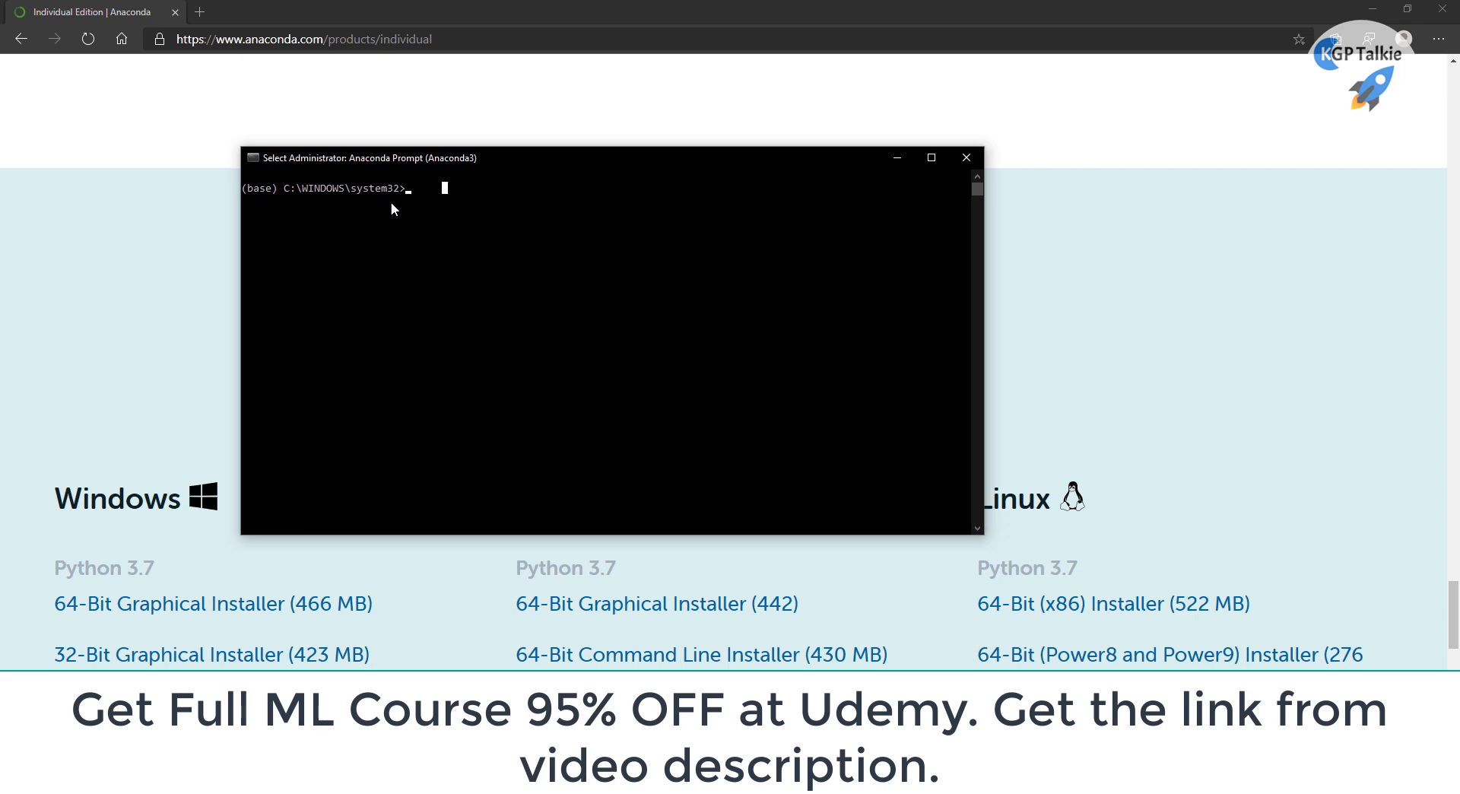
{"action": "mouse_move", "coordinate": [704, 210]}
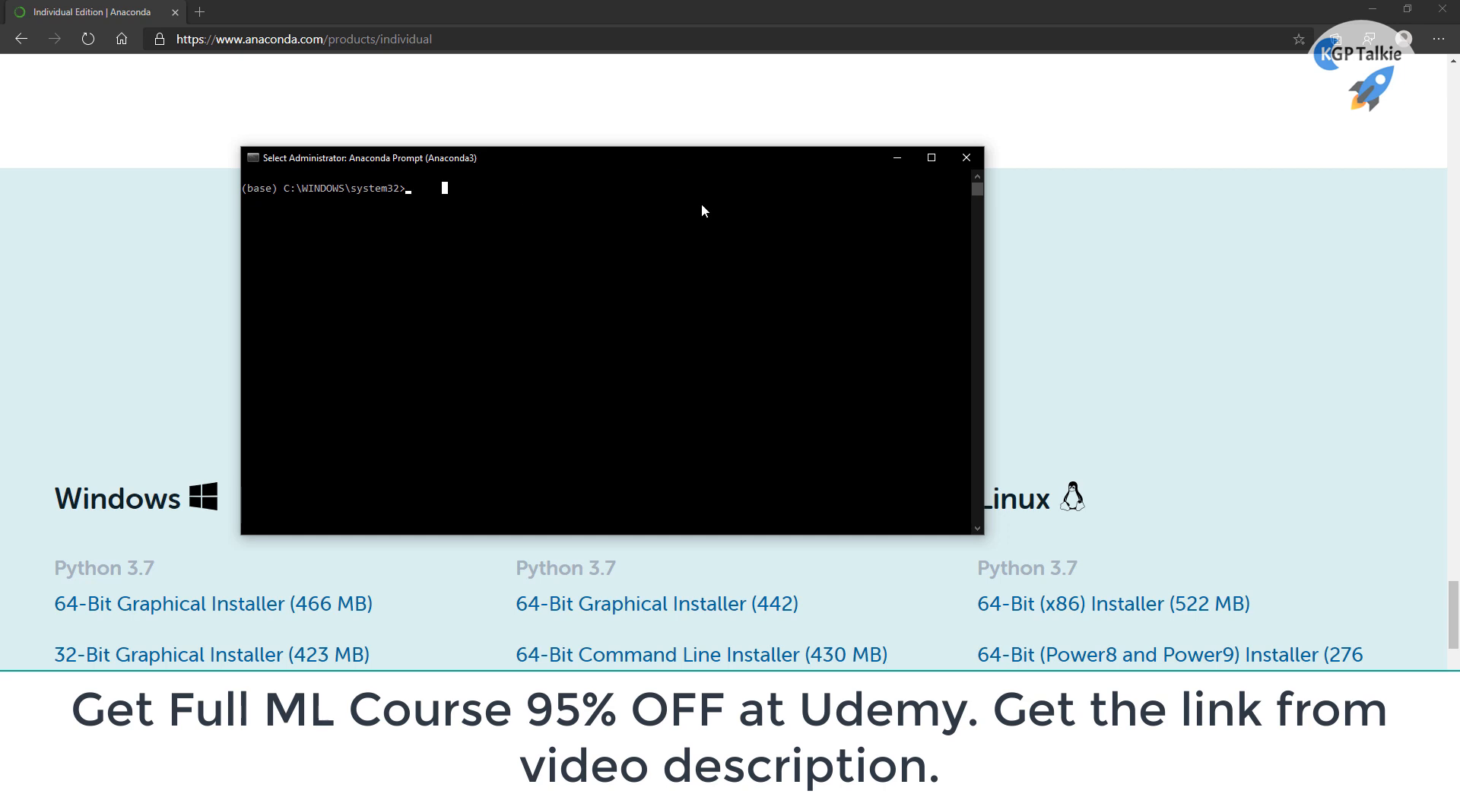
{"action": "mouse_move", "coordinate": [371, 199]}
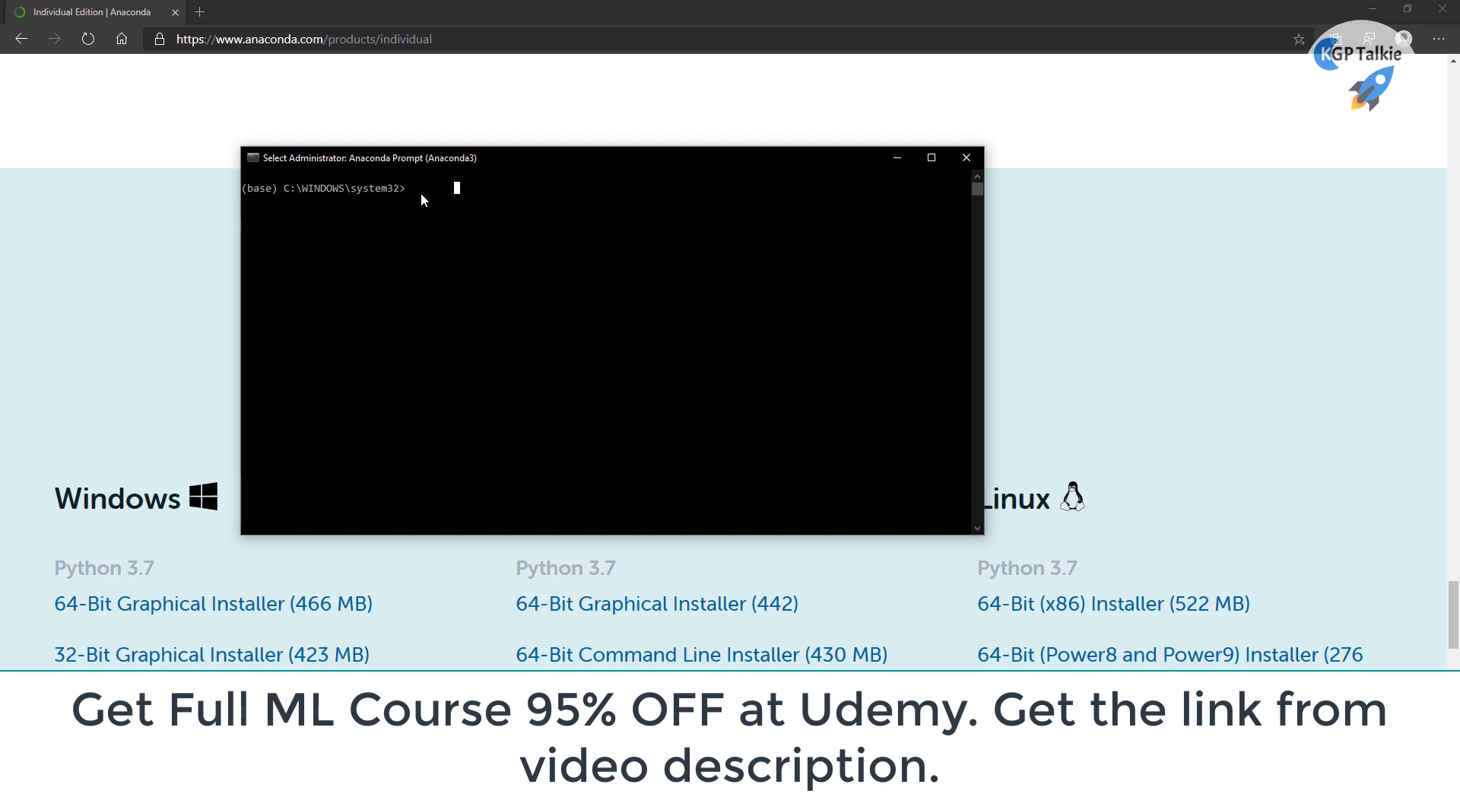
Change directory to the root, then Users/<name>, then Downloads
{"action": "type", "text": "cd ~"}
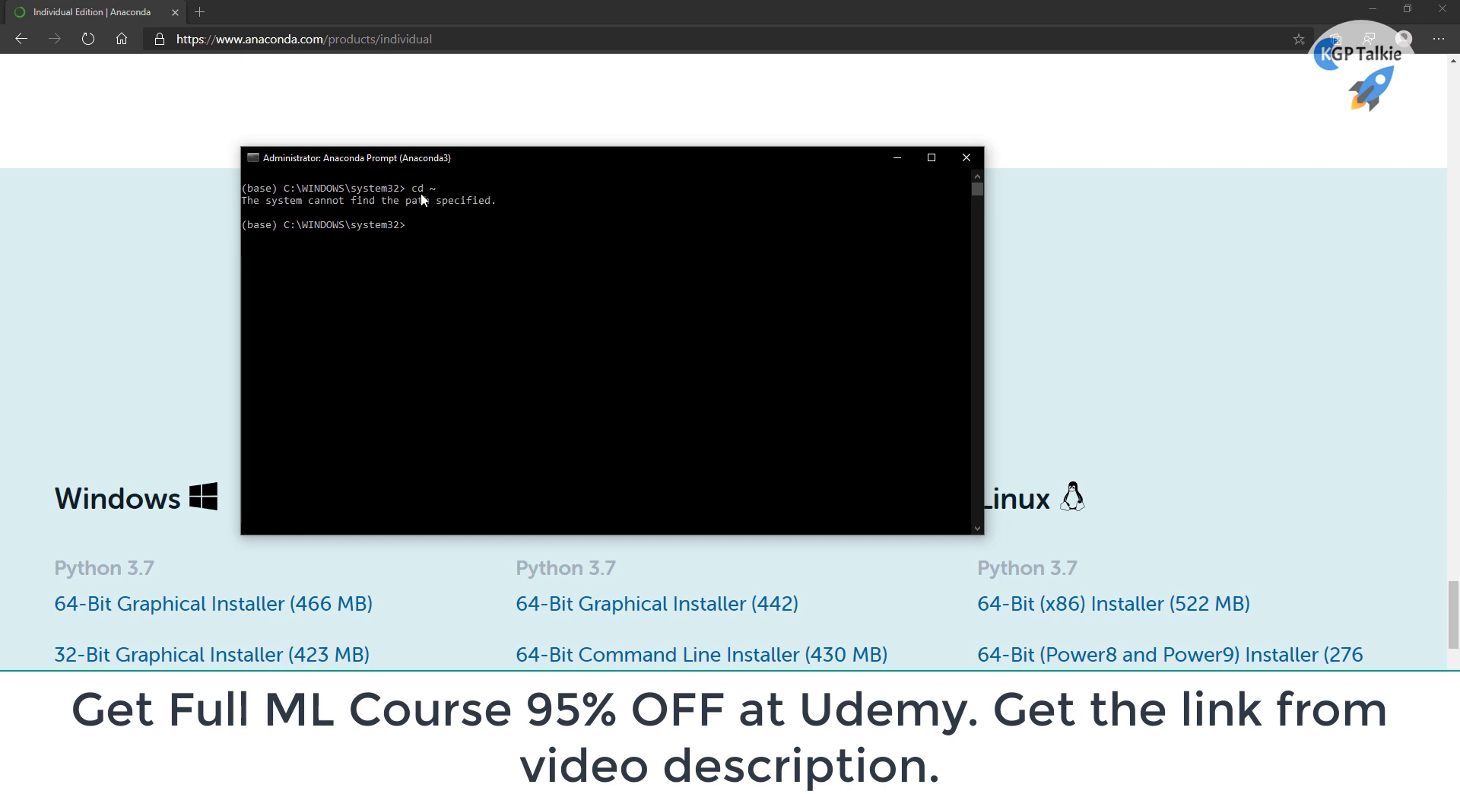
{"action": "type", "text": "cd /"}
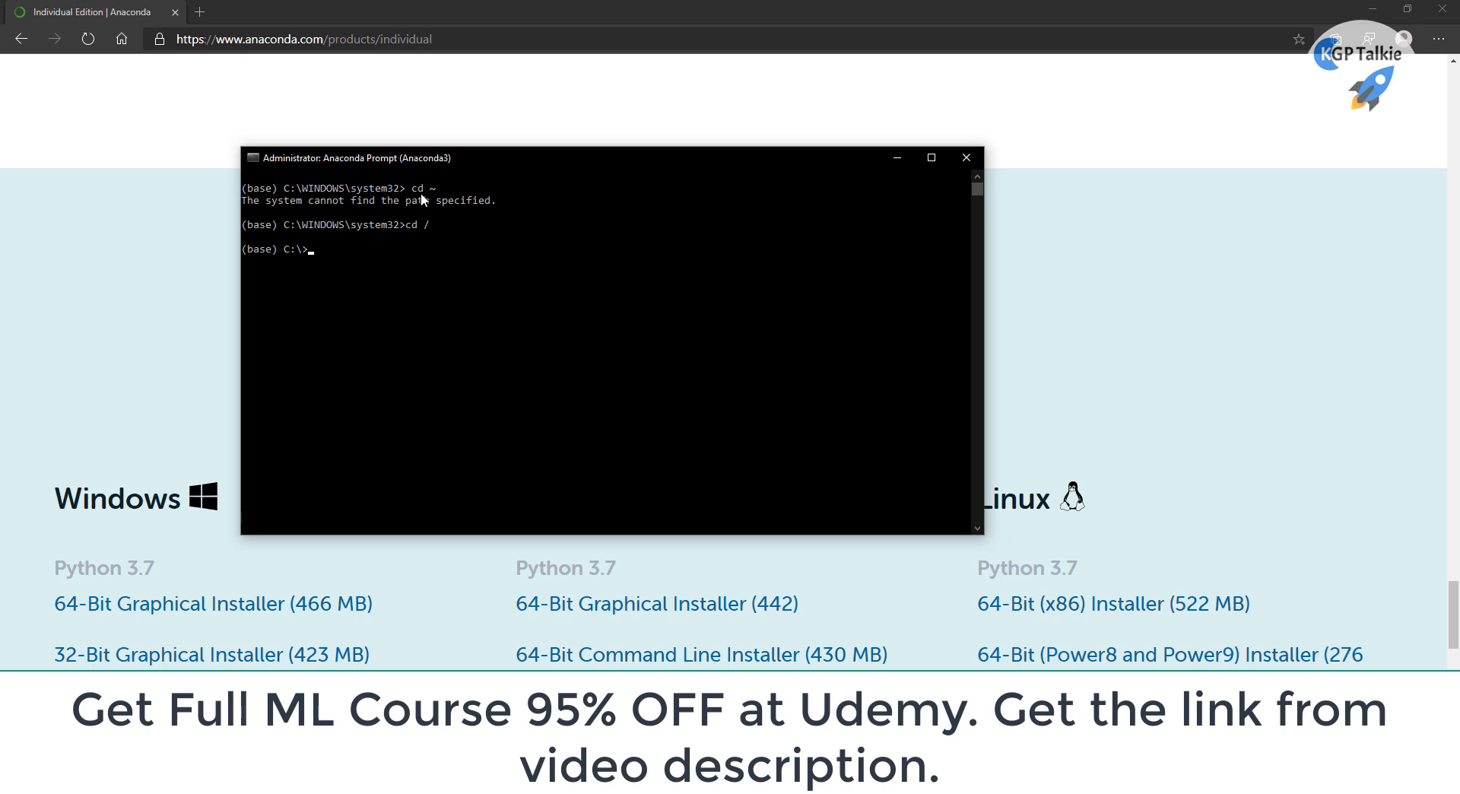
{"action": "type", "text": "cd"}
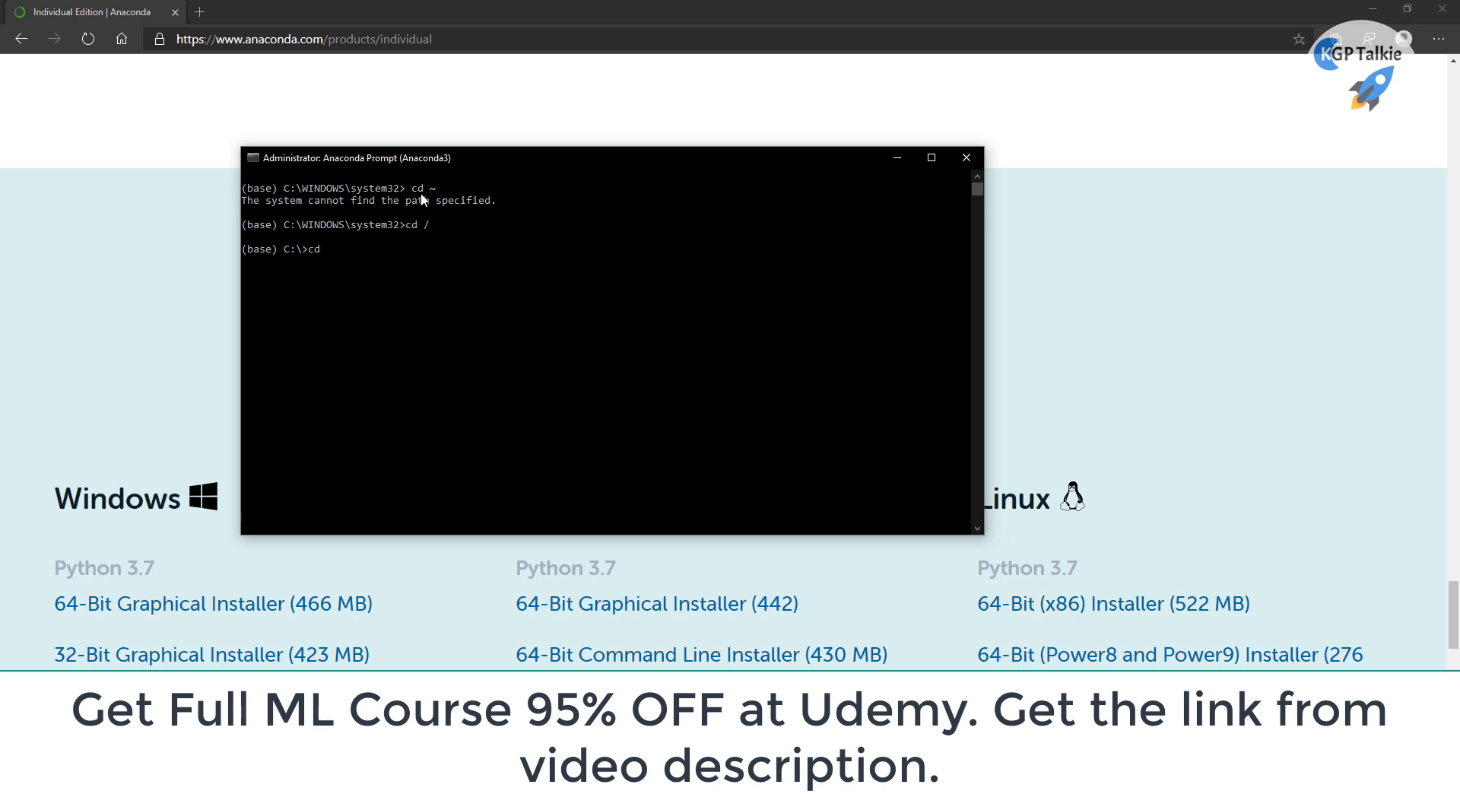
{"action": "type", "text": "Users/L"}
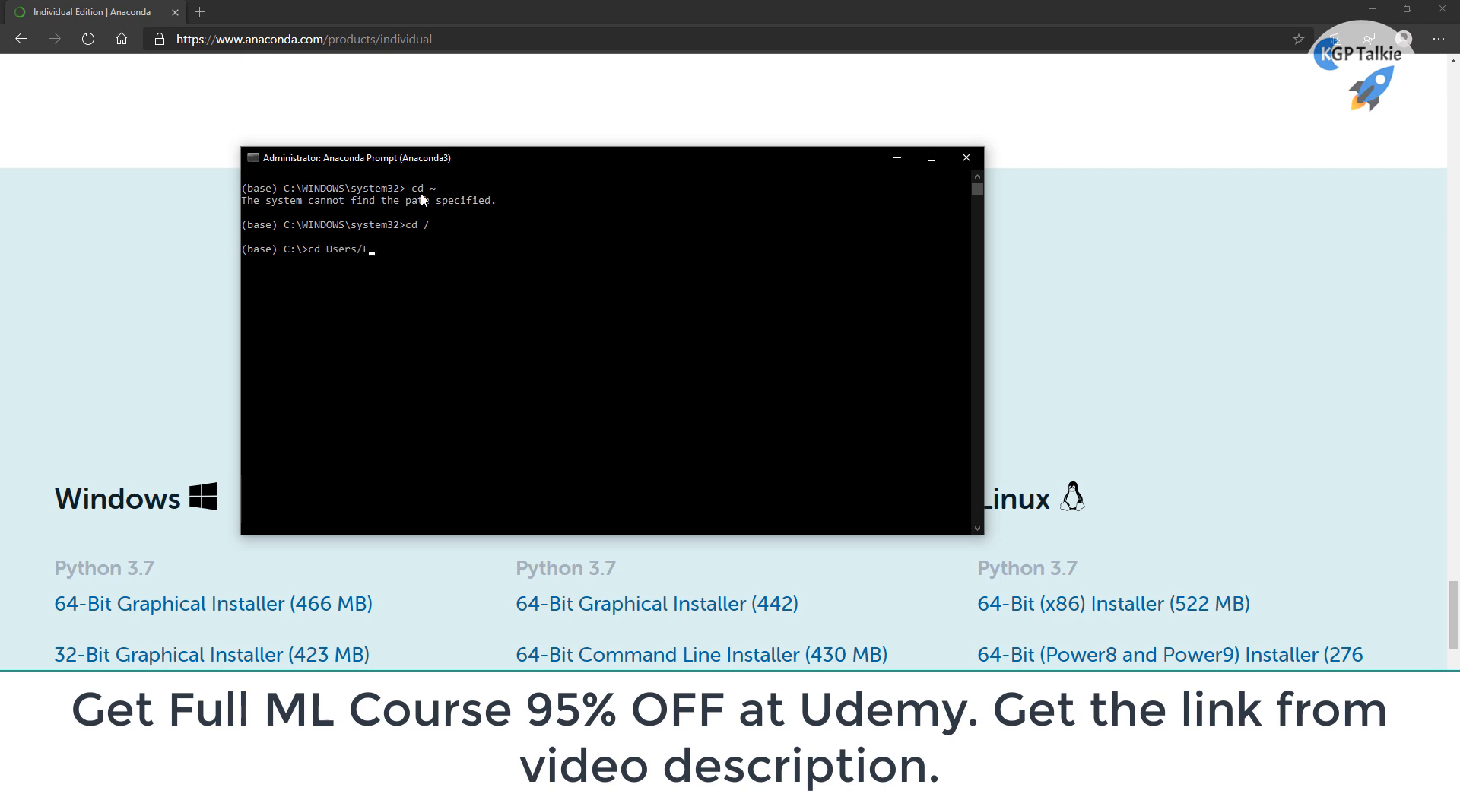
{"action": "type", "text": "axmi"}
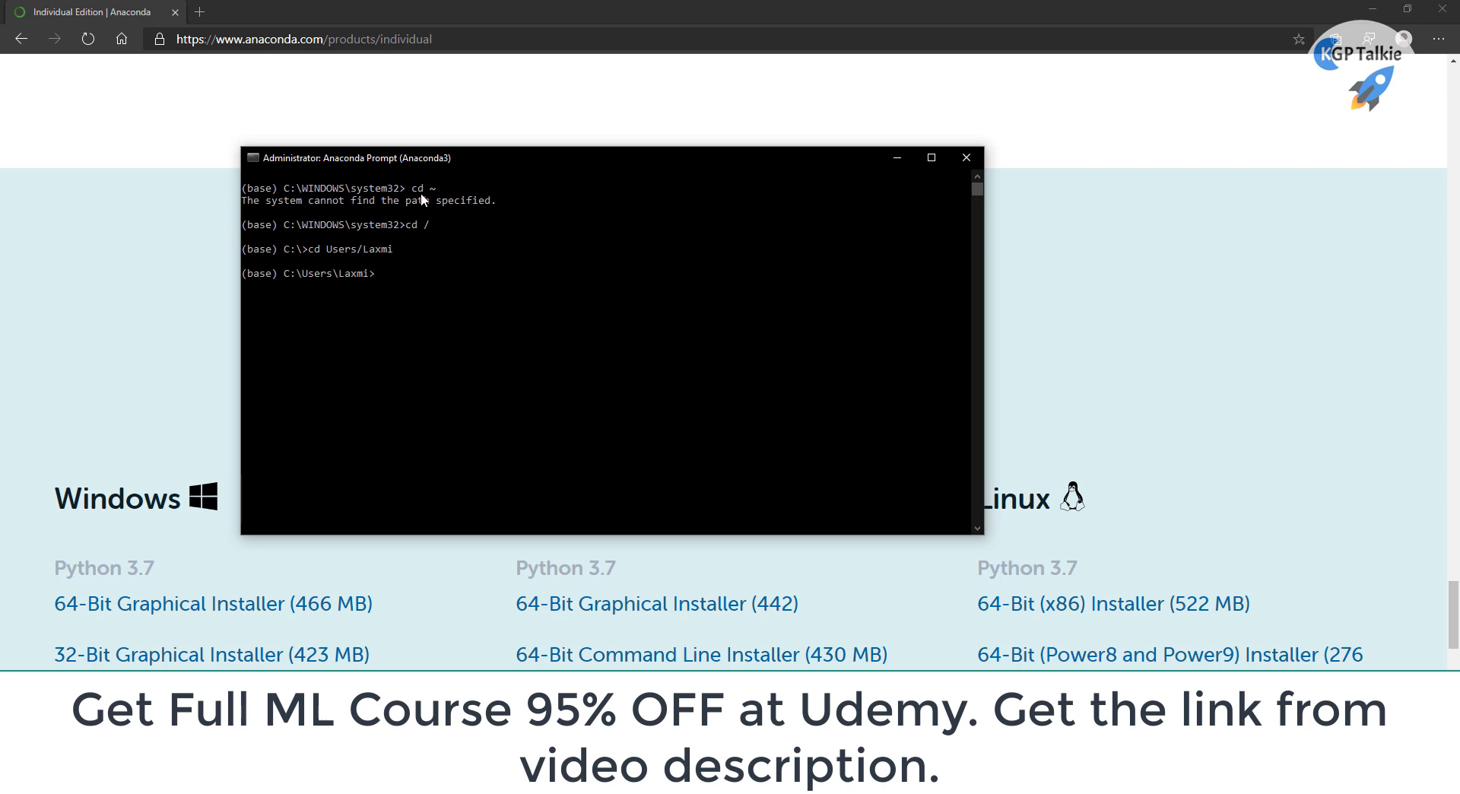
{"action": "type", "text": "cd Dow"}
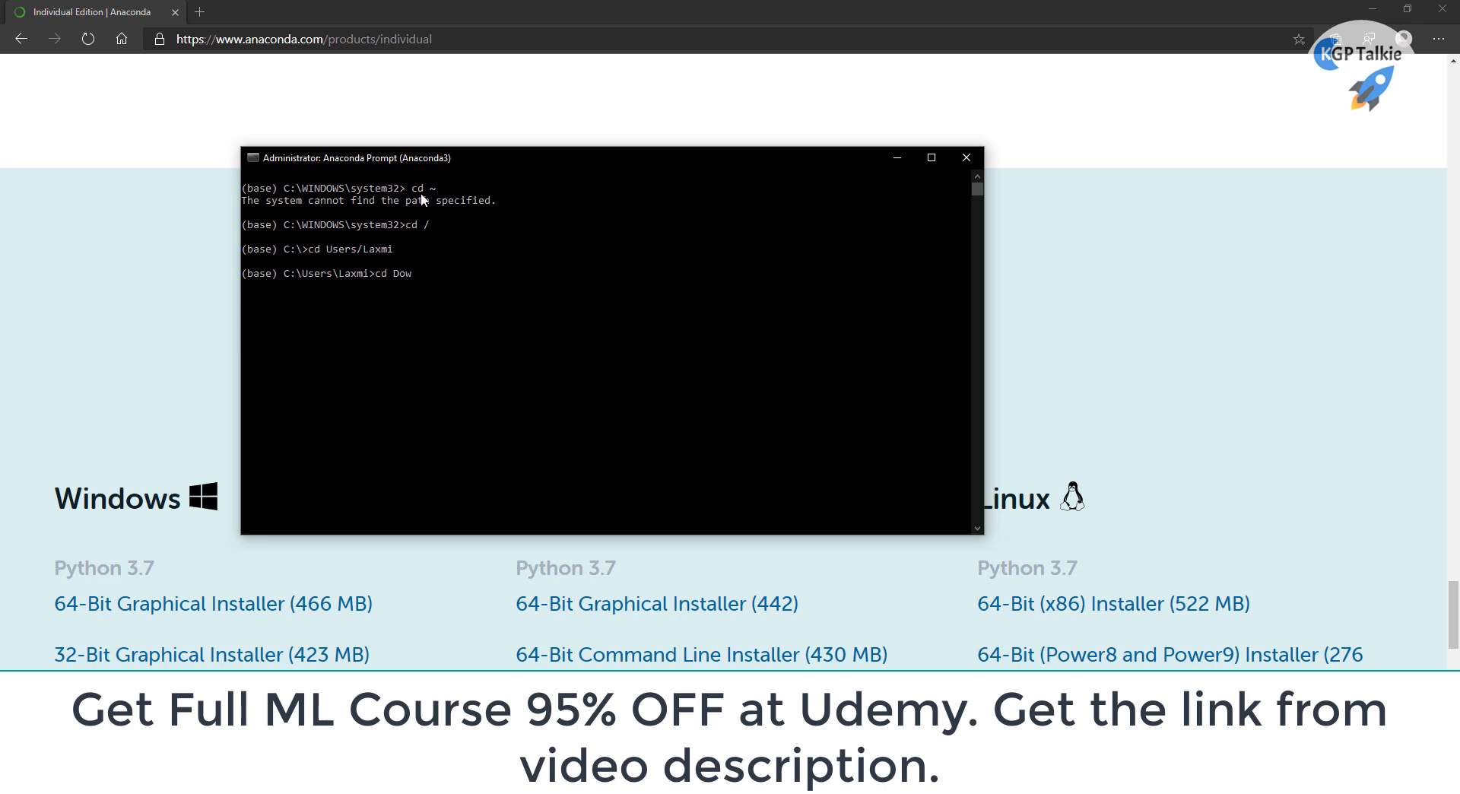
{"action": "type", "text": "n"}
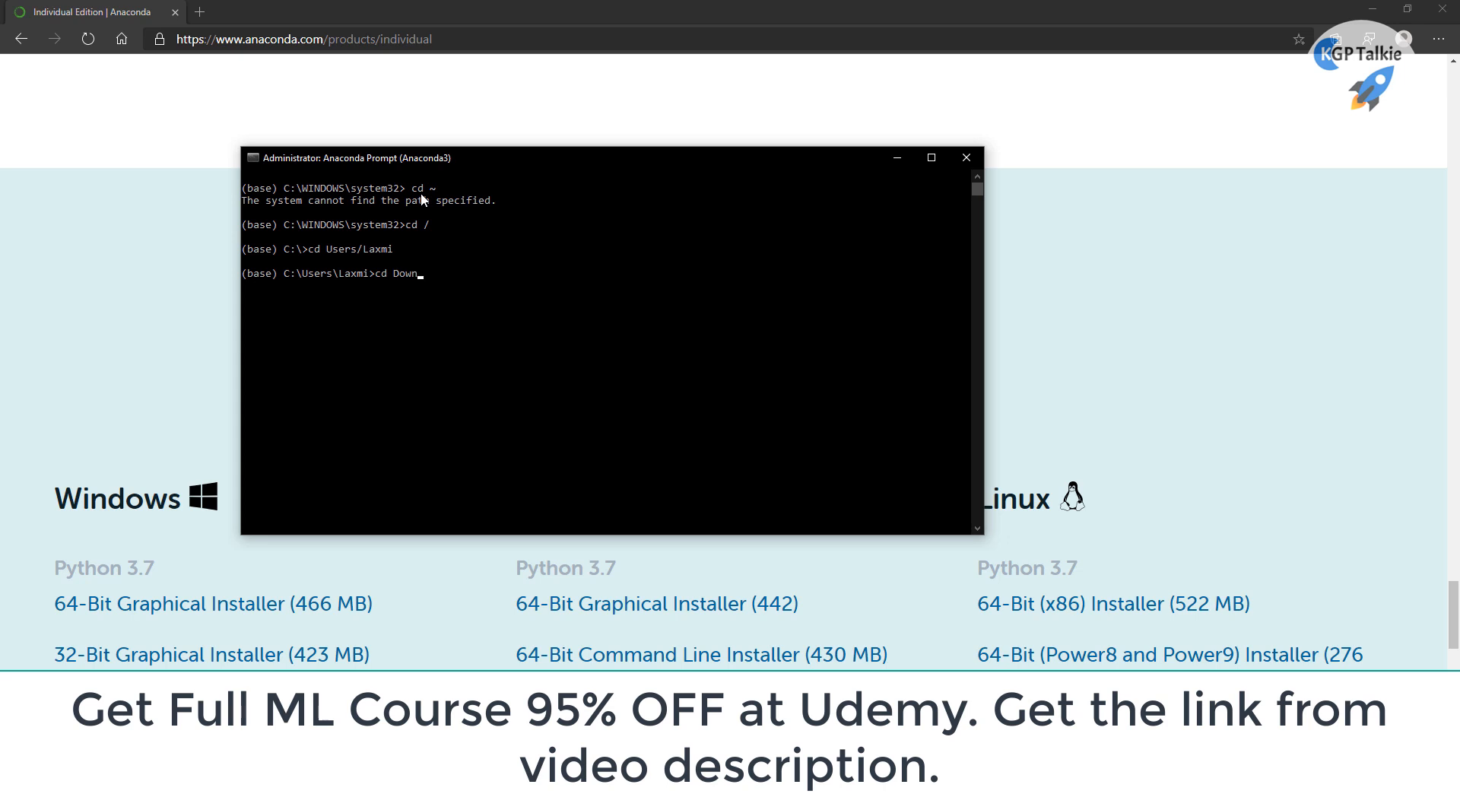
{"action": "key", "text": "Enter"}
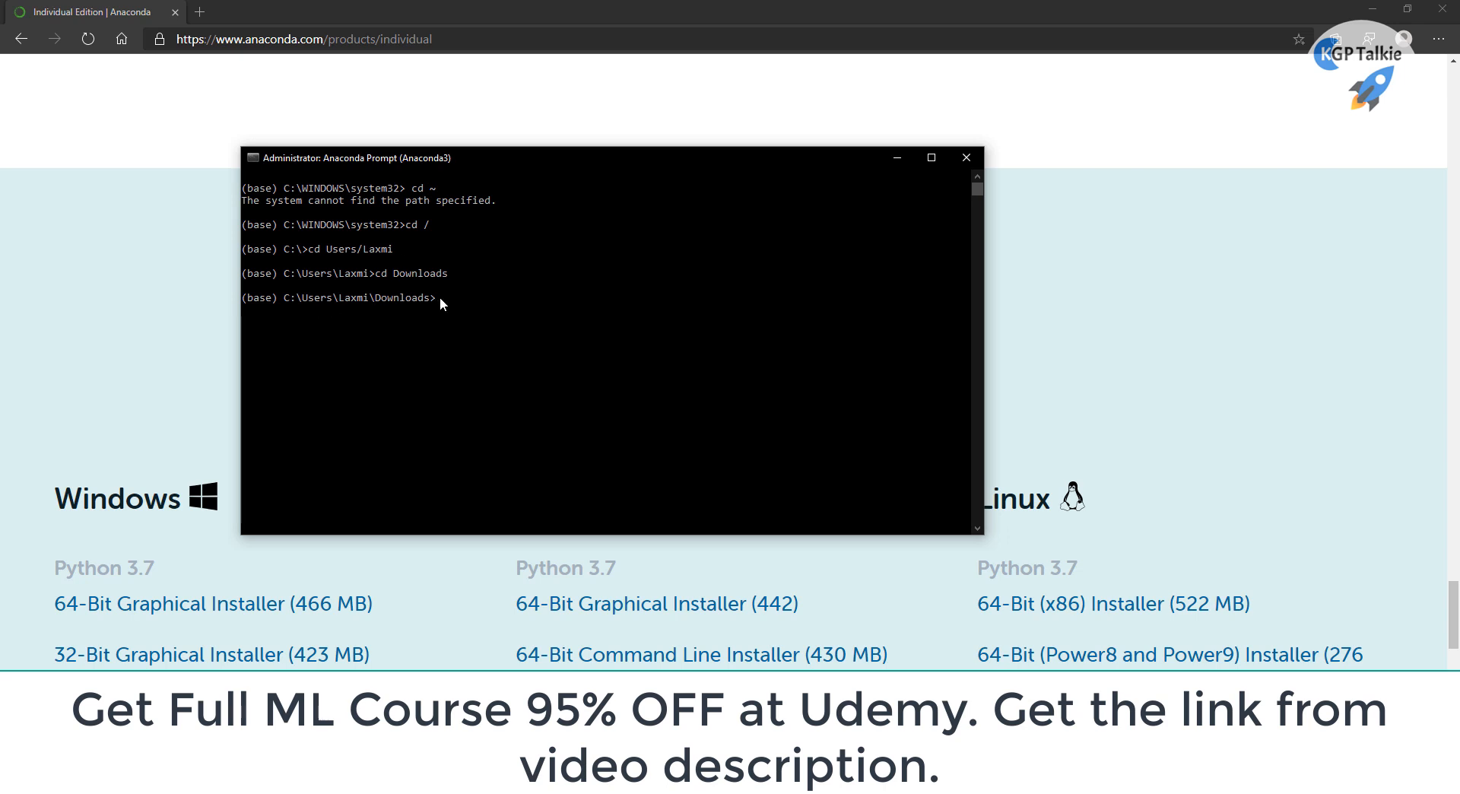
Launch 'jupyter notebook' from the Downloads folder
{"action": "type", "text": "jupyte"}
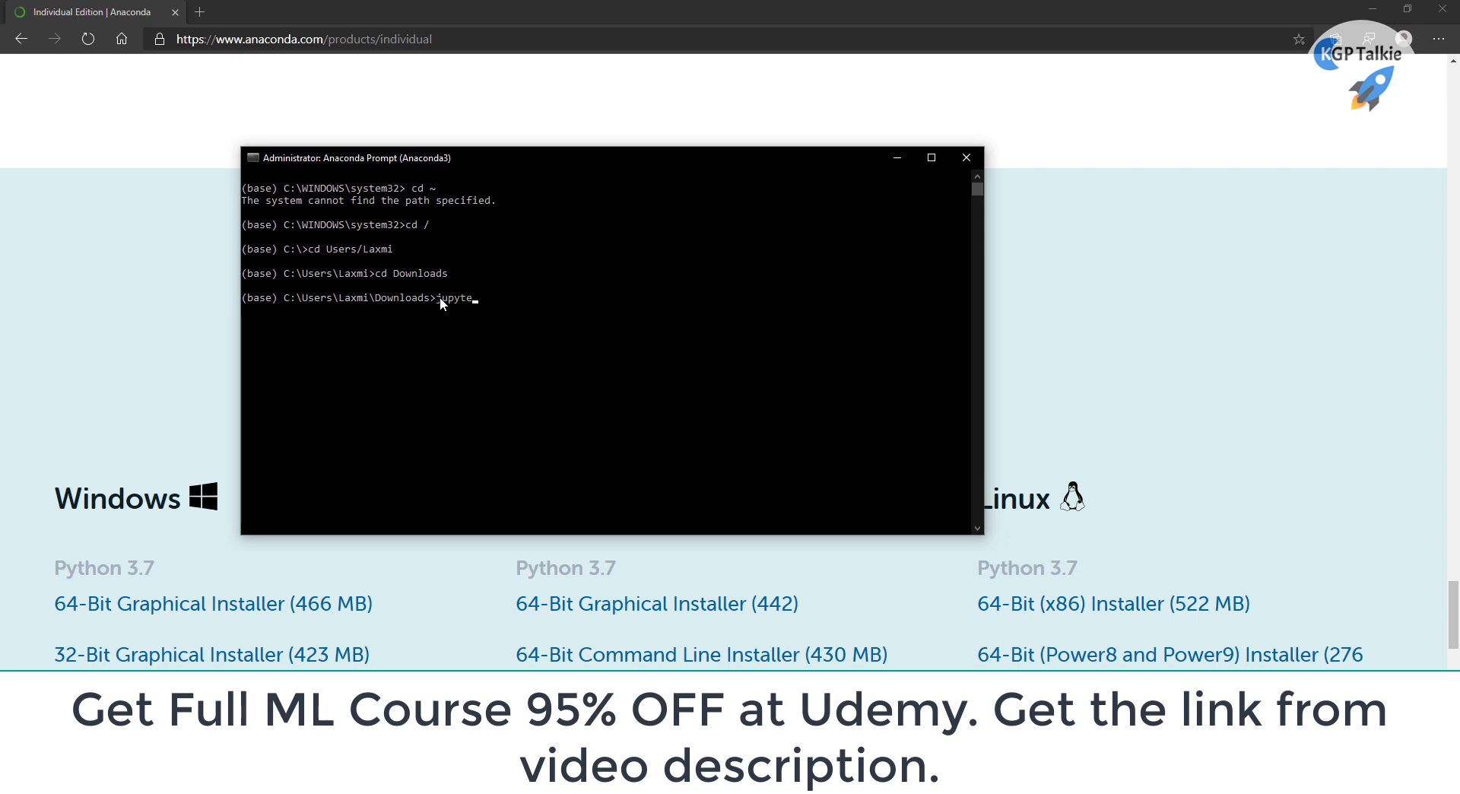
{"action": "type", "text": "r"}
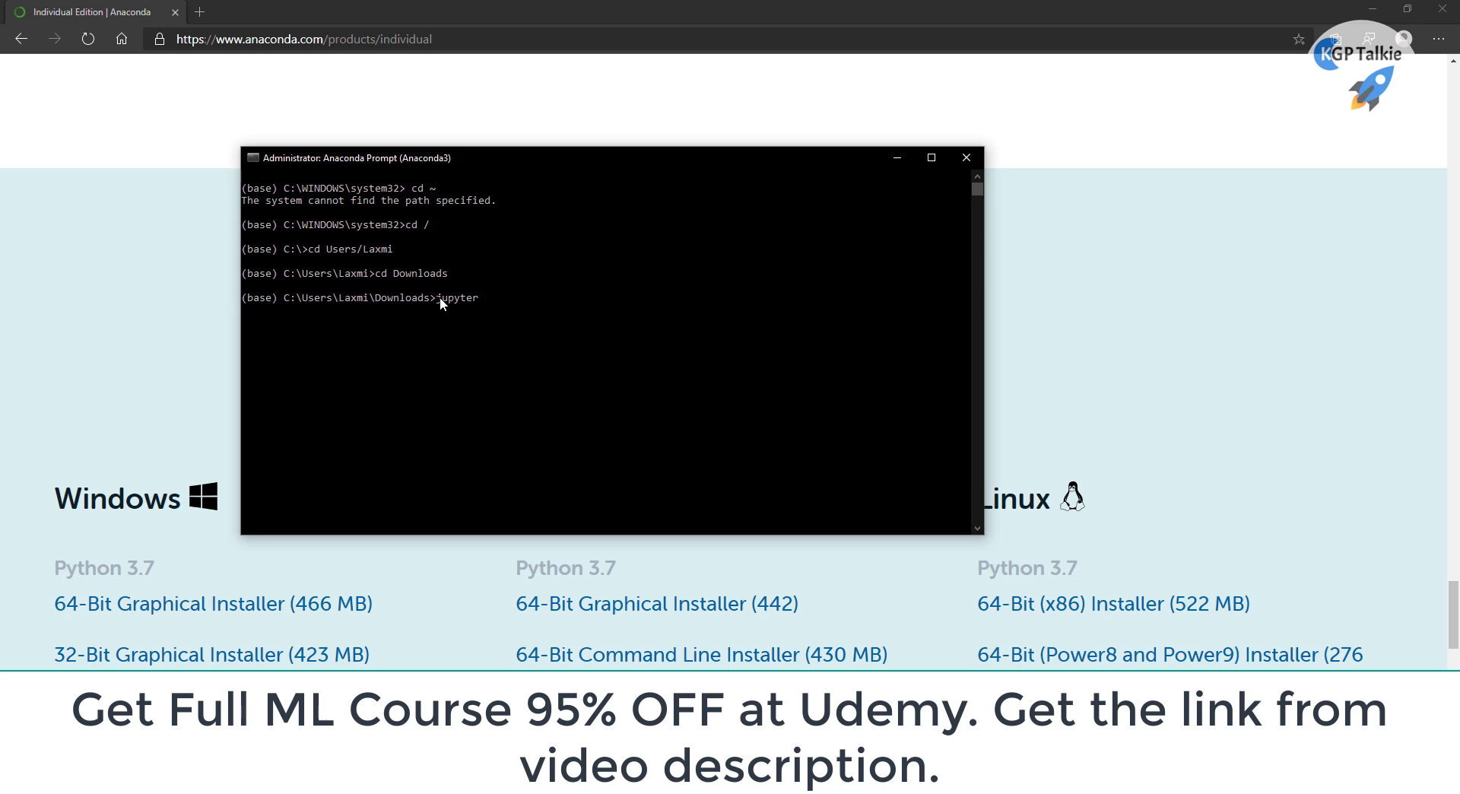
{"action": "type", "text": "notebook"}
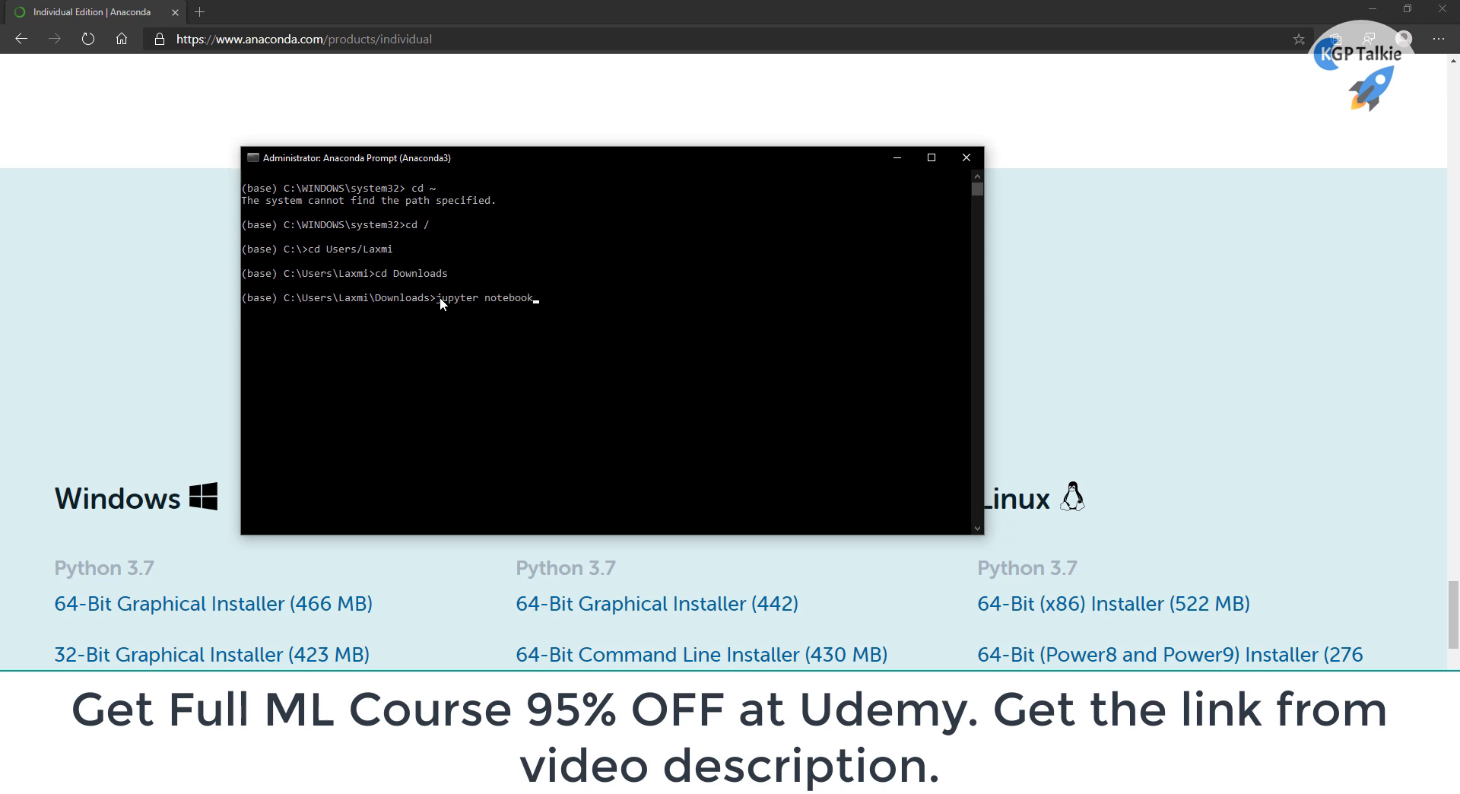
{"action": "key", "text": "enter"}
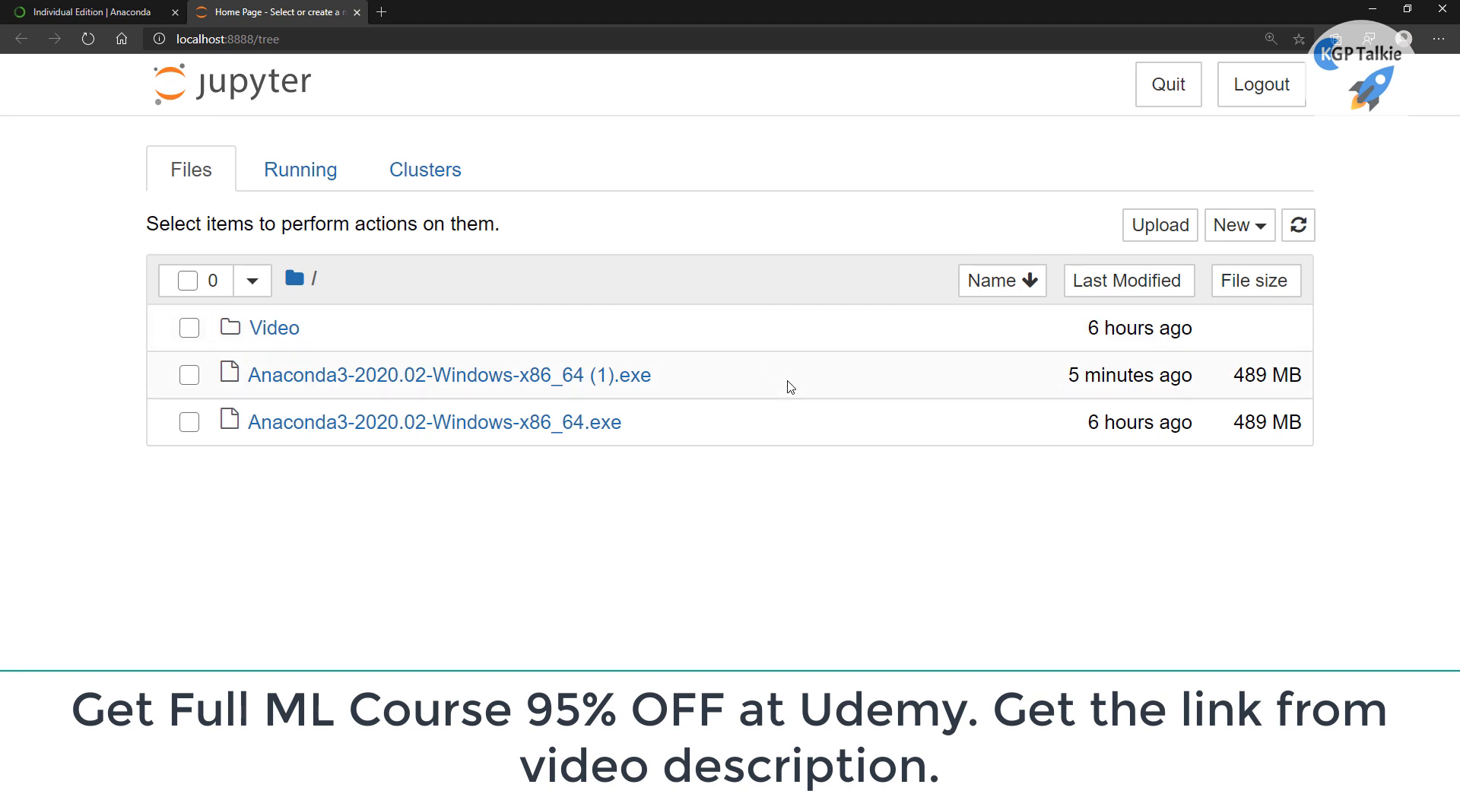
{"action": "mouse_move", "coordinate": [1203, 326]}
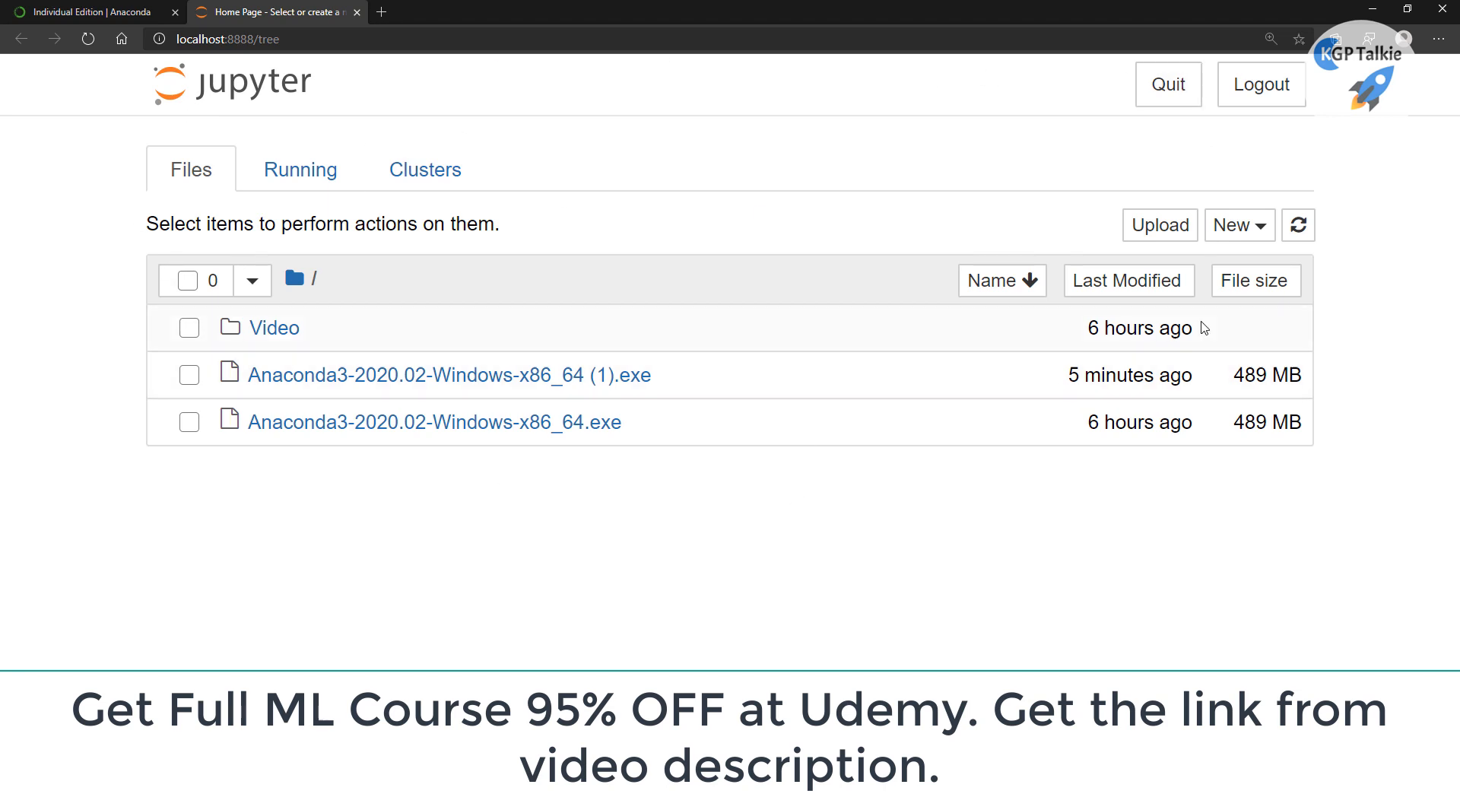
{"action": "mouse_move", "coordinate": [469, 445]}
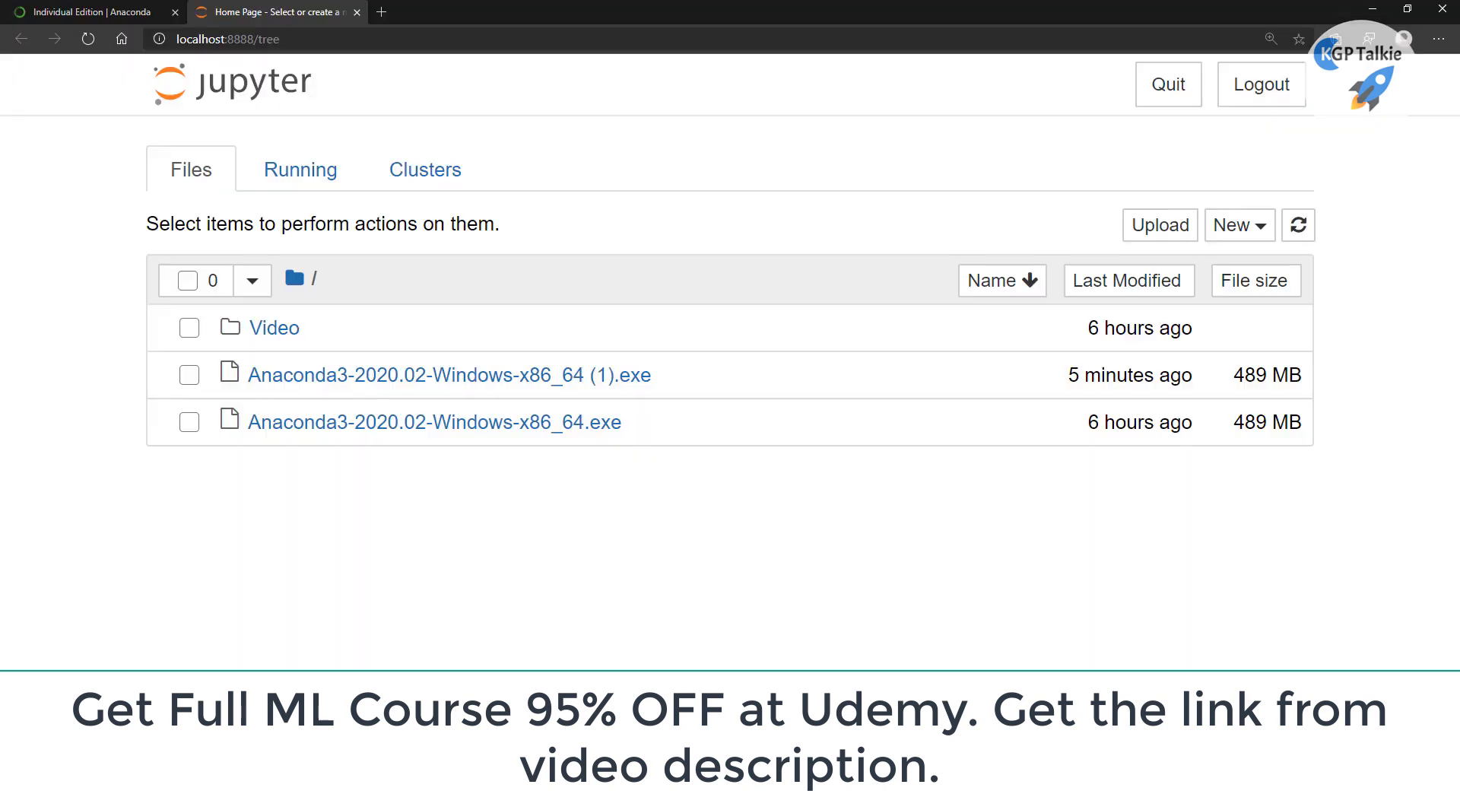
Show Jupyter's New menu listing Python 3 and other notebook options
{"action": "left_click", "coordinate": [1239, 225]}
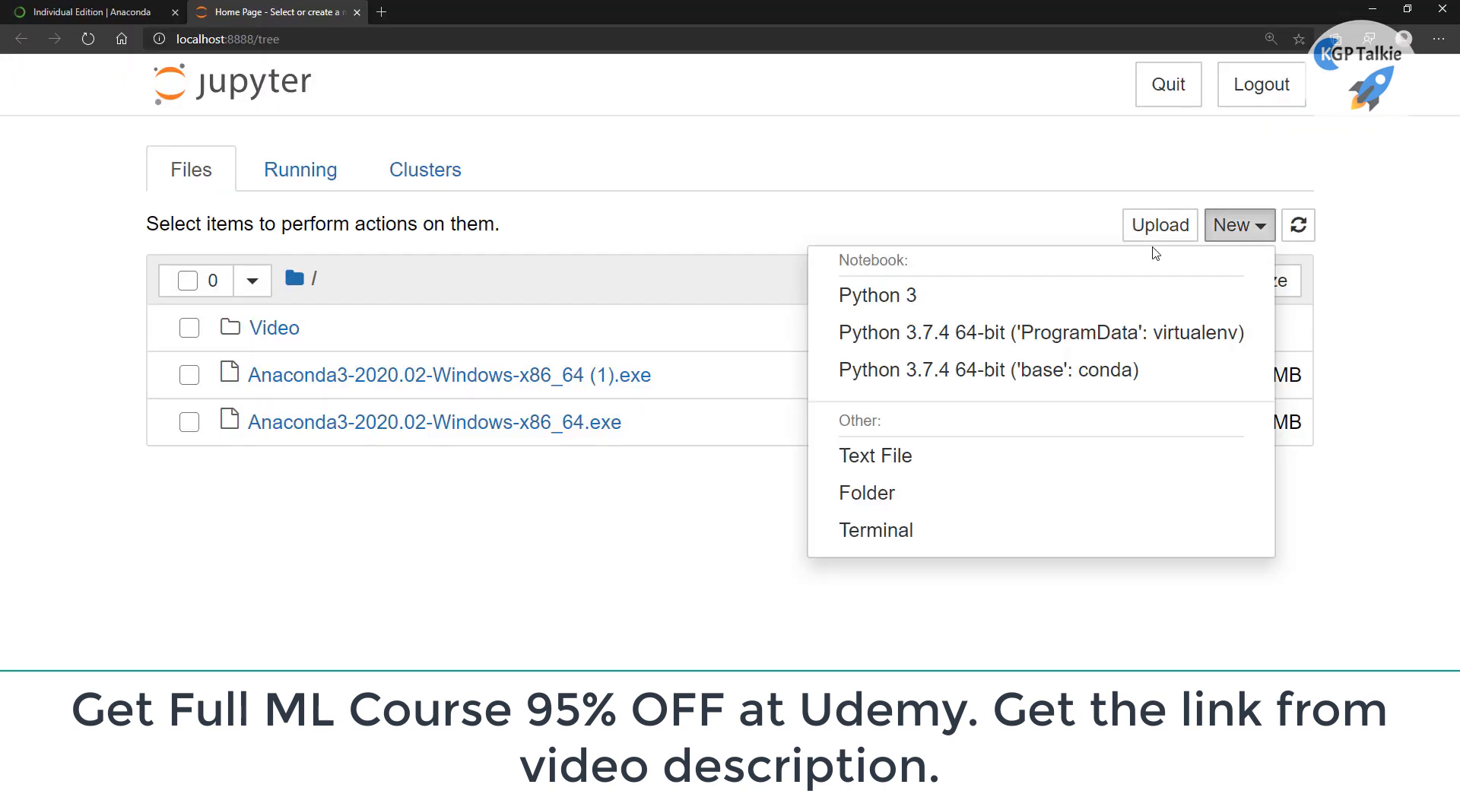
Create a new Untitled Python 3 notebook from the New dropdown
{"action": "left_click", "coordinate": [878, 295]}
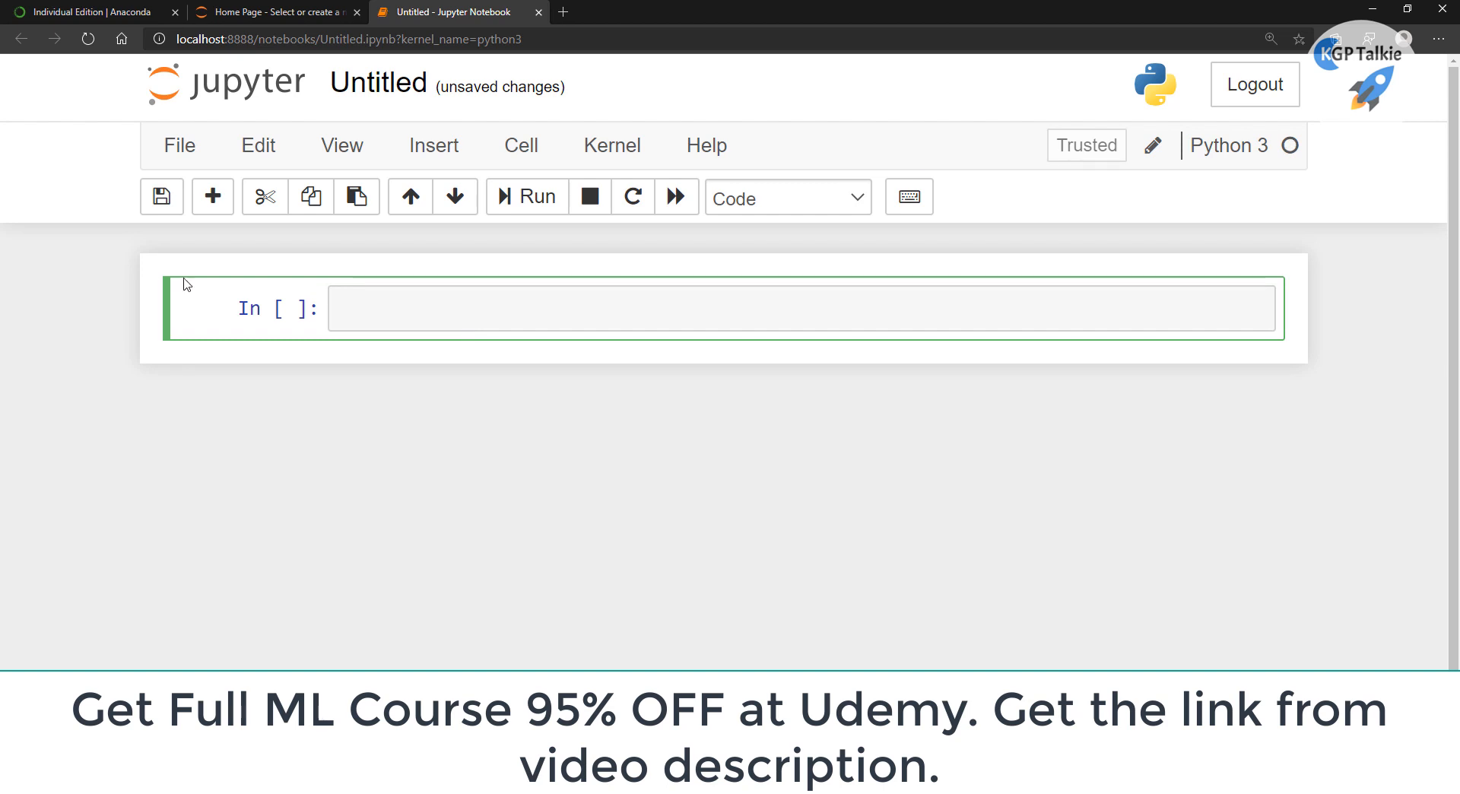
{"action": "mouse_move", "coordinate": [346, 648]}
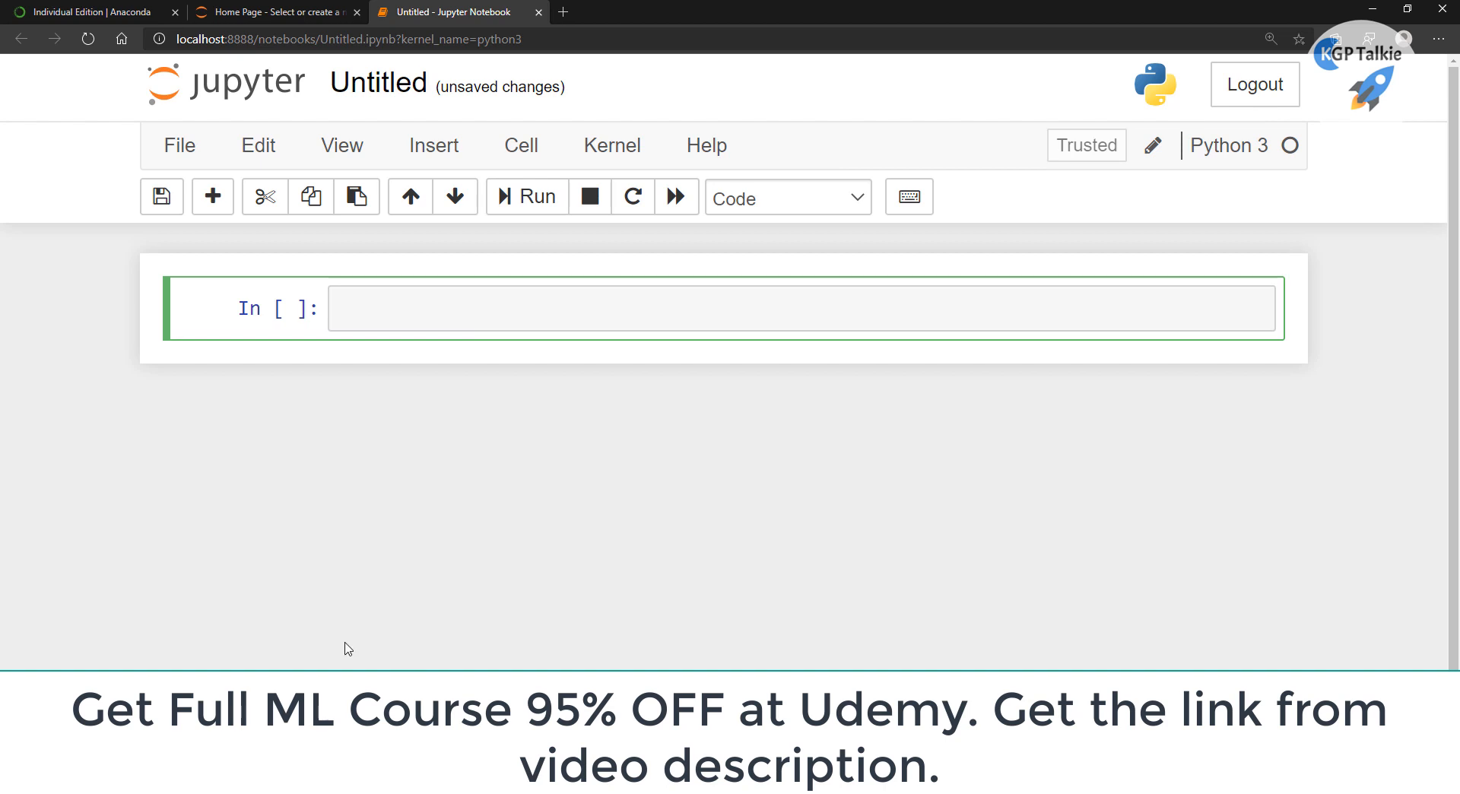
{"action": "mouse_move", "coordinate": [149, 360]}
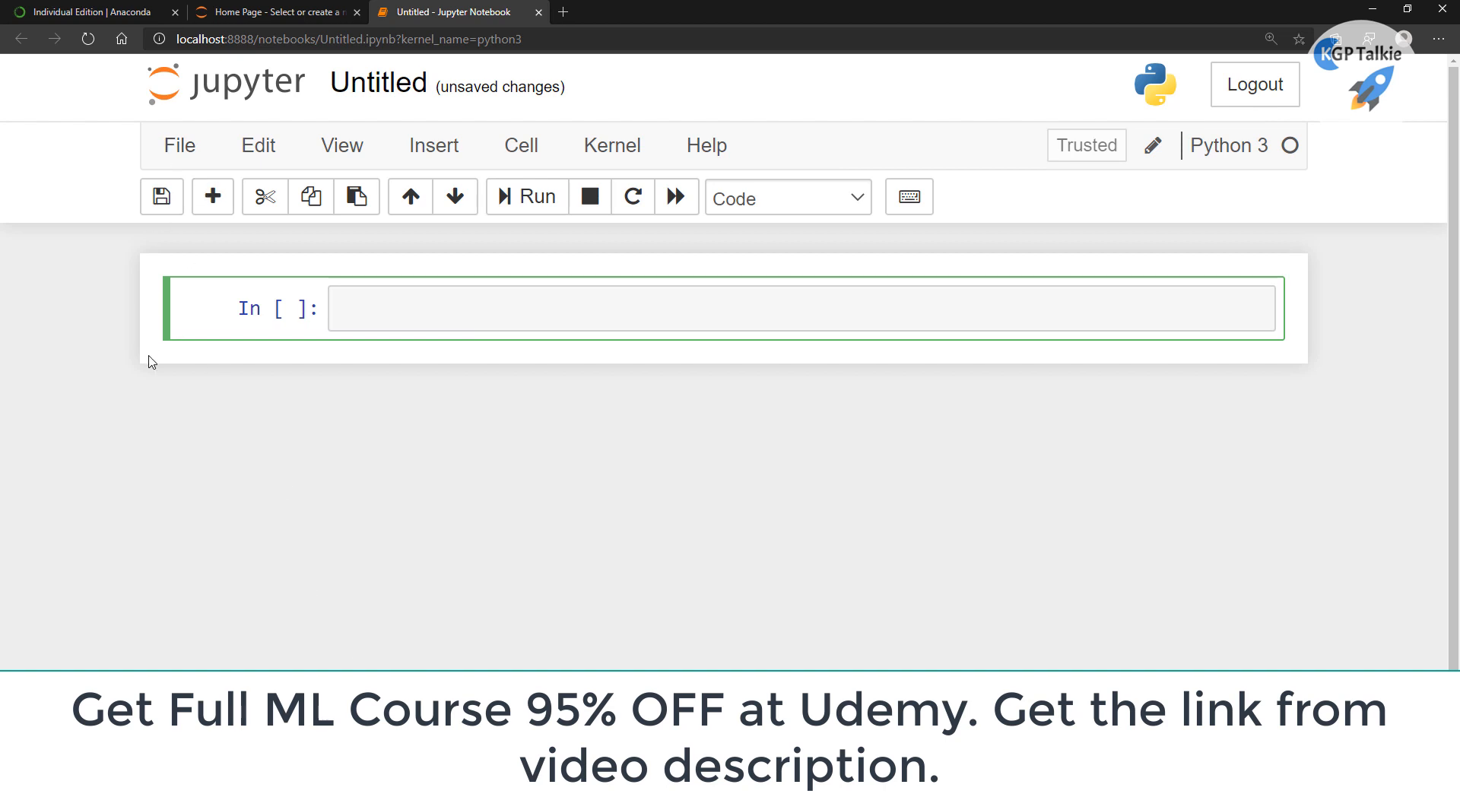